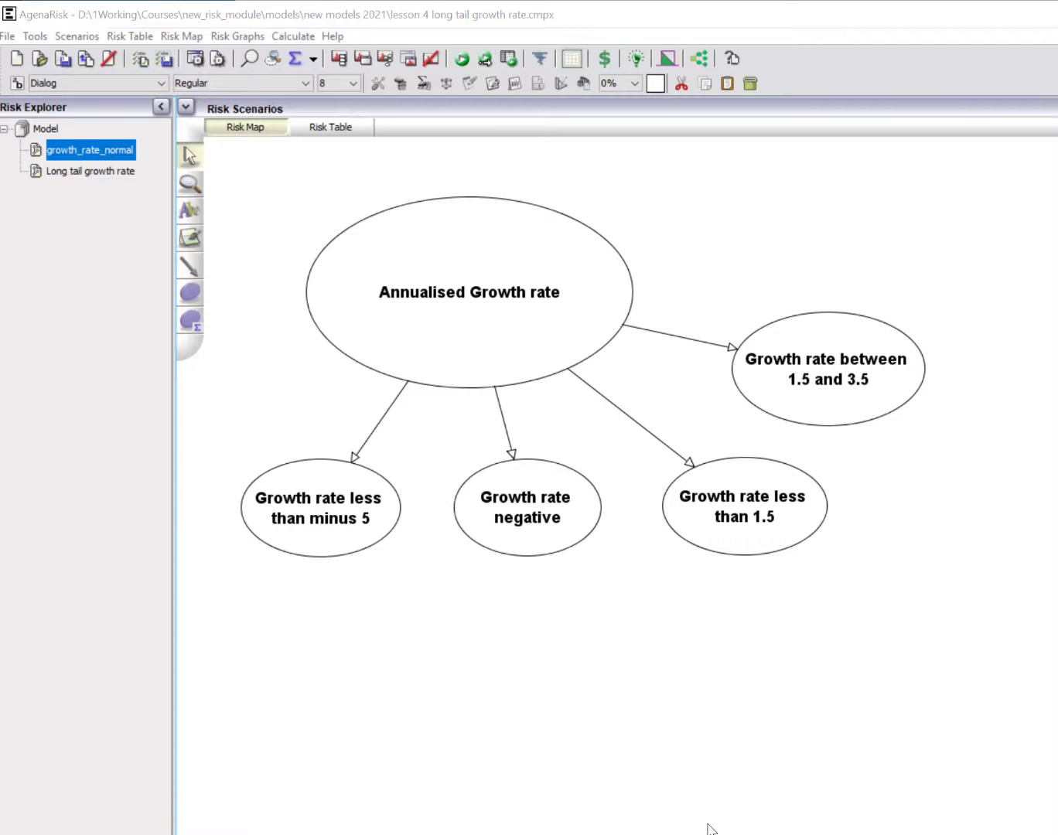
mouse_move(997, 820)
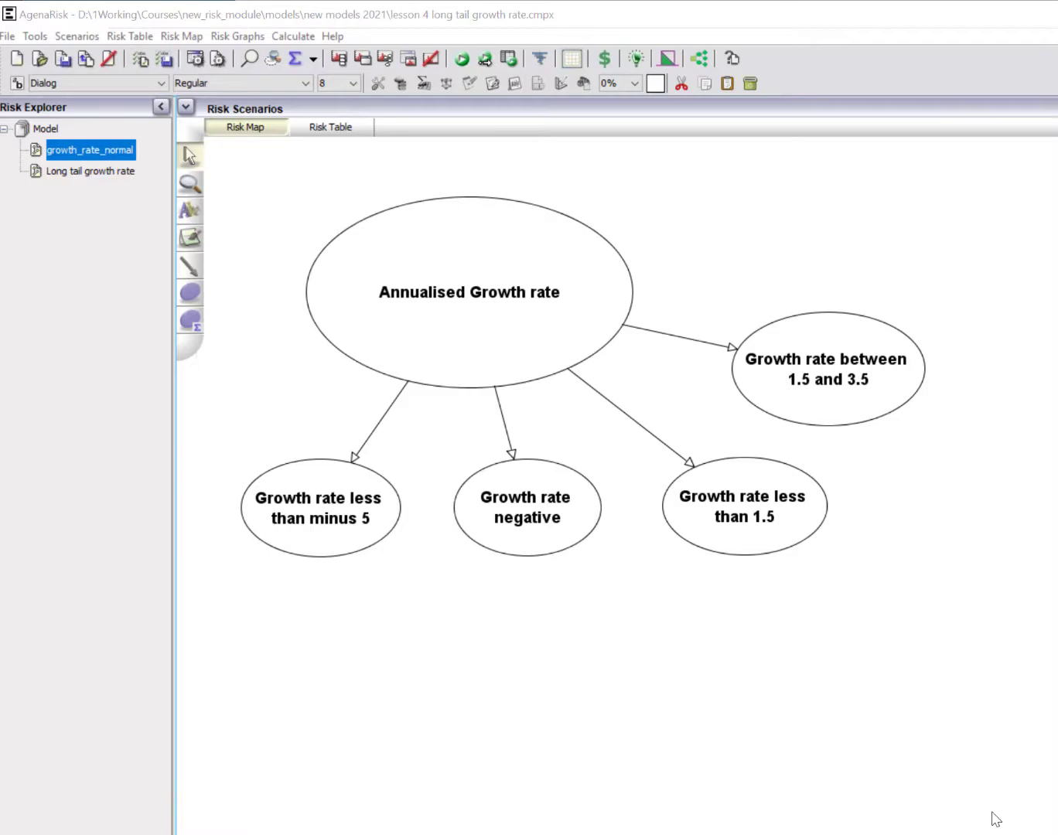
mouse_move(323, 366)
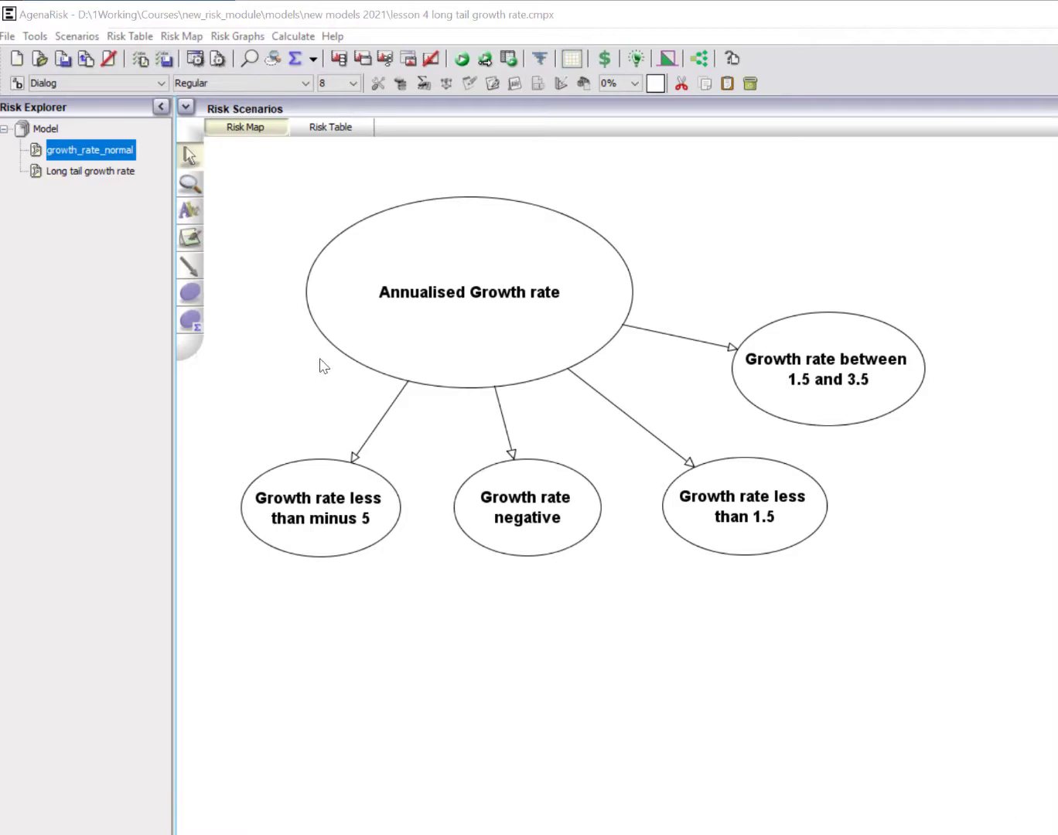
Display the Annualised Growth rate node's distribution graph, peaked around 2 to 3.
left_click(469, 292)
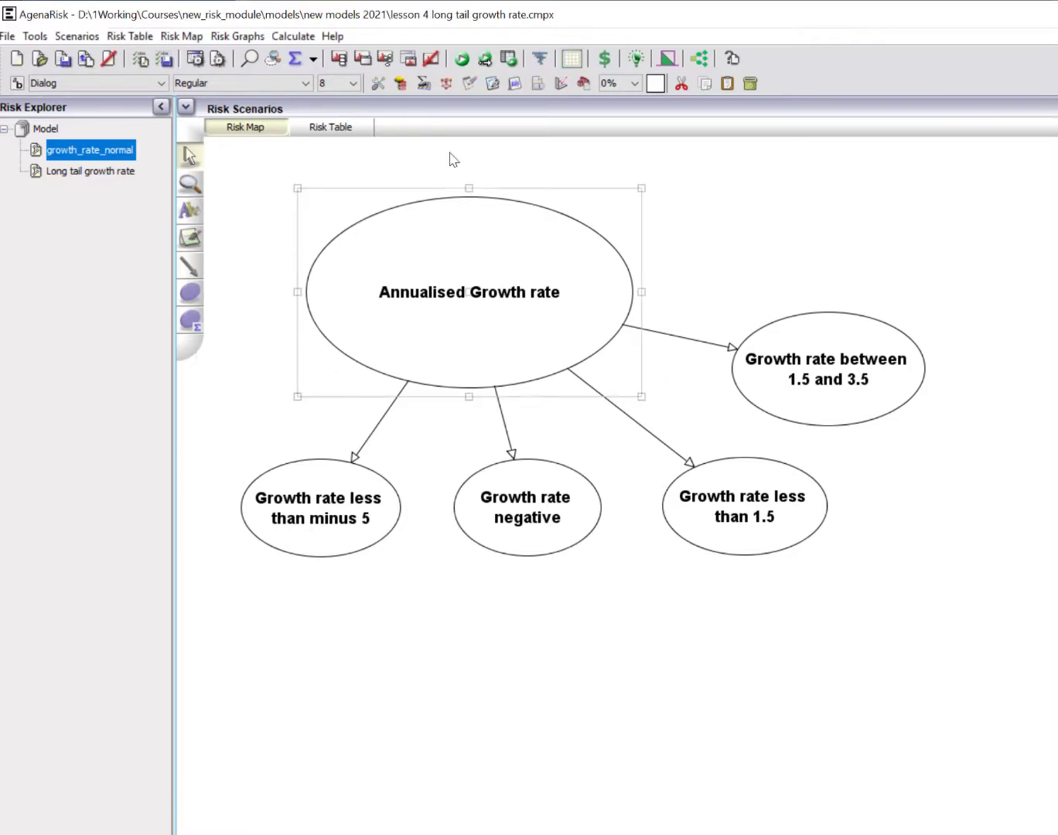
double_click(469, 291)
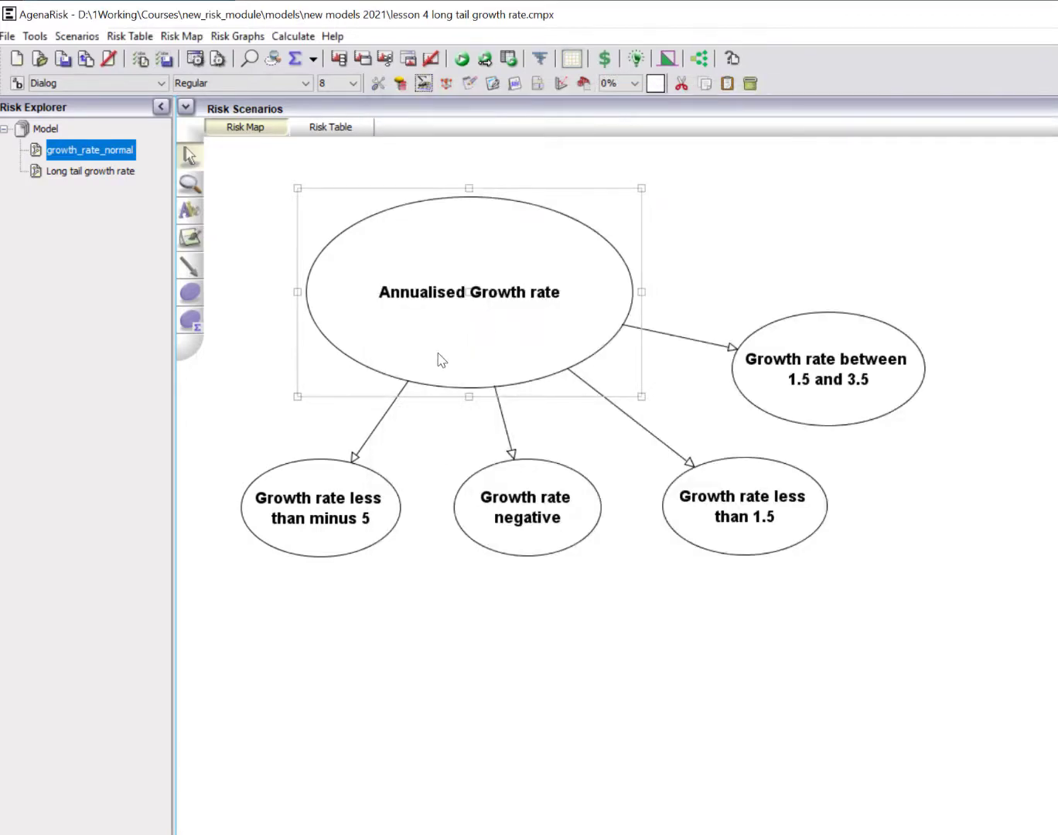
mouse_move(433, 331)
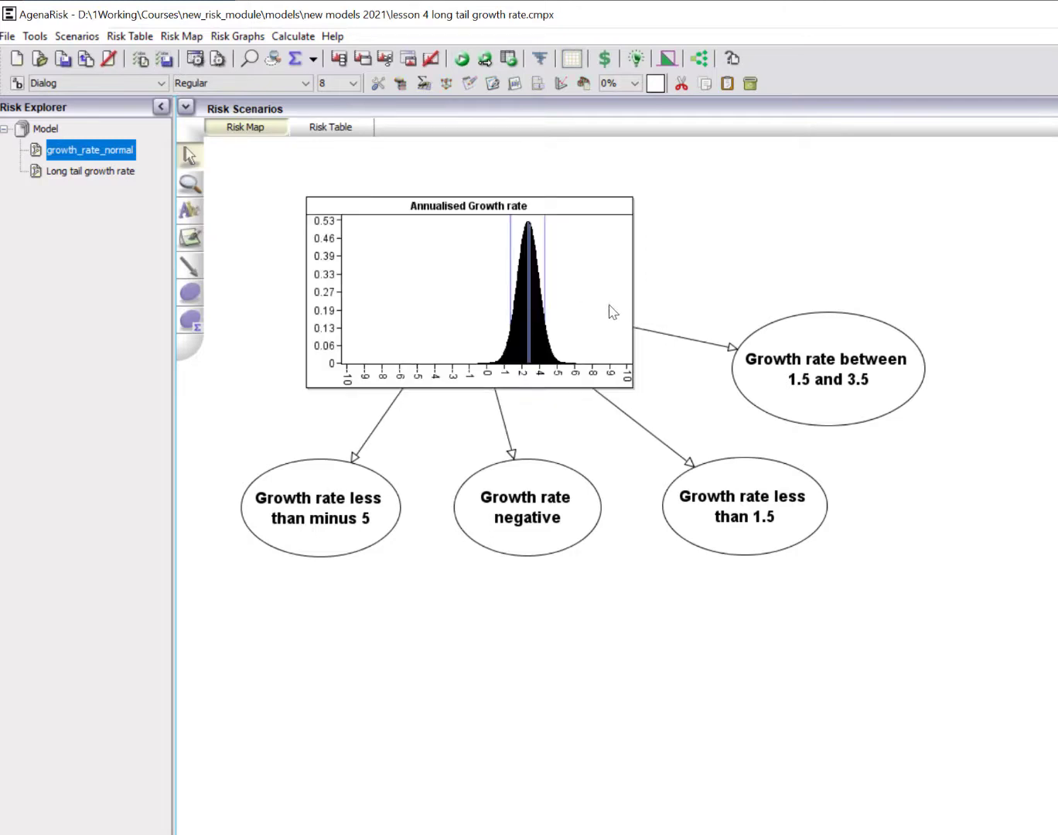
mouse_move(583, 316)
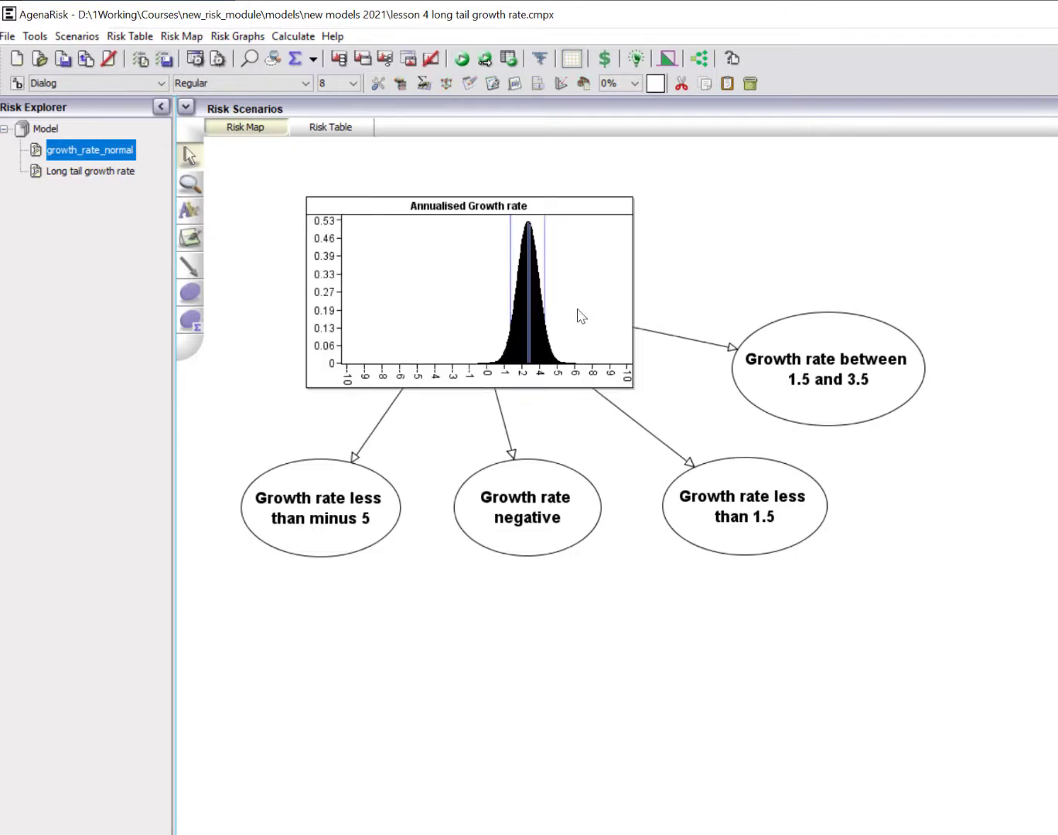
mouse_move(572, 310)
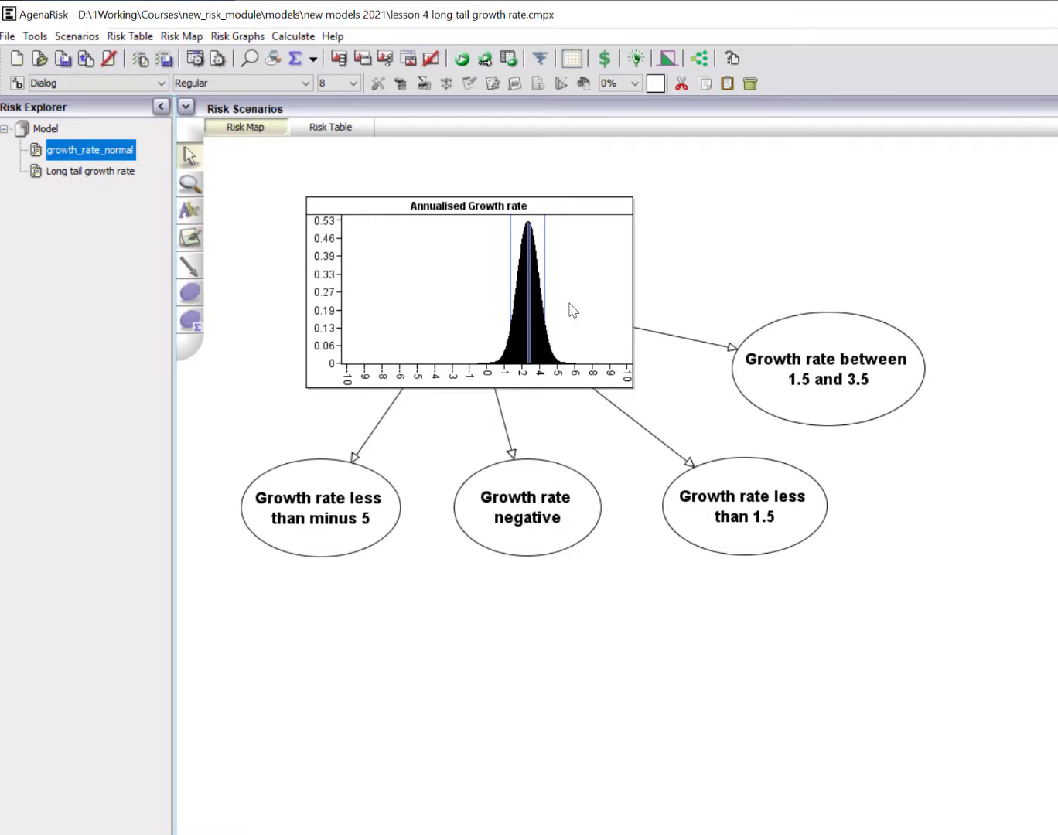
mouse_move(401, 299)
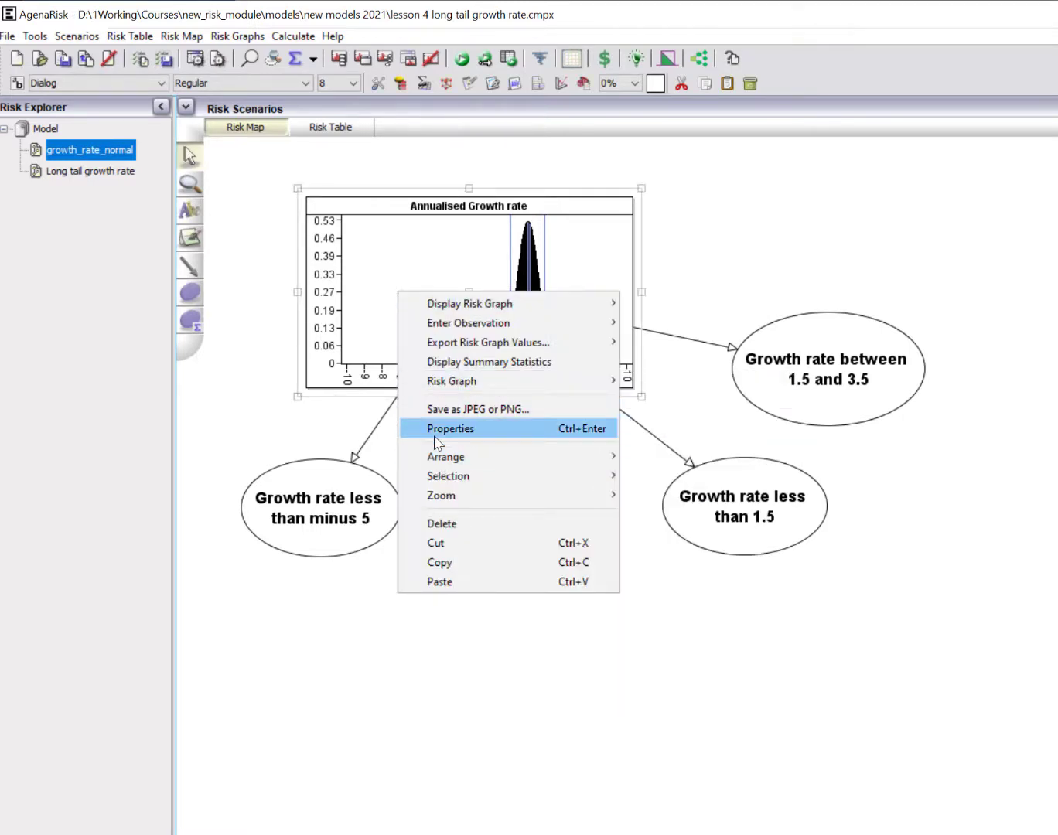
Show the Annualised Growth rate node's Graph Defaults, with its -10 to 10 x-axis.
left_click(450, 428)
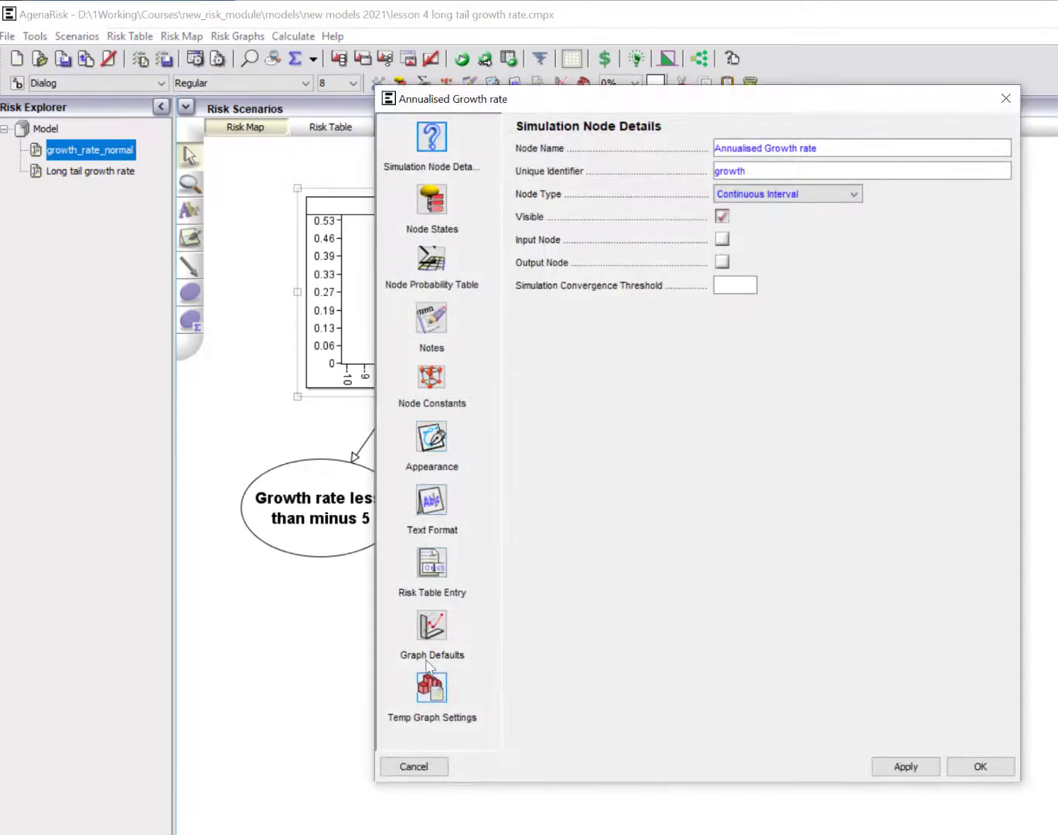
left_click(431, 634)
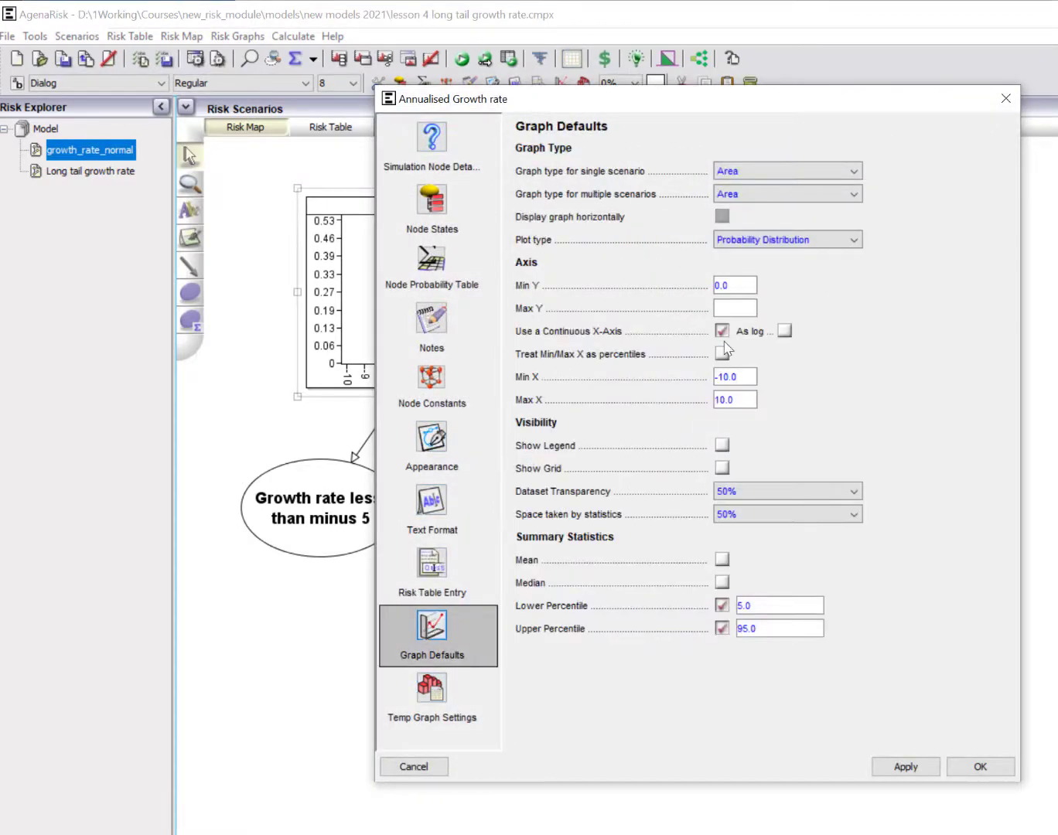
mouse_move(569, 358)
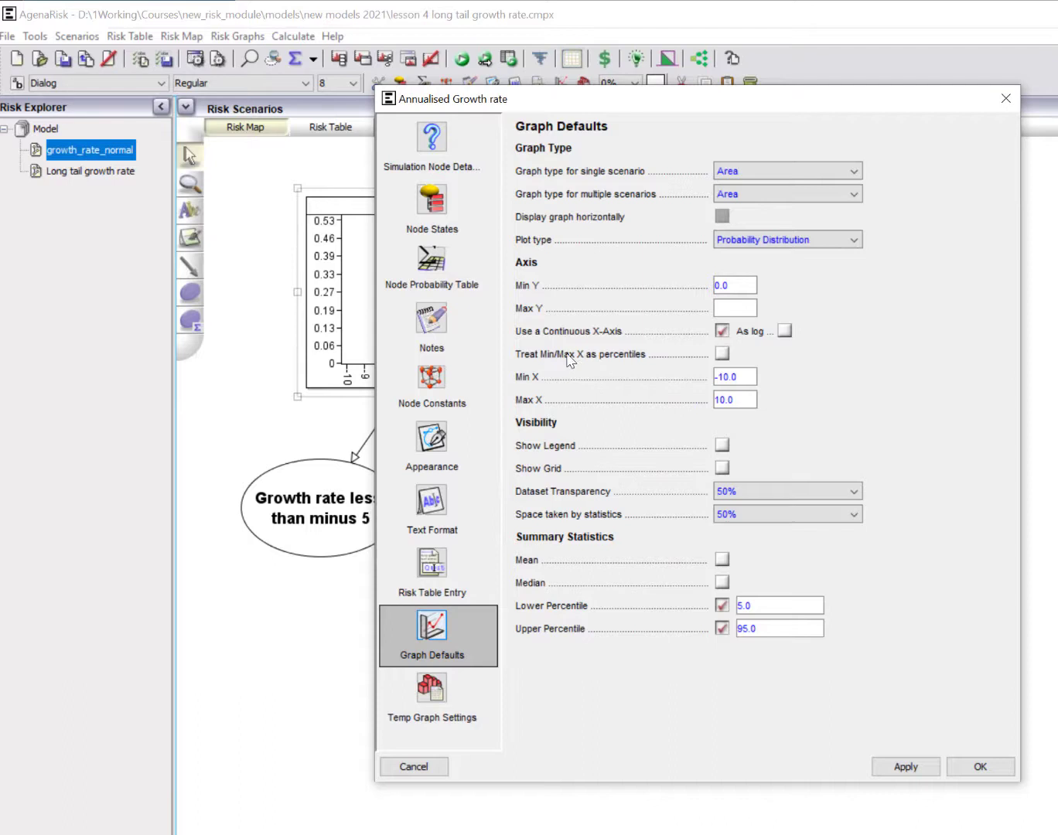
mouse_move(700, 387)
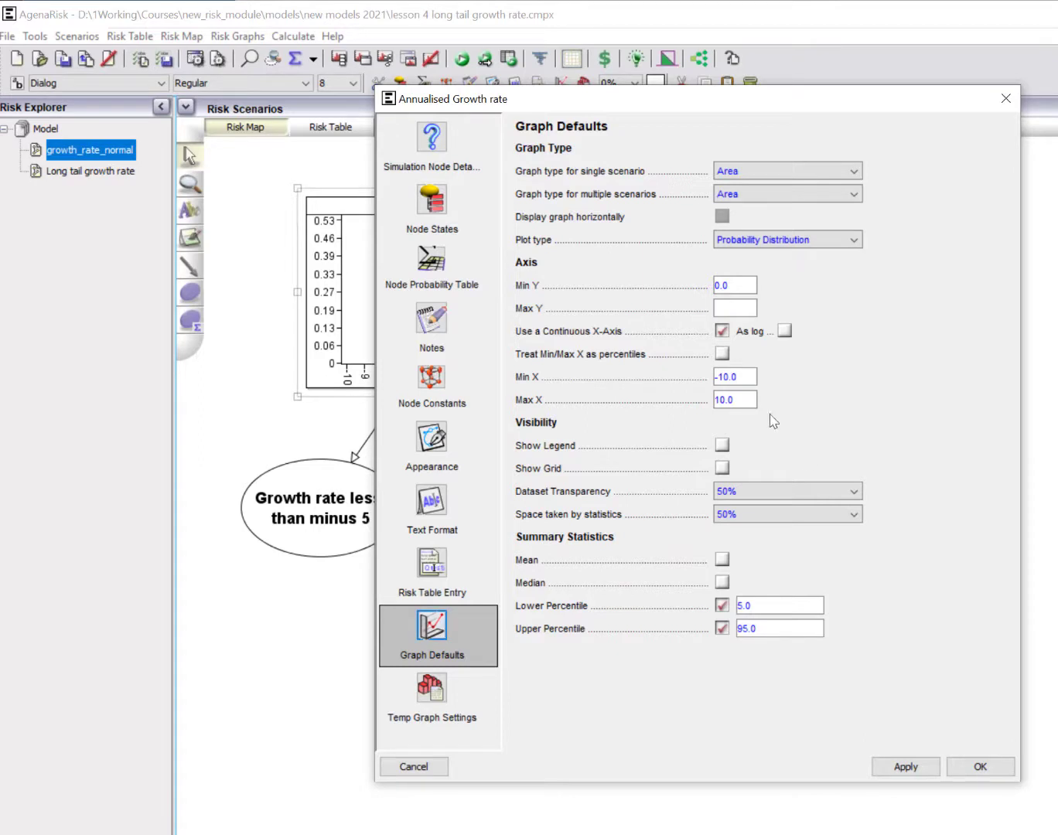
mouse_move(700, 629)
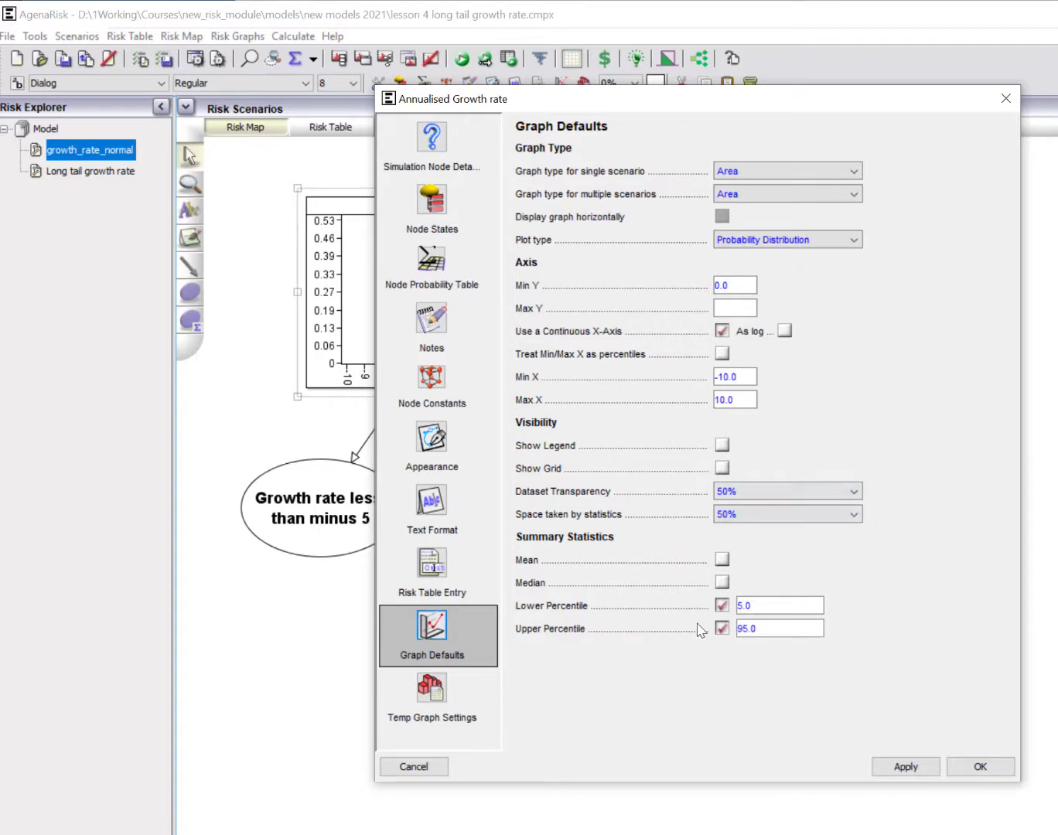
mouse_move(780, 628)
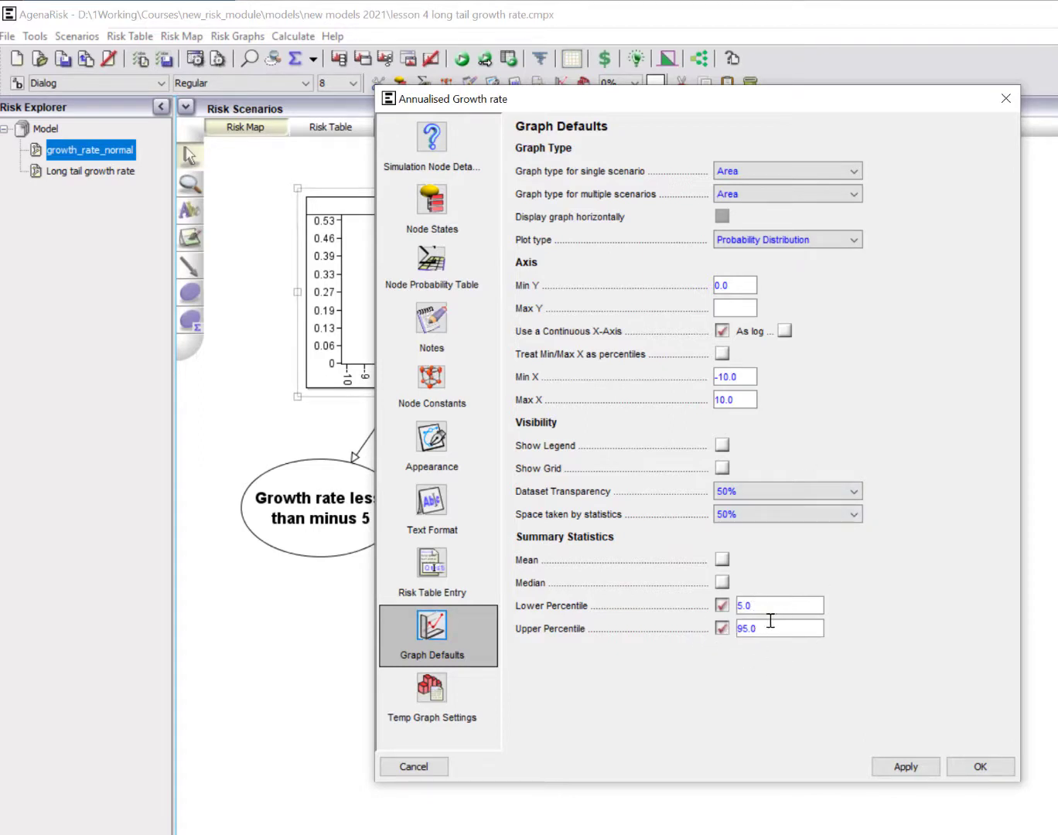
mouse_move(980, 766)
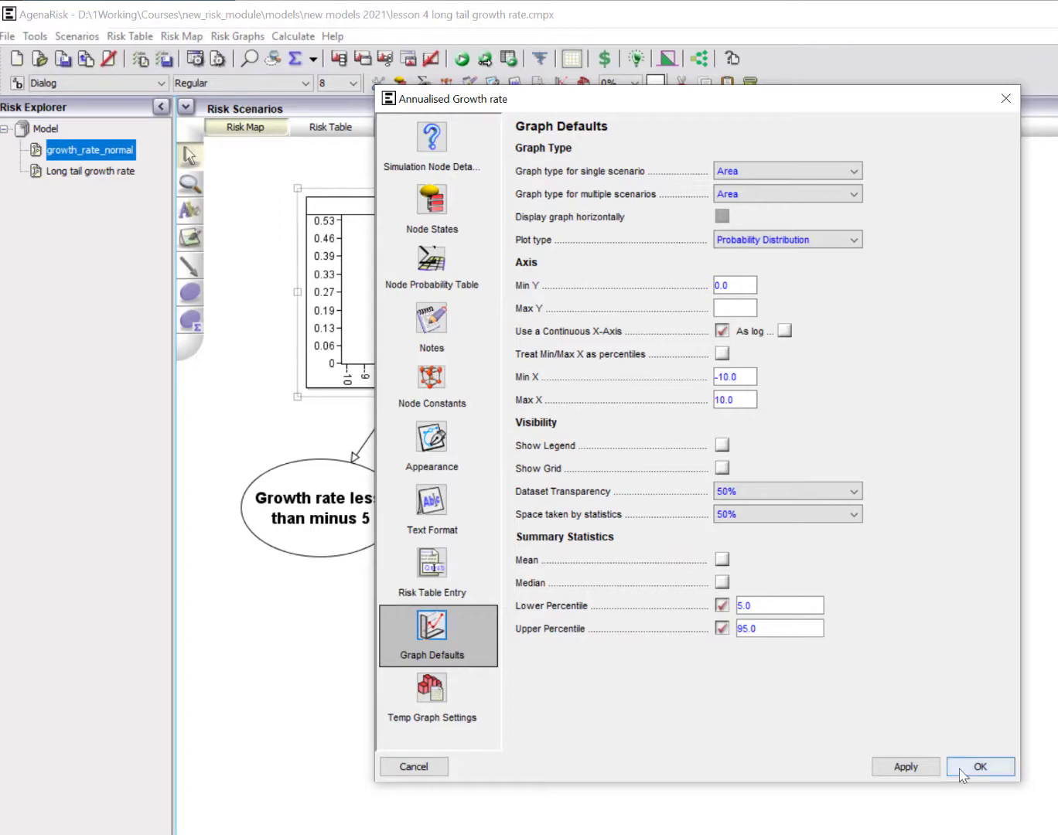
Close the Annualised Growth rate properties dialog with OK, returning to the network.
left_click(980, 766)
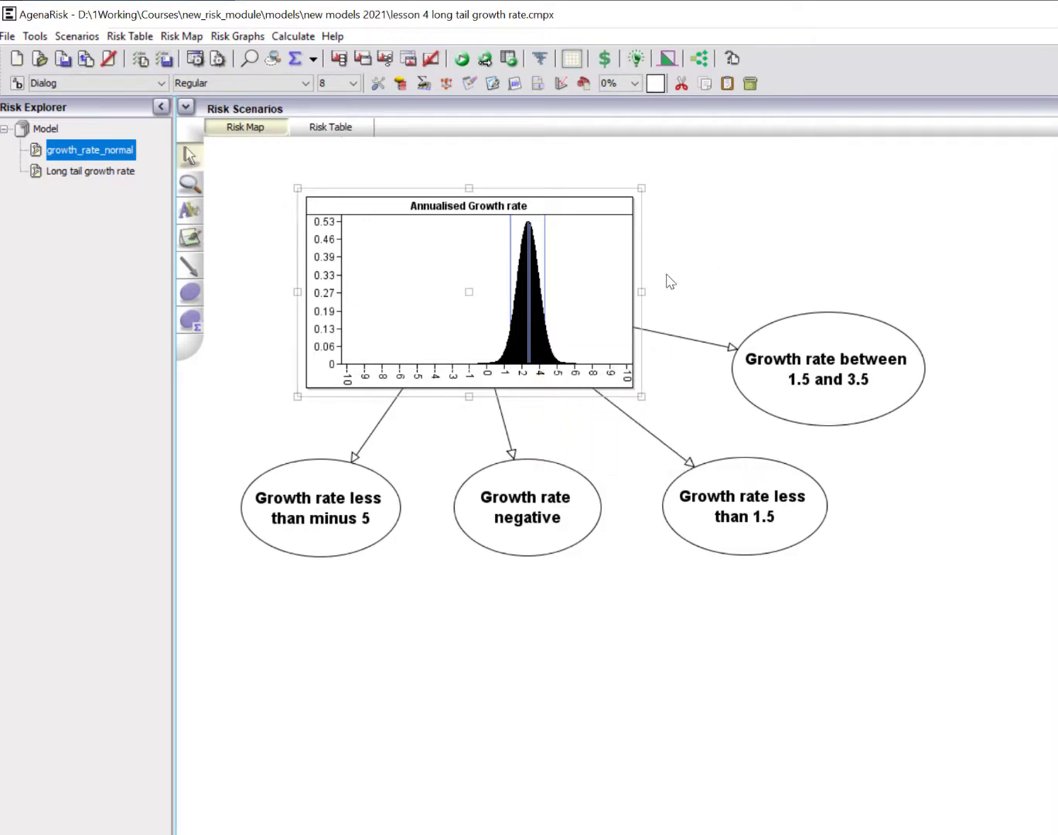
mouse_move(670, 265)
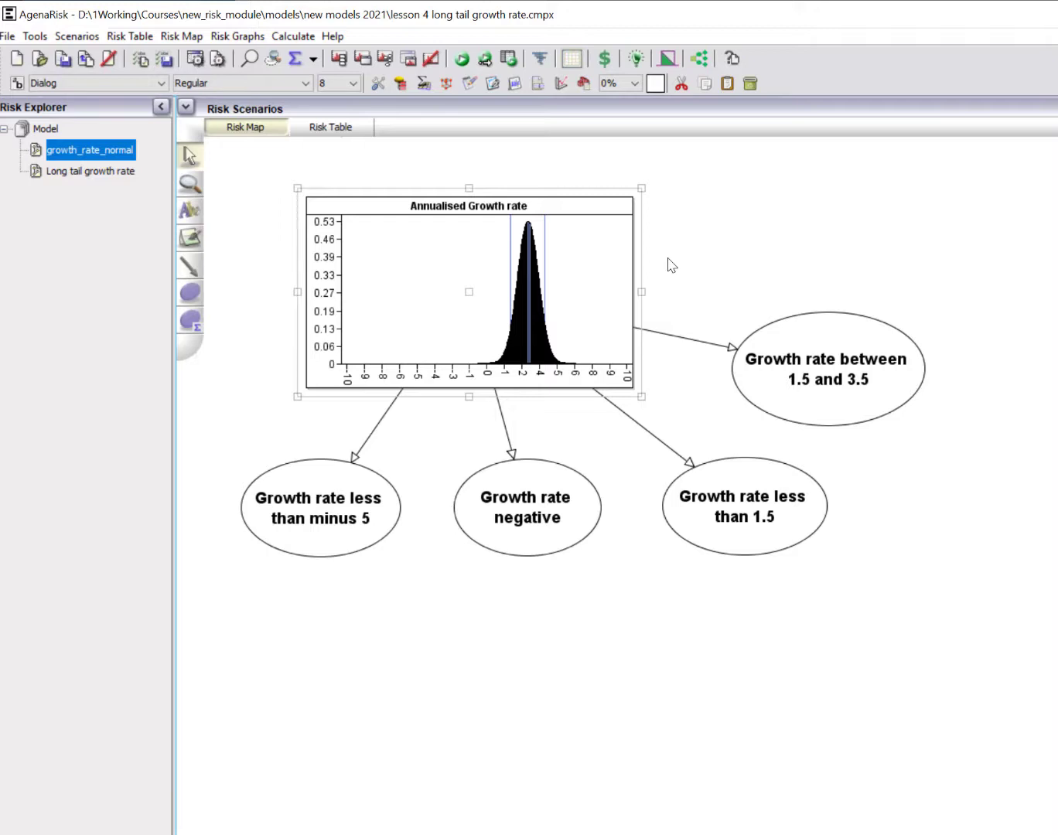
mouse_move(313, 535)
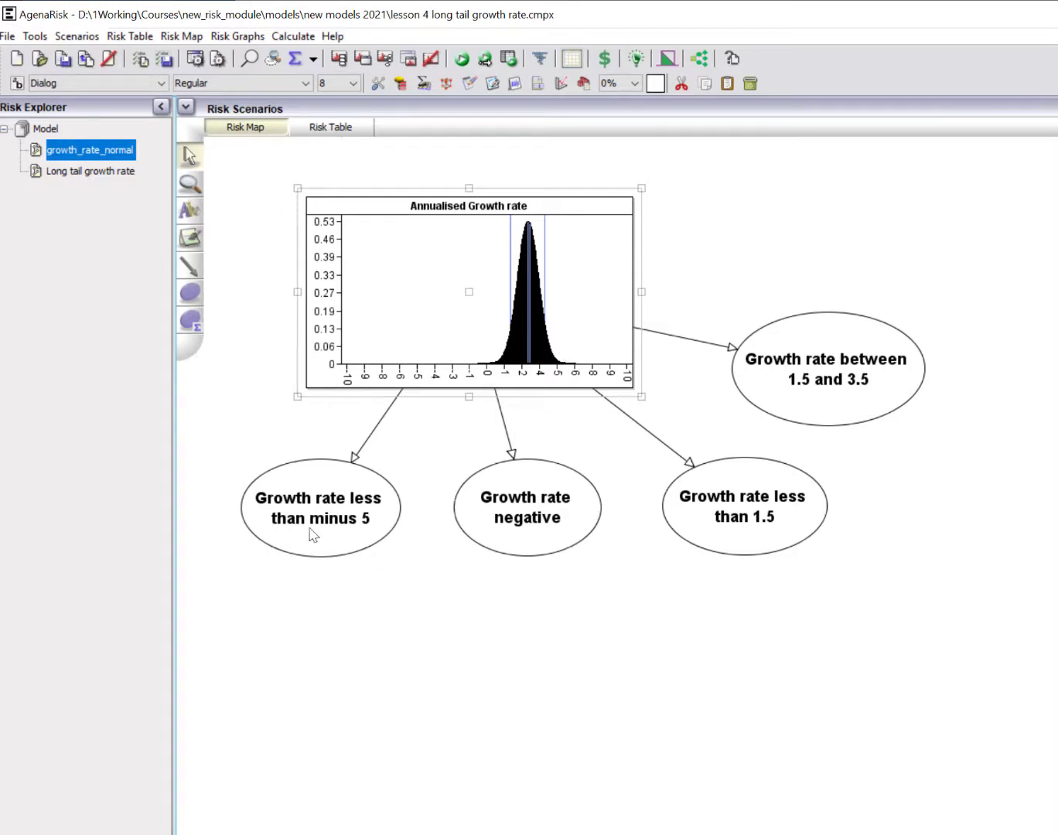
mouse_move(393, 627)
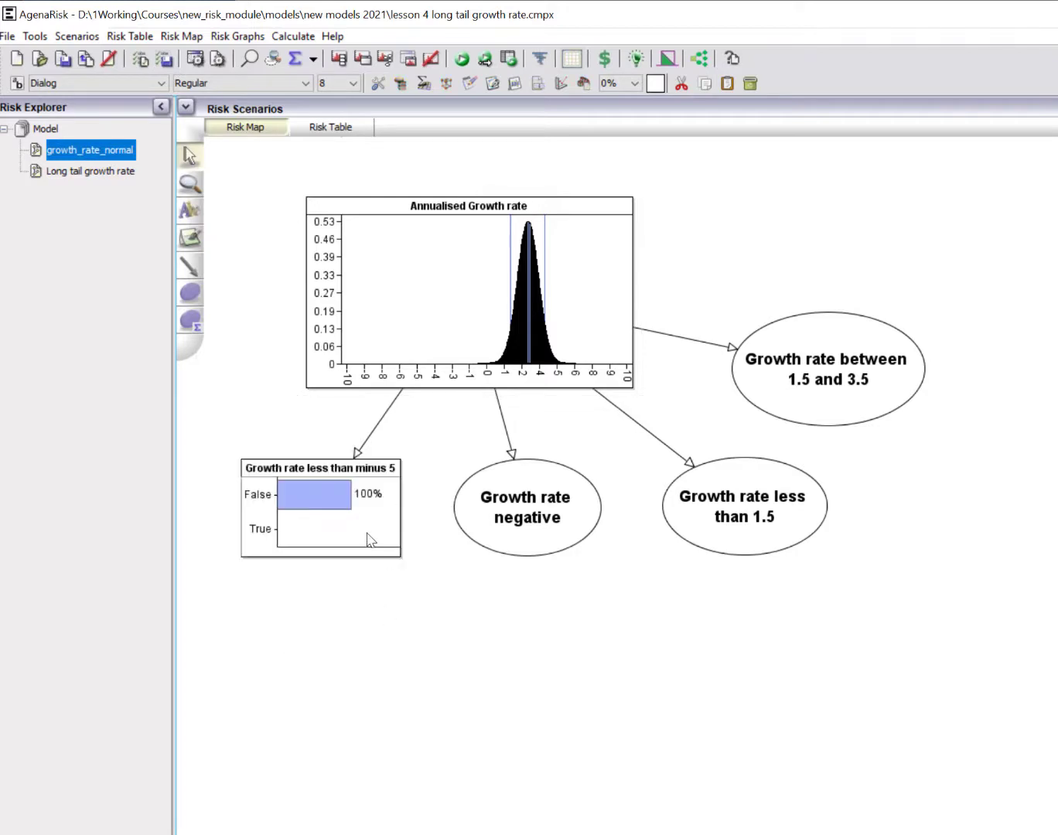
mouse_move(458, 374)
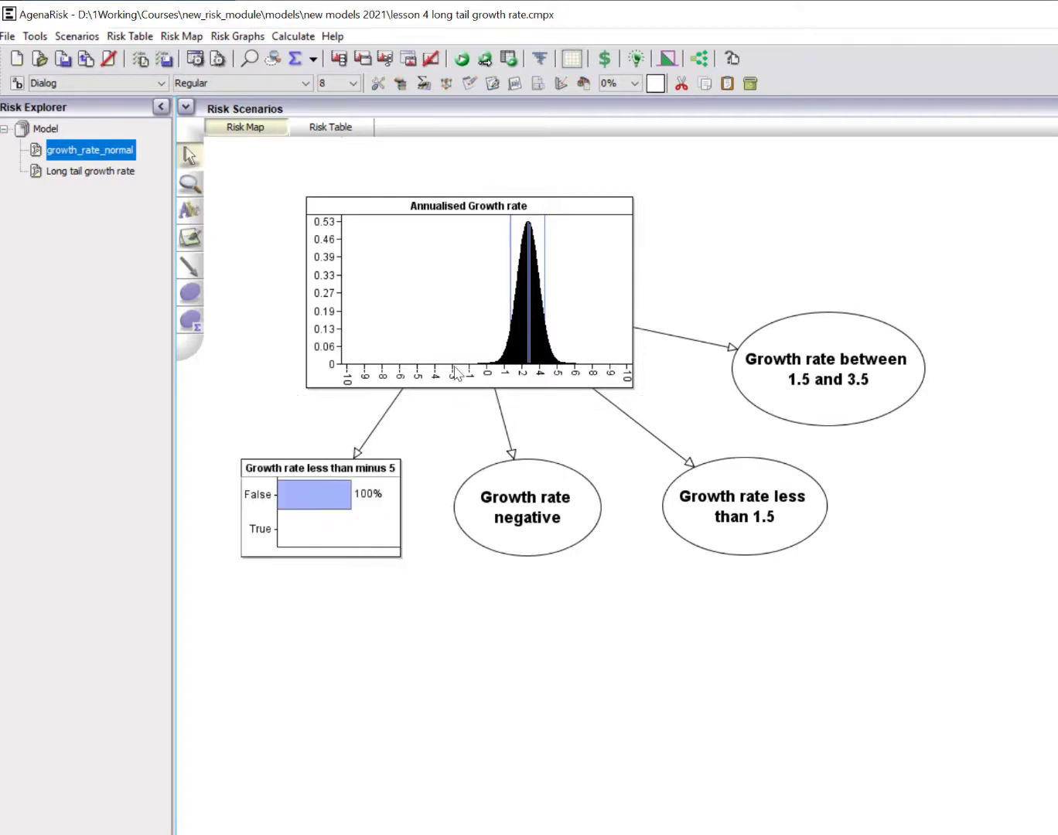
mouse_move(445, 583)
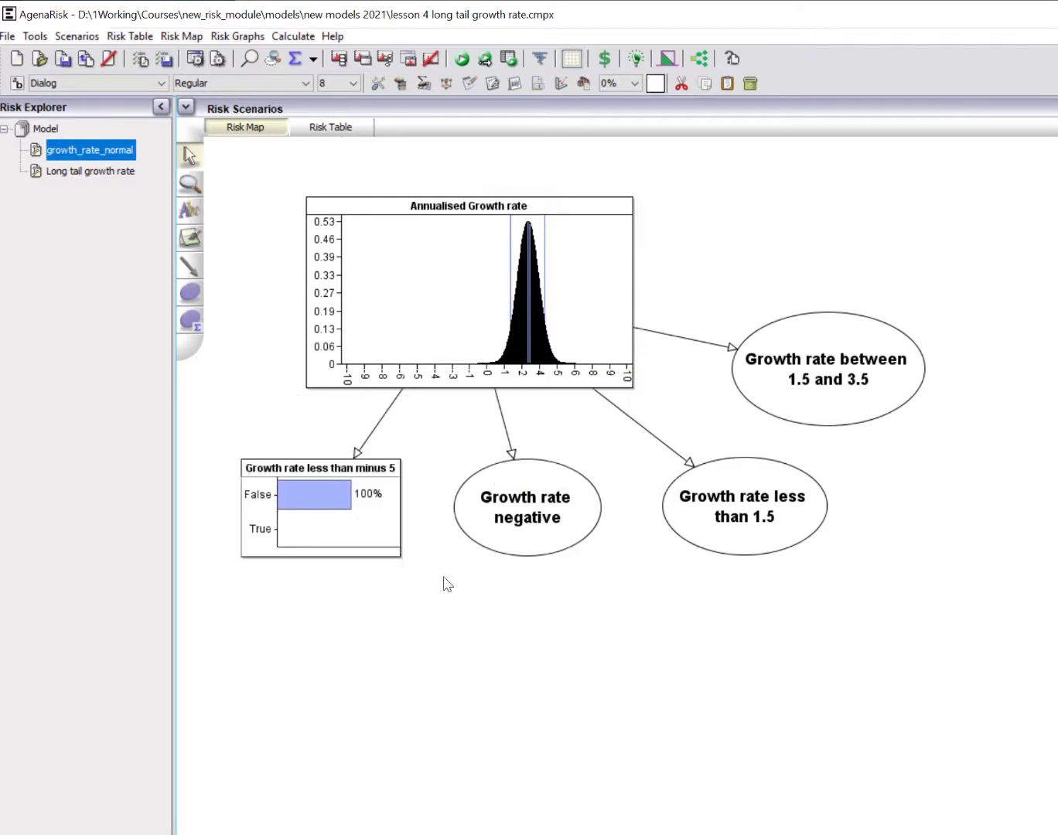
mouse_move(503, 569)
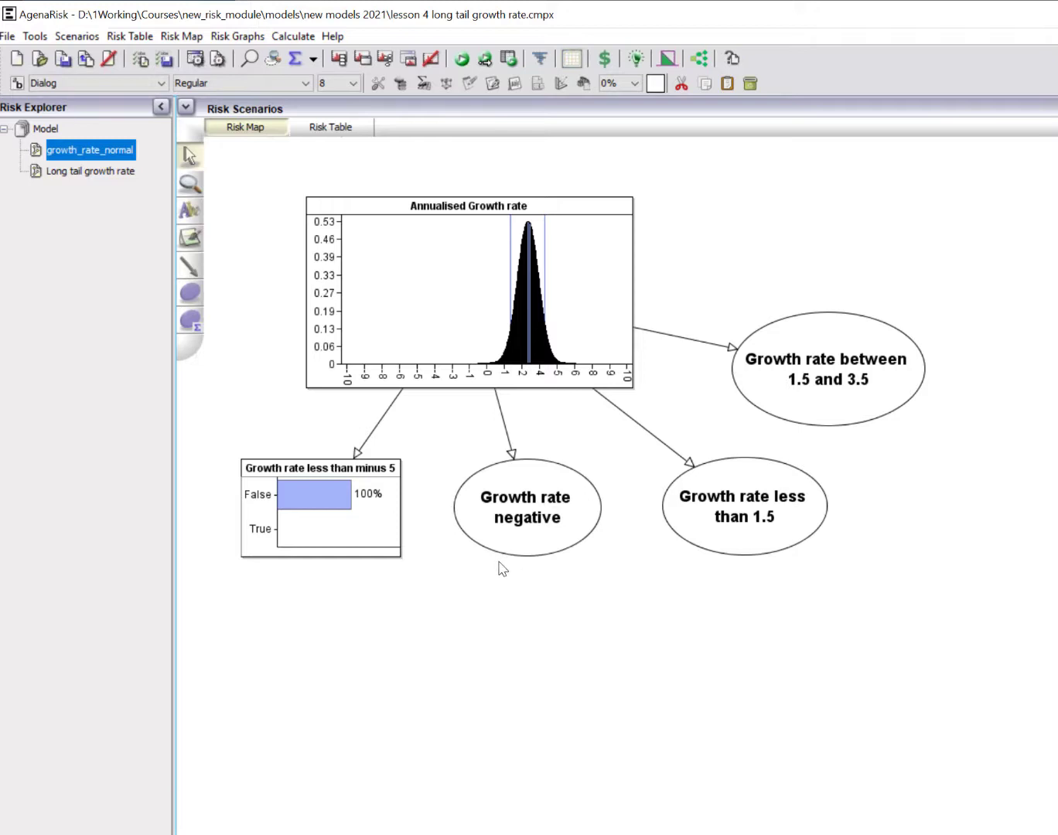
mouse_move(490, 382)
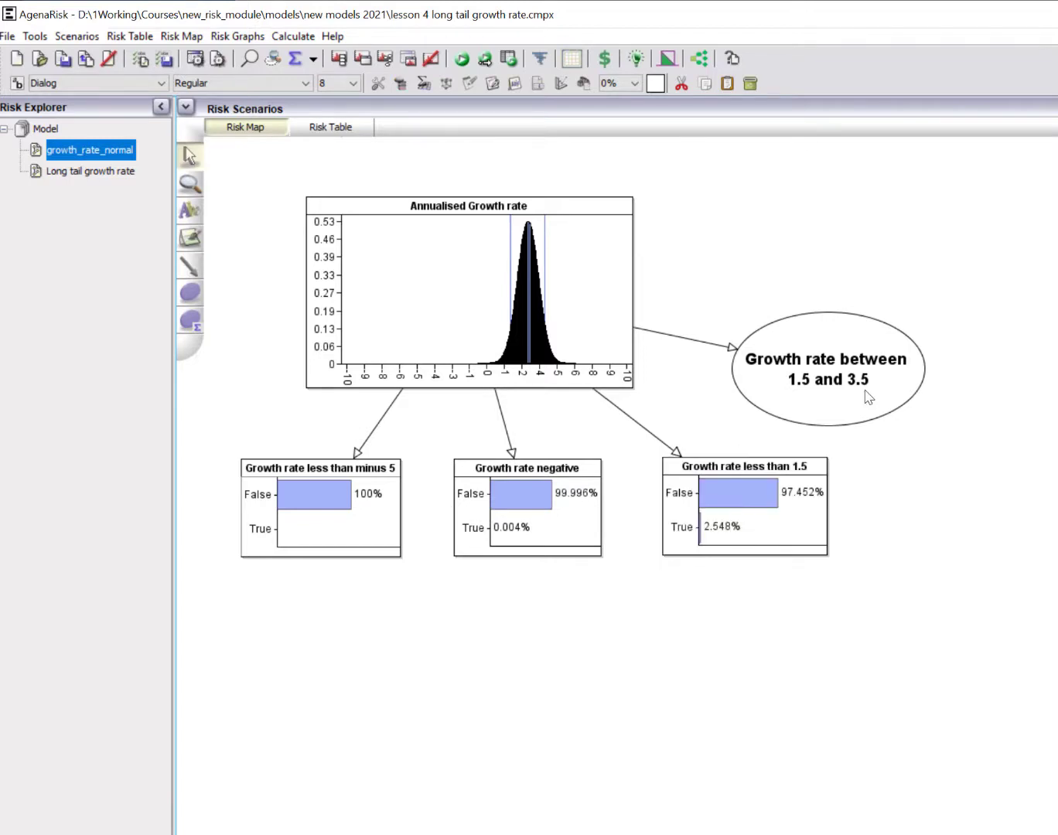
Show the 'Growth rate between 1.5 and 3.5' node's probability, 73.93% True.
double_click(826, 367)
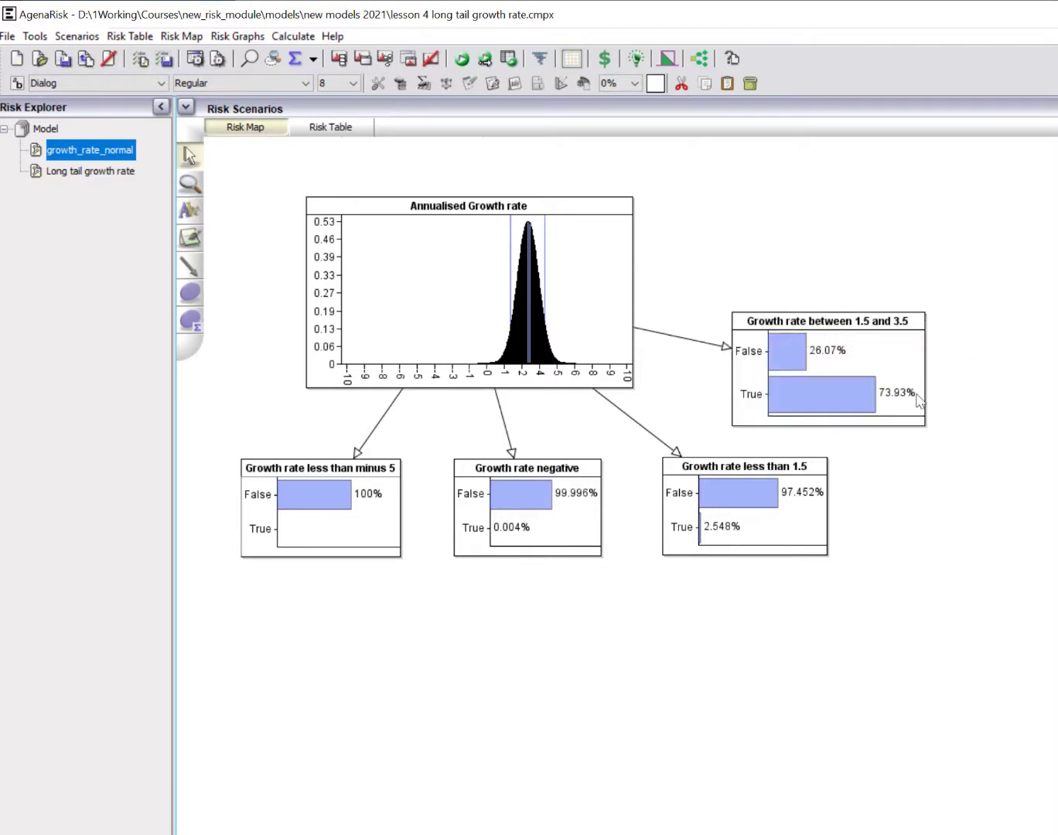
mouse_move(826, 392)
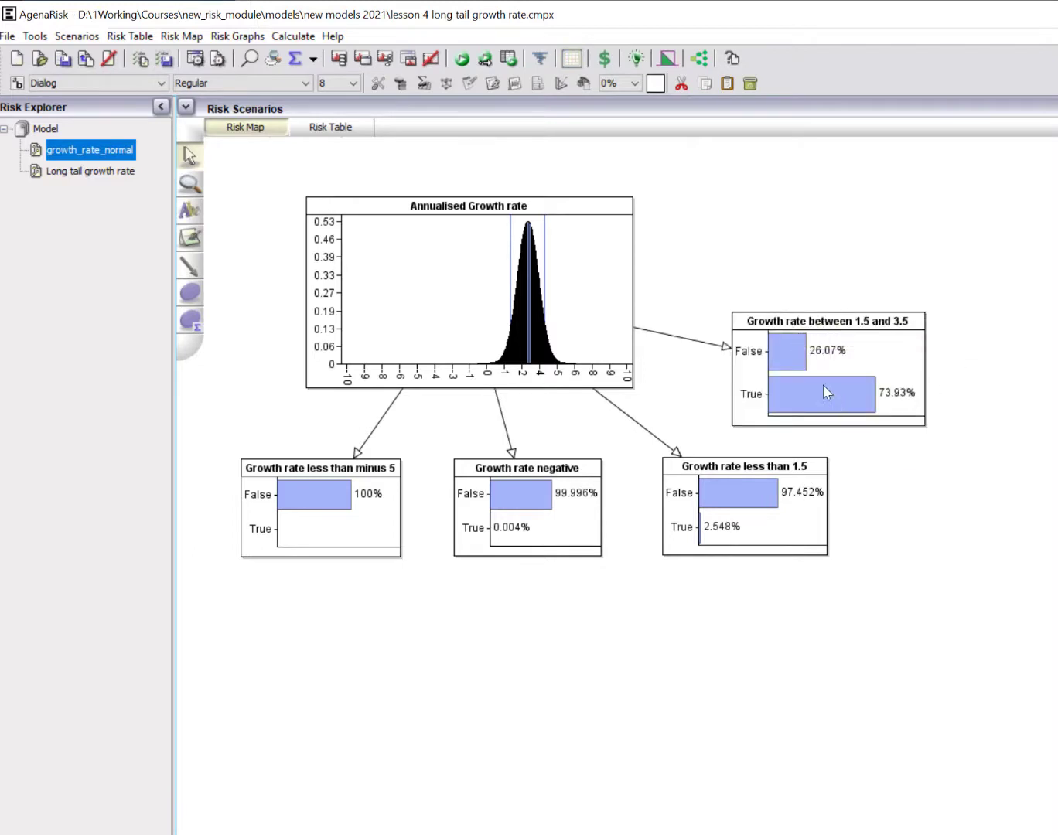
mouse_move(1029, 568)
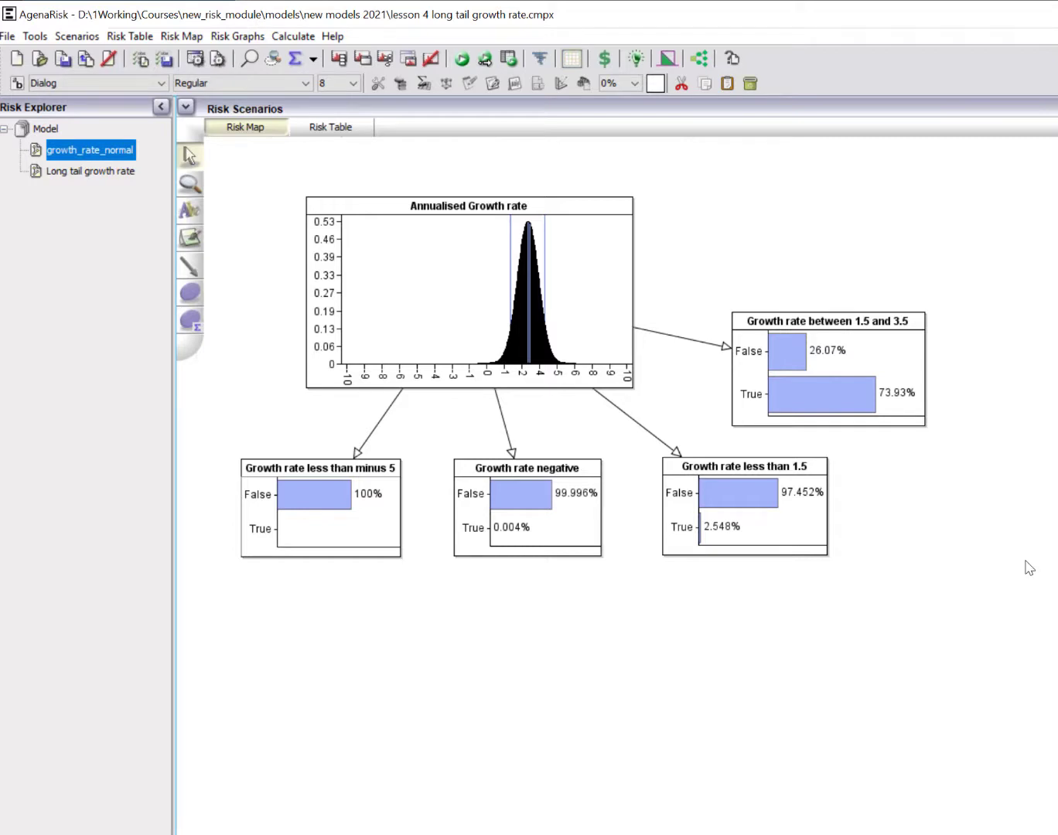
mouse_move(738, 642)
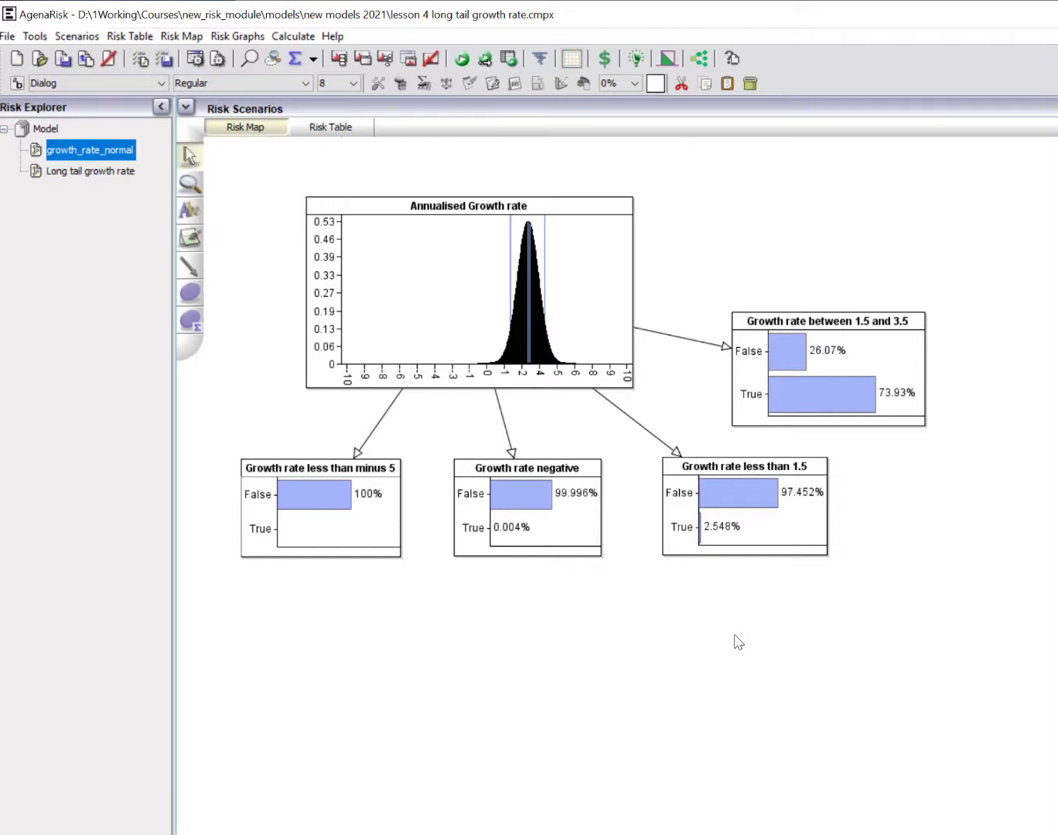
mouse_move(589, 510)
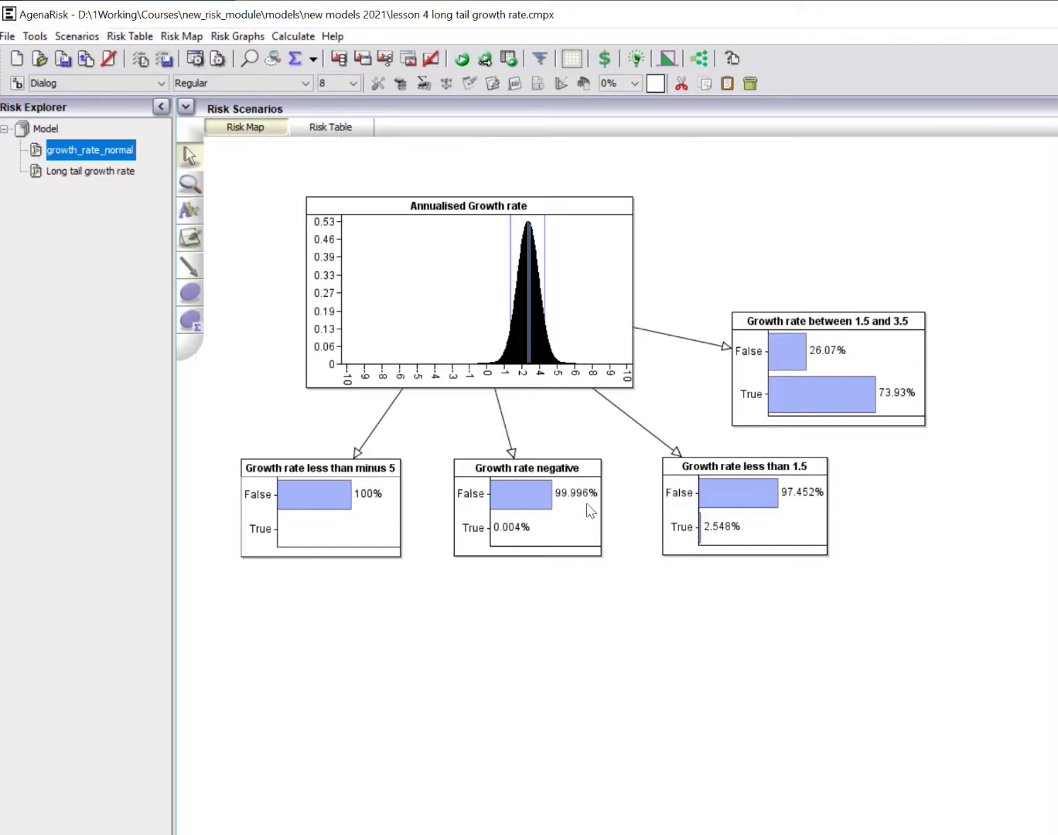
mouse_move(466, 284)
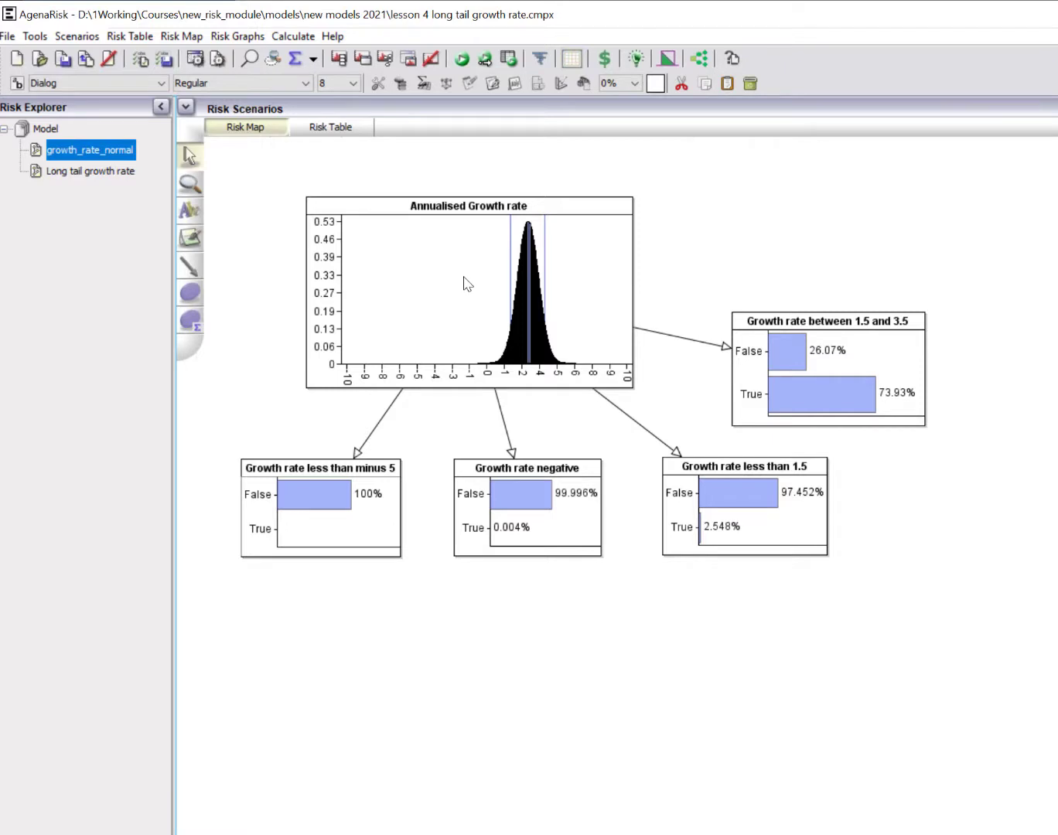
mouse_move(78, 180)
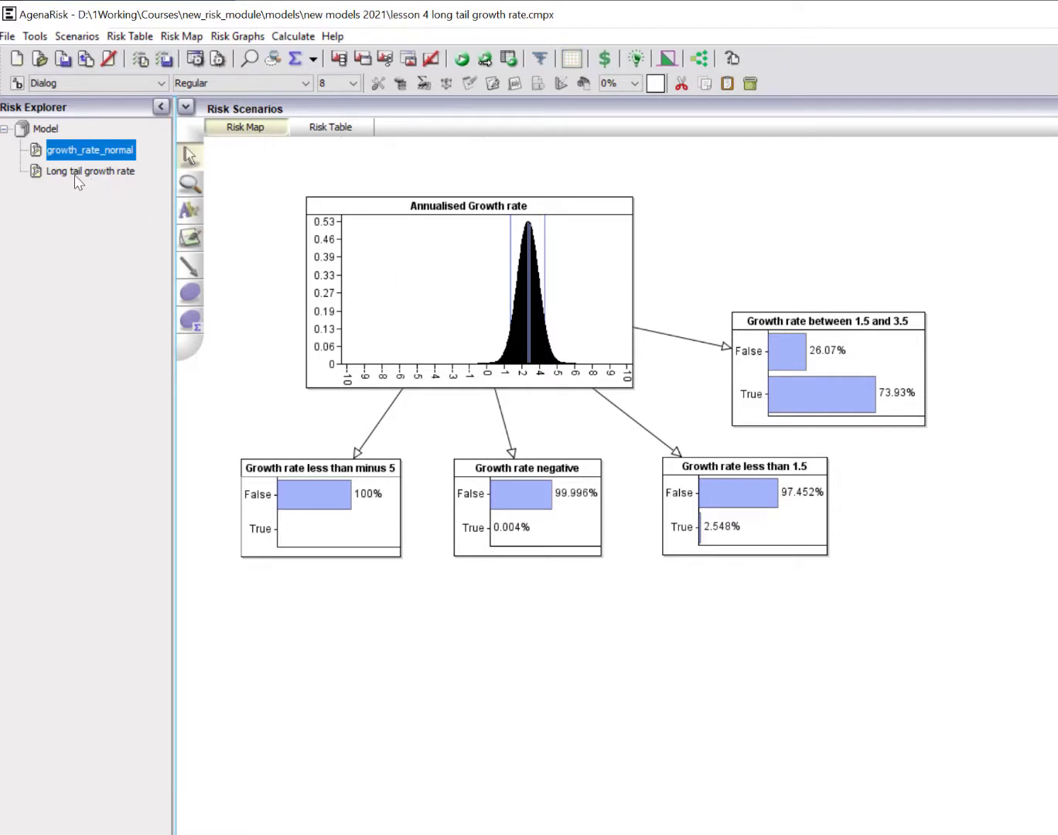
left_click(89, 171)
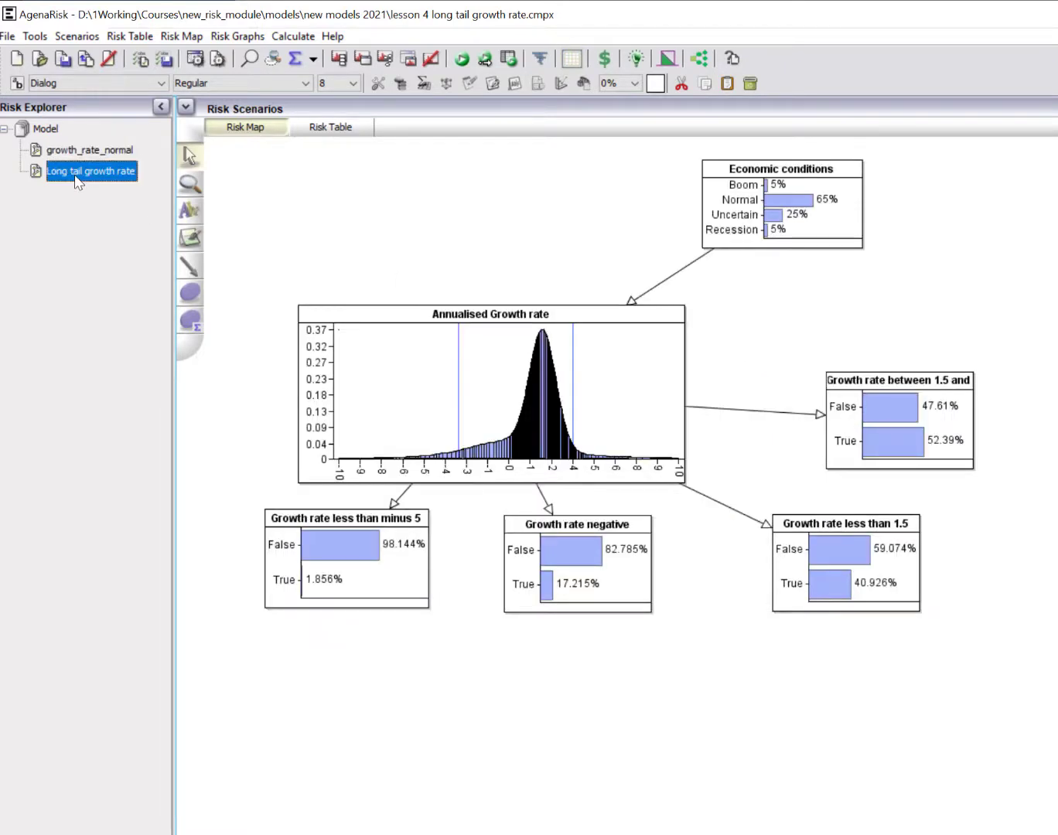
mouse_move(530, 176)
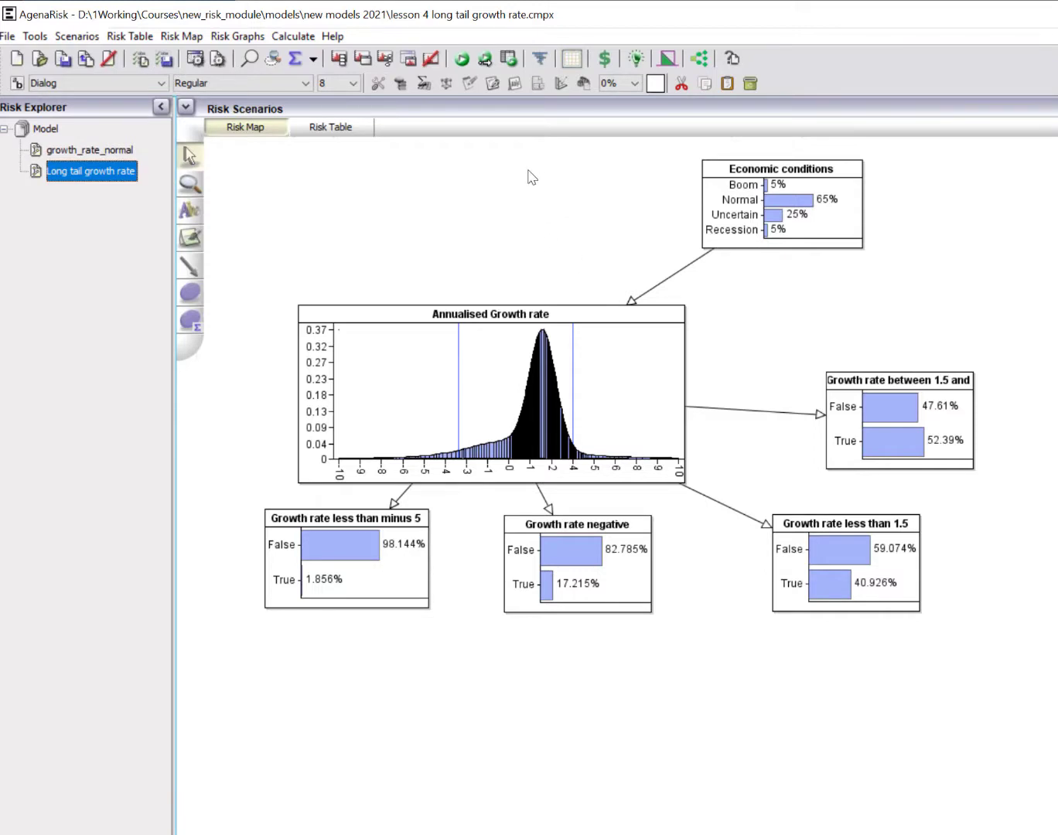
mouse_move(529, 175)
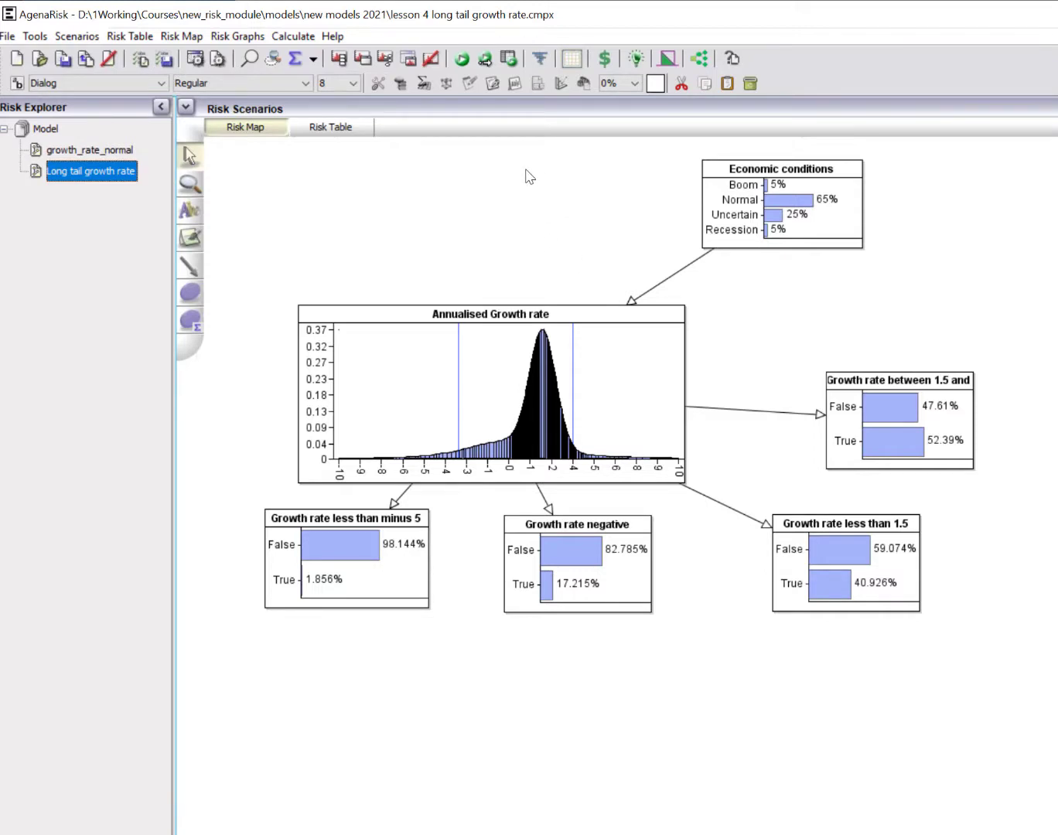
mouse_move(350, 502)
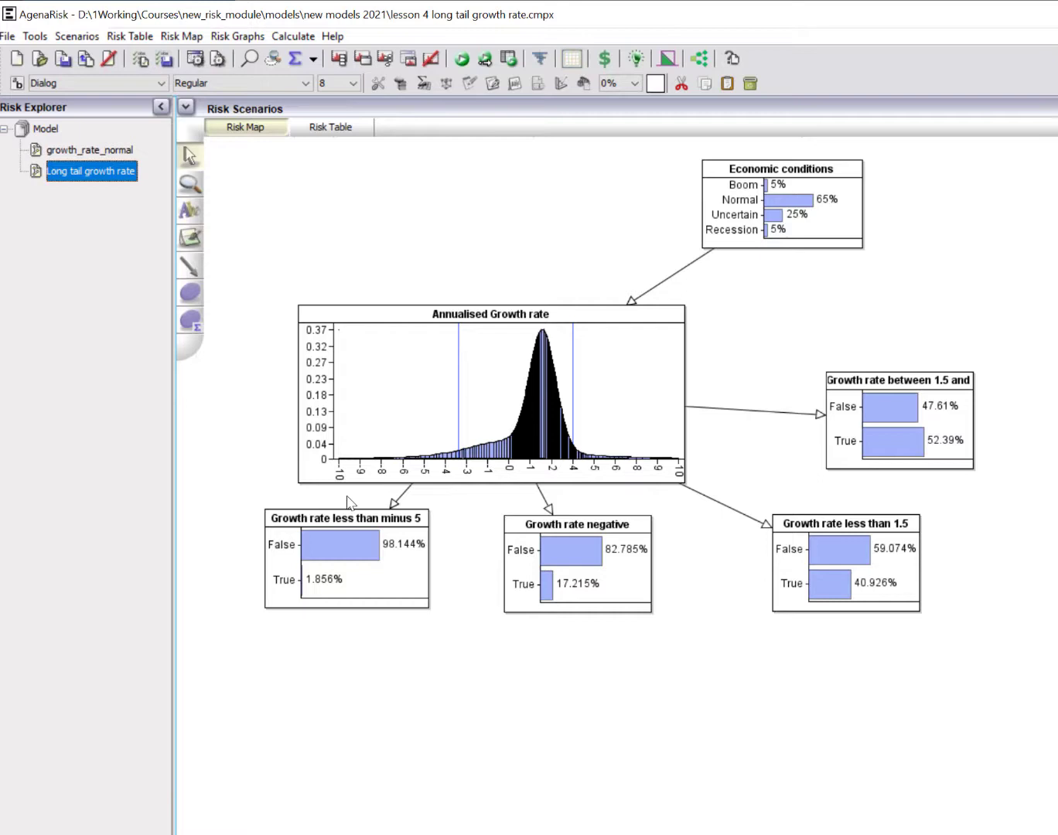
mouse_move(487, 437)
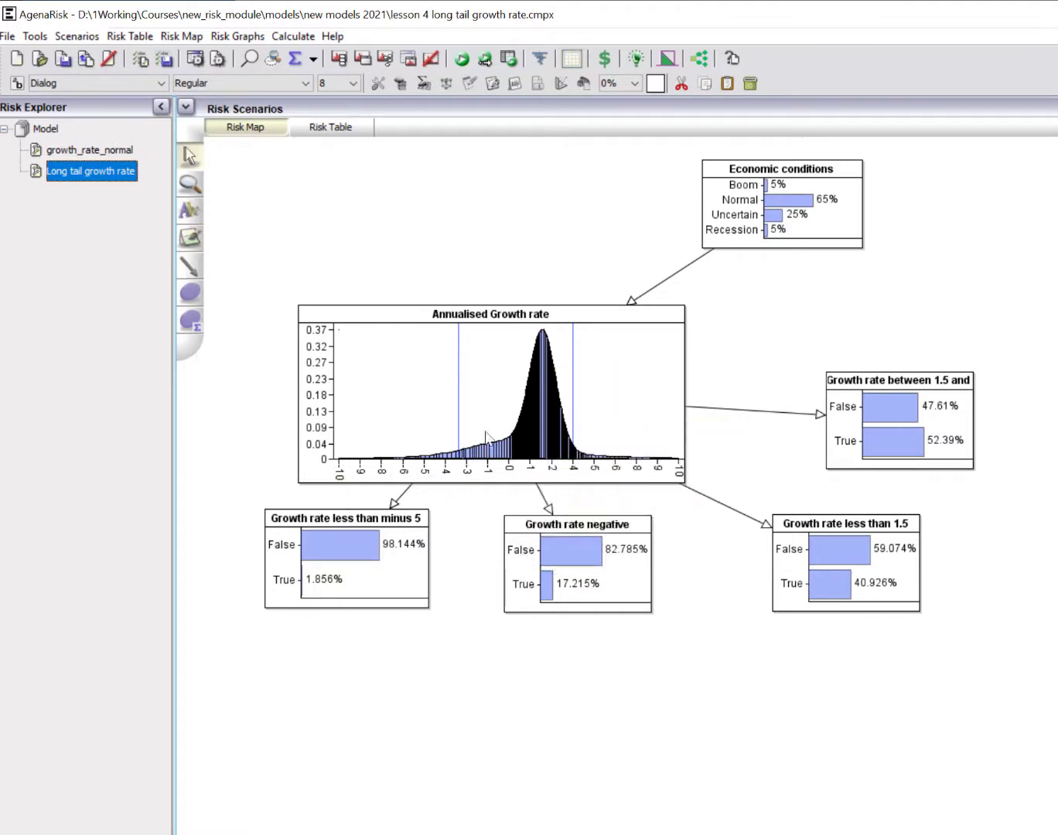
mouse_move(700, 555)
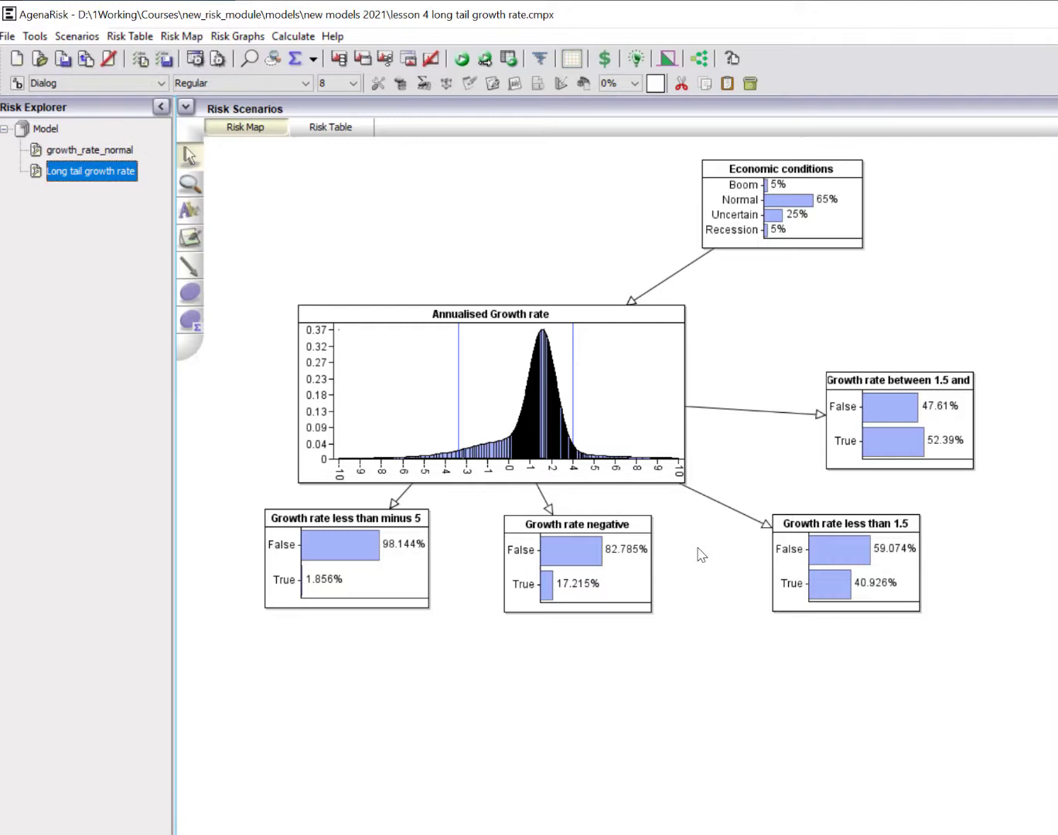
mouse_move(846, 271)
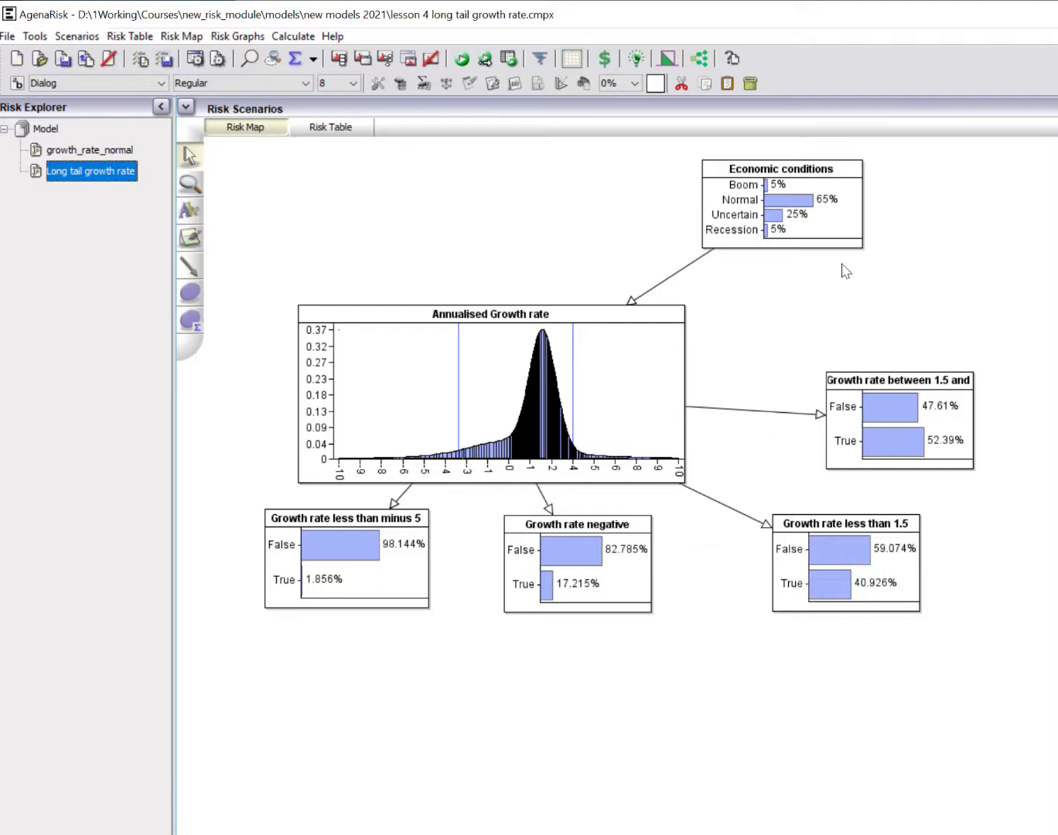
mouse_move(752, 478)
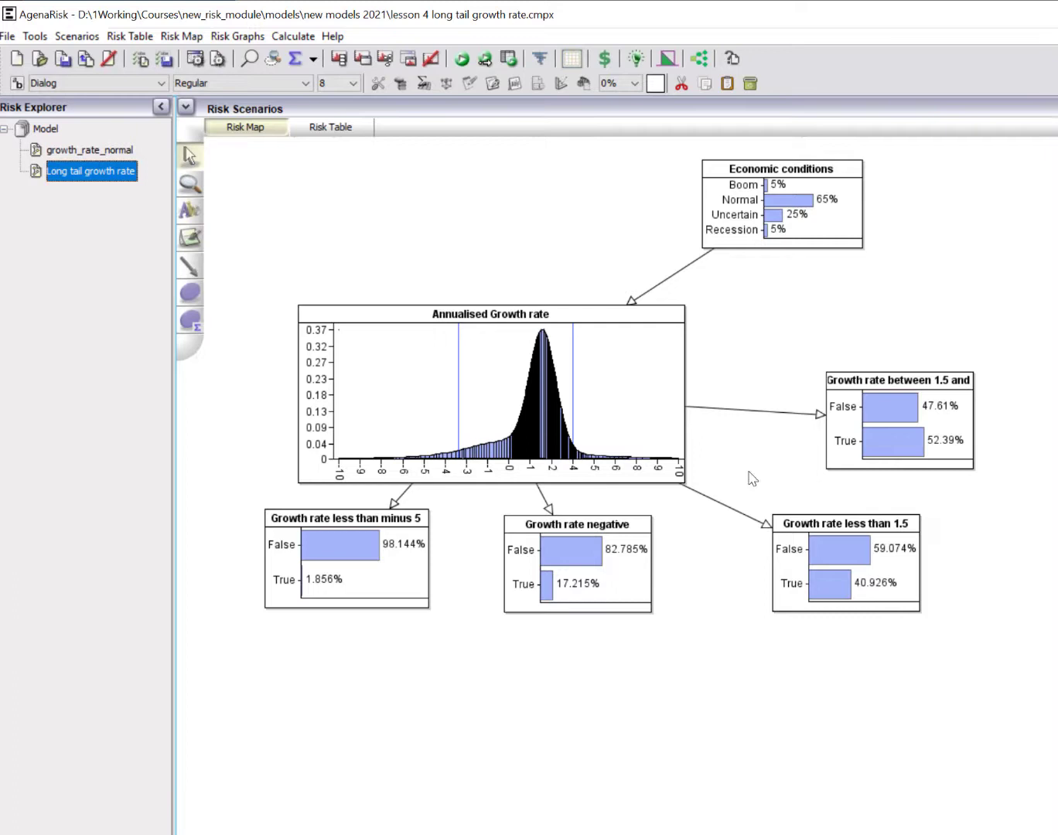
mouse_move(752, 488)
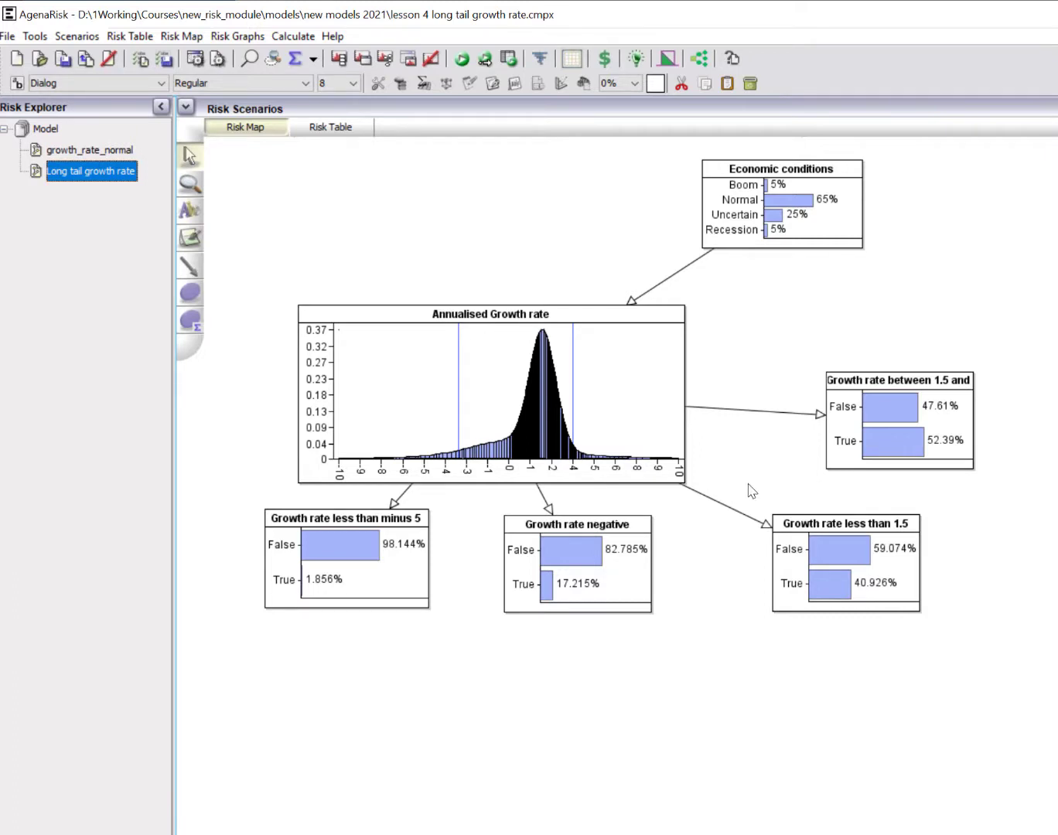
mouse_move(853, 272)
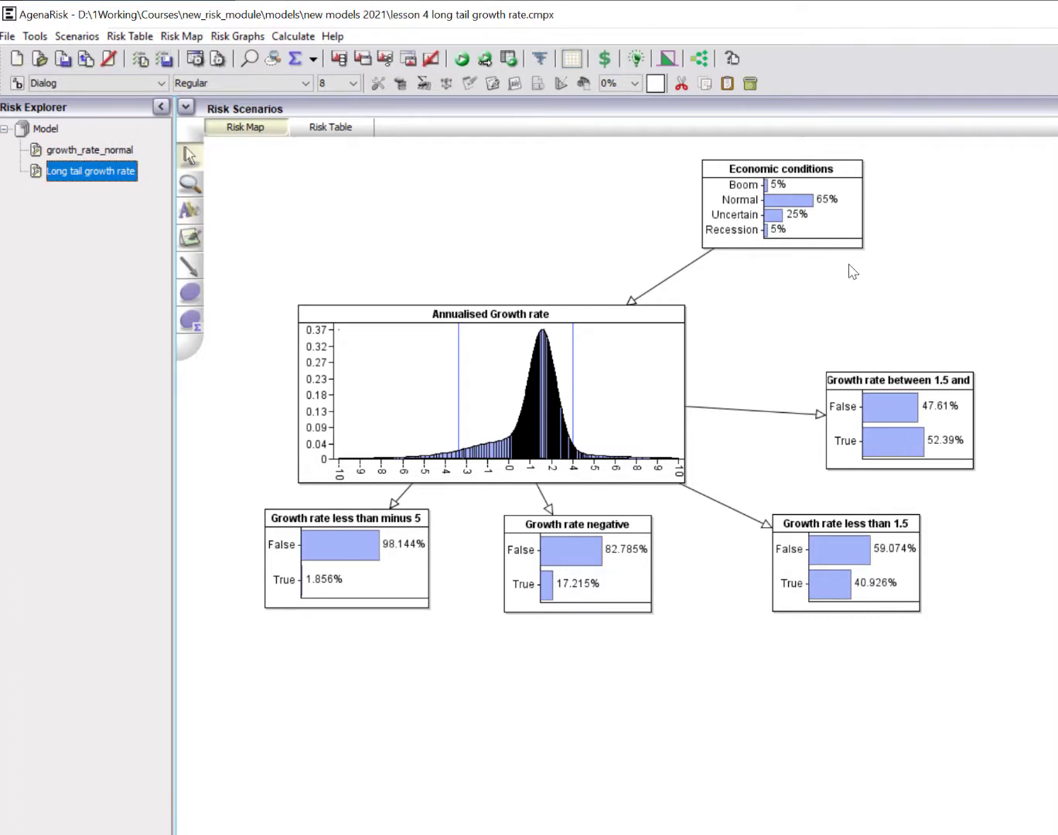
mouse_move(944, 224)
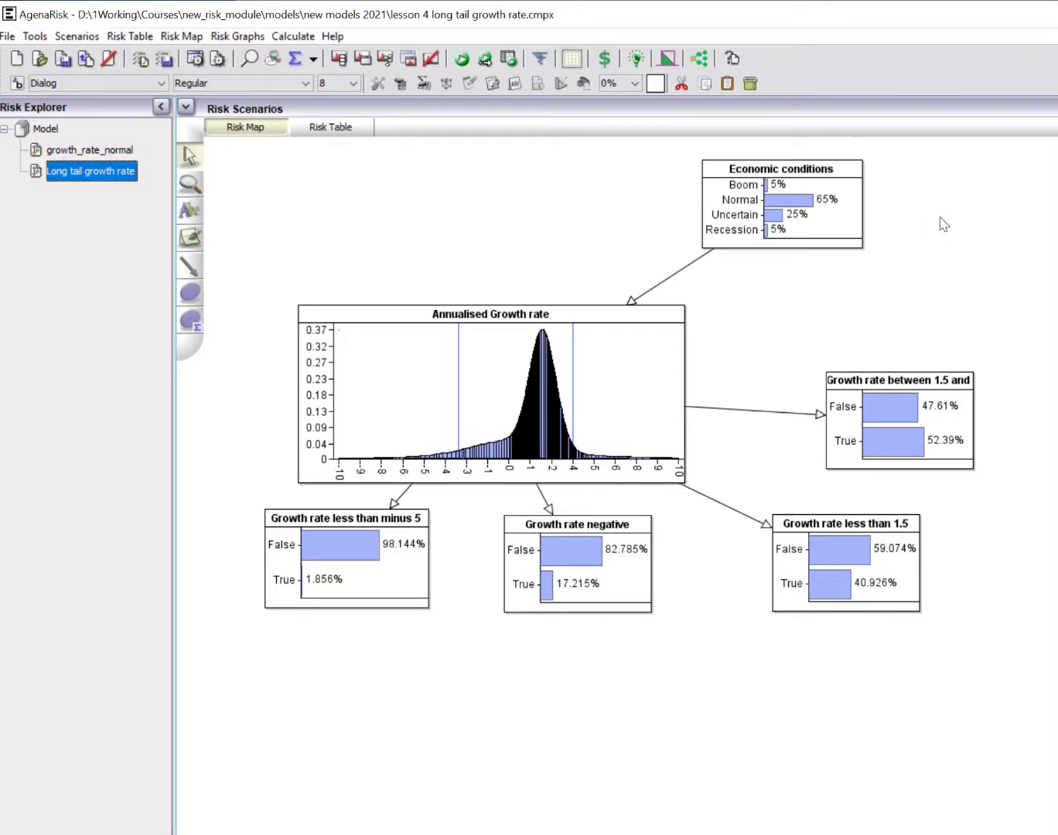
mouse_move(792, 300)
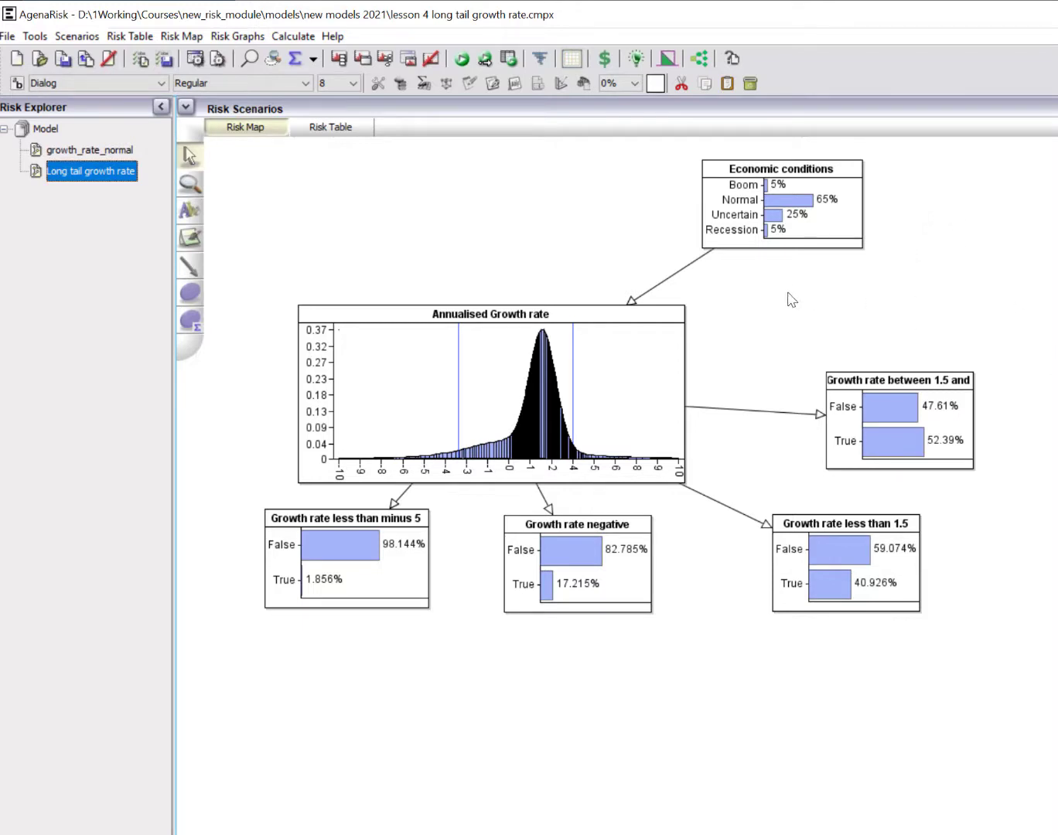
mouse_move(786, 297)
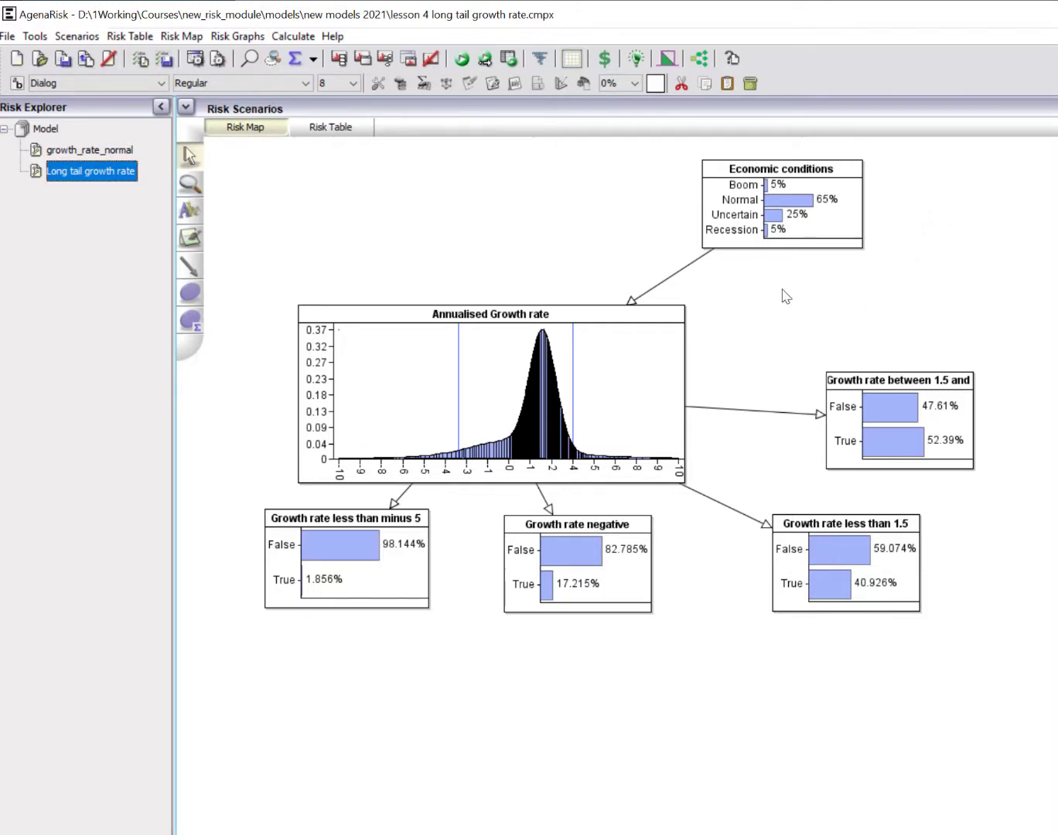
mouse_move(473, 380)
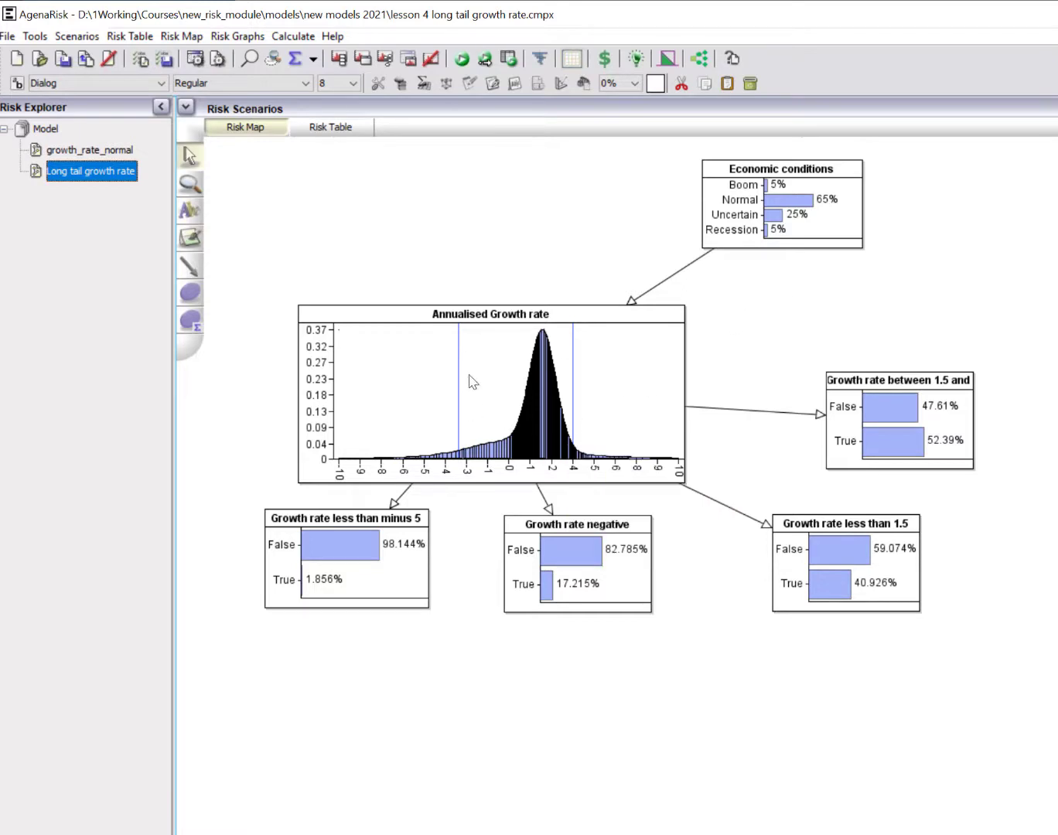
left_click(492, 395)
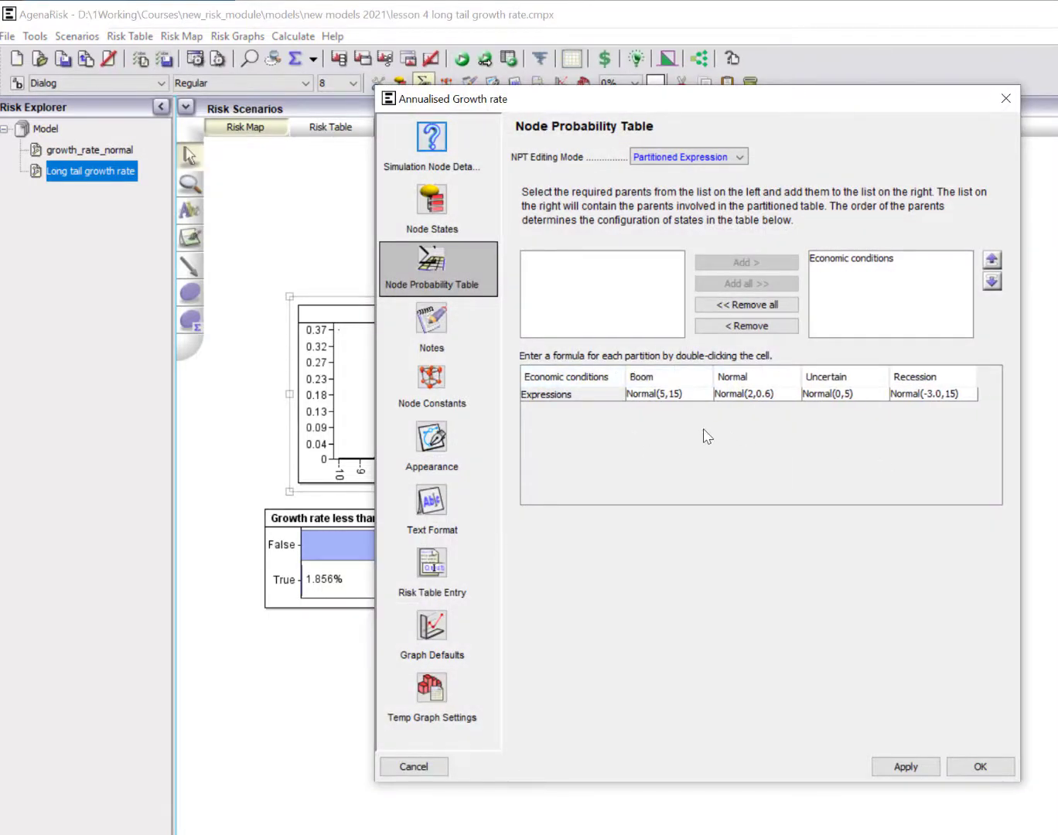
double_click(756, 394)
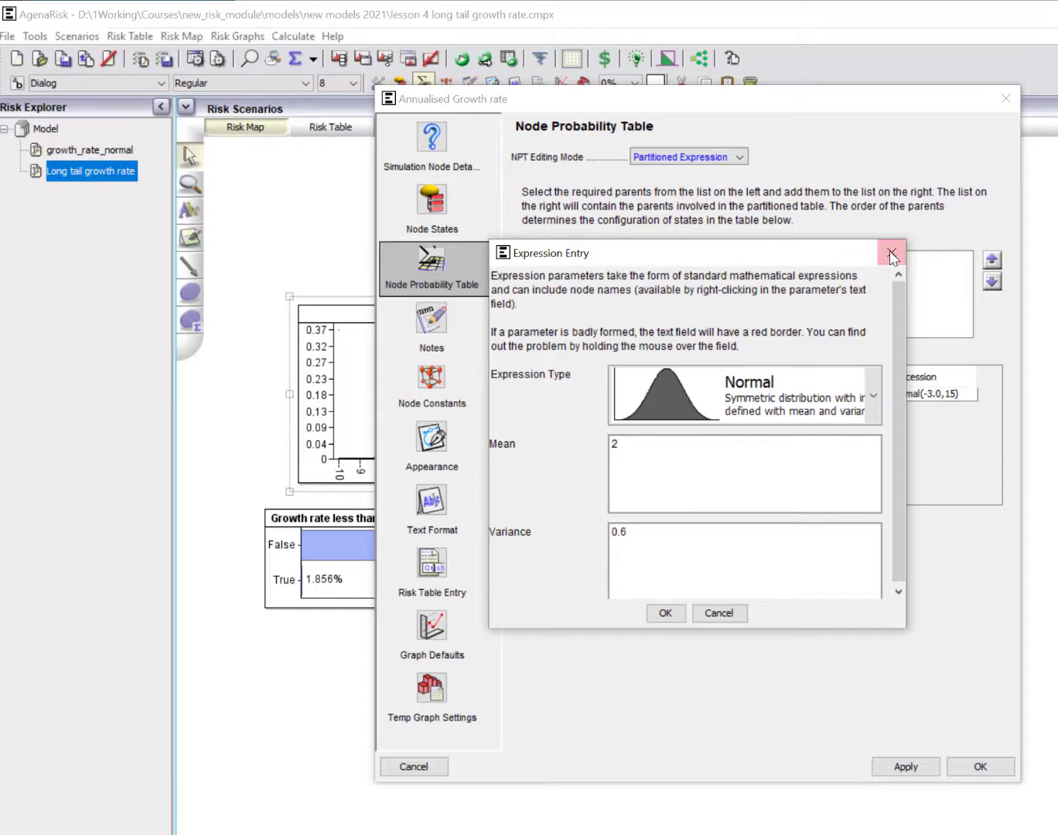
left_click(891, 253)
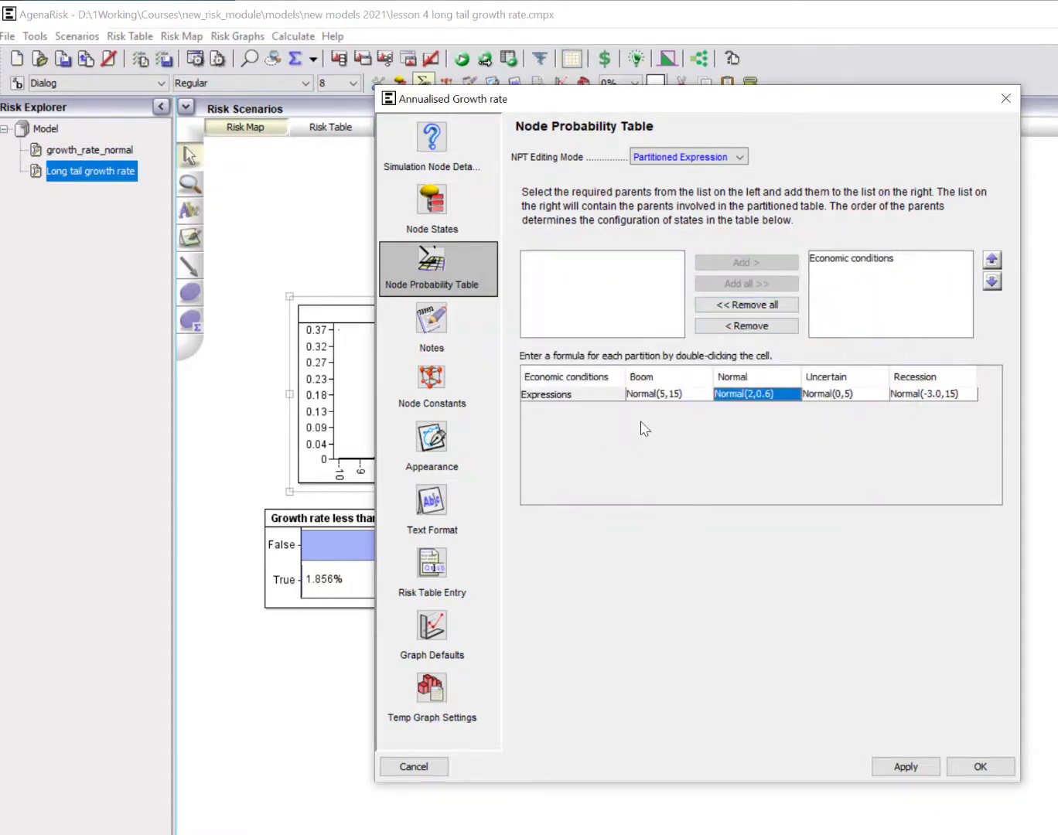
double_click(668, 394)
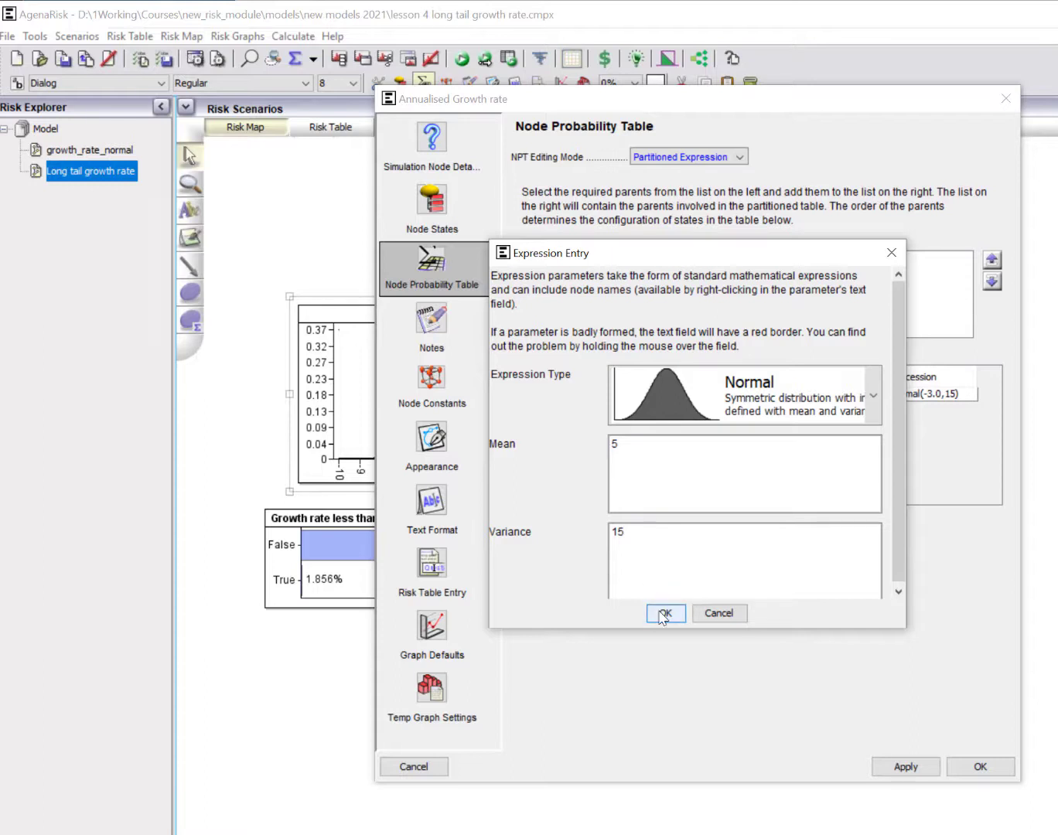
left_click(665, 613)
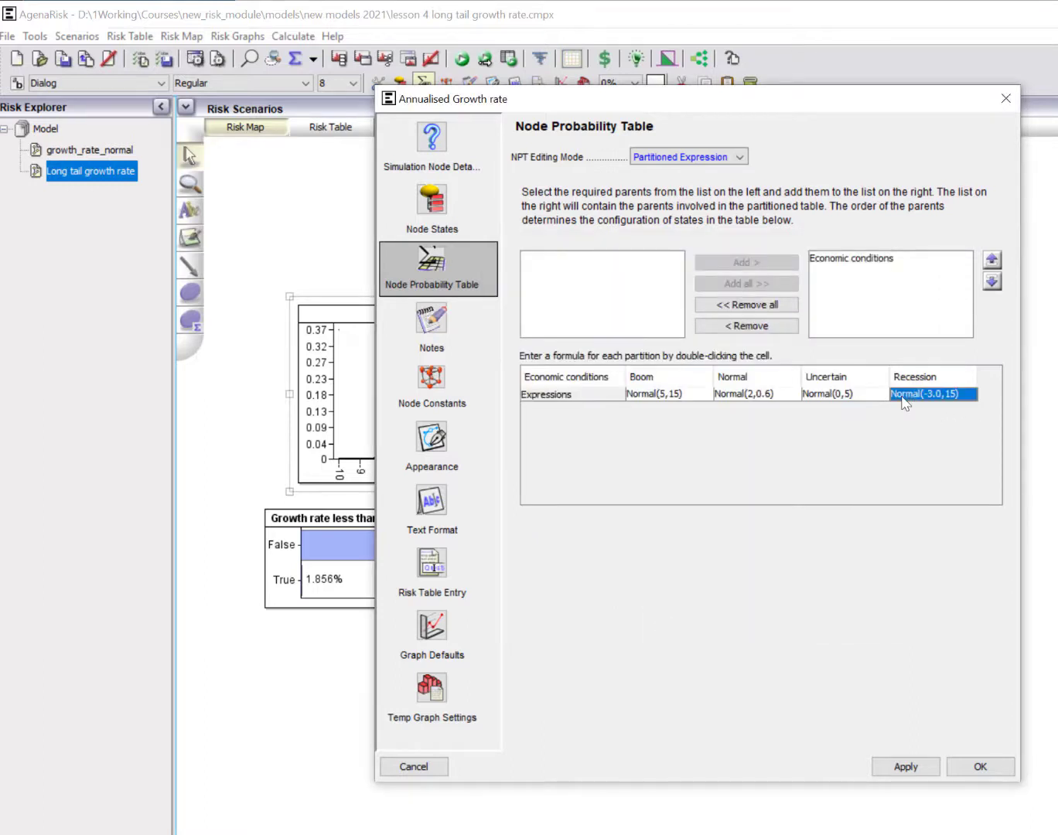
double_click(932, 393)
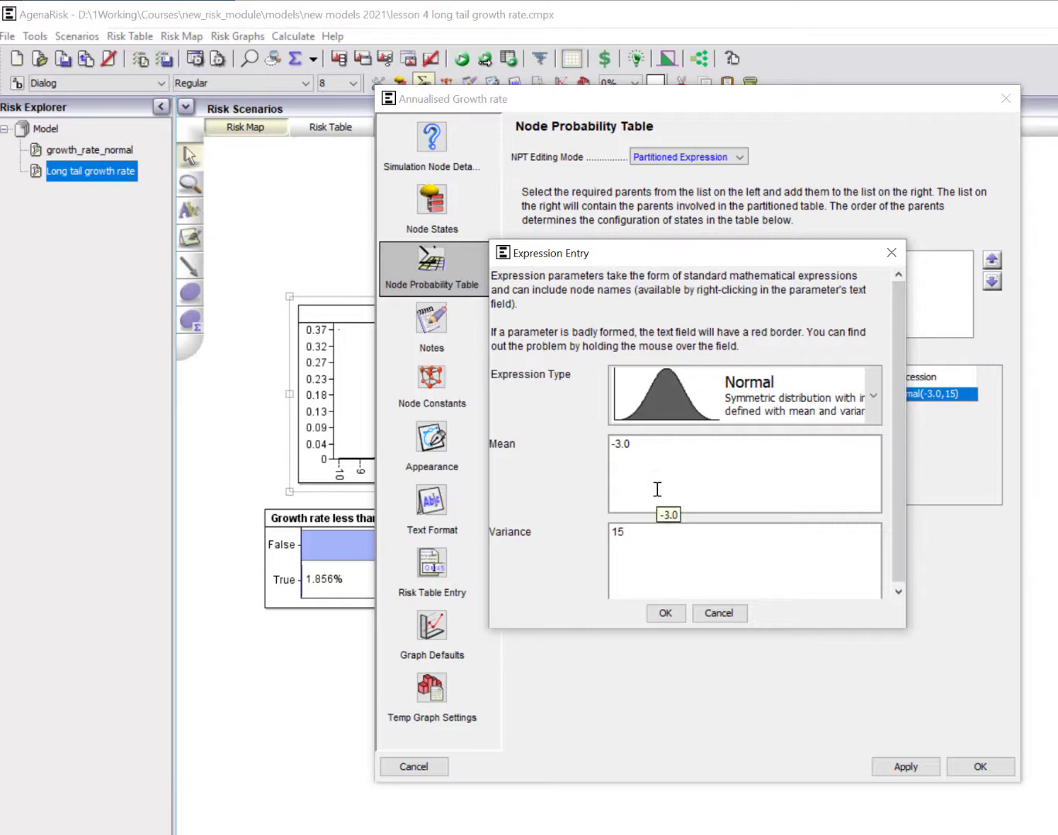
mouse_move(657, 489)
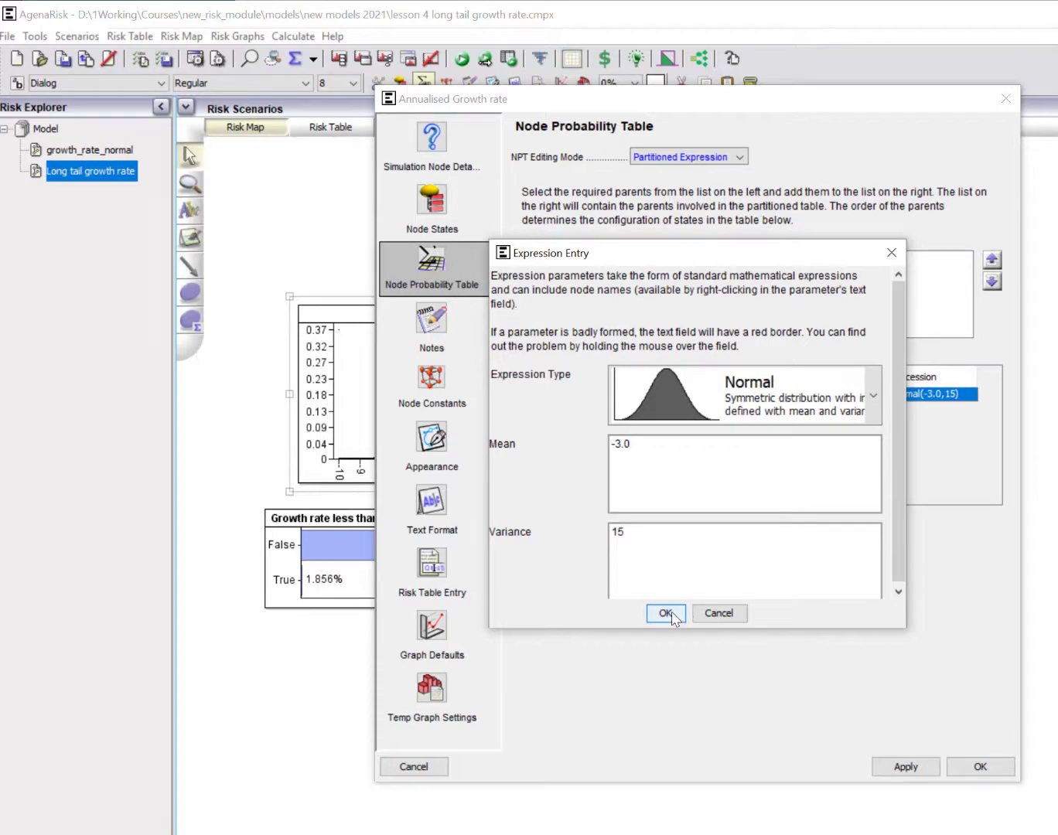
left_click(664, 612)
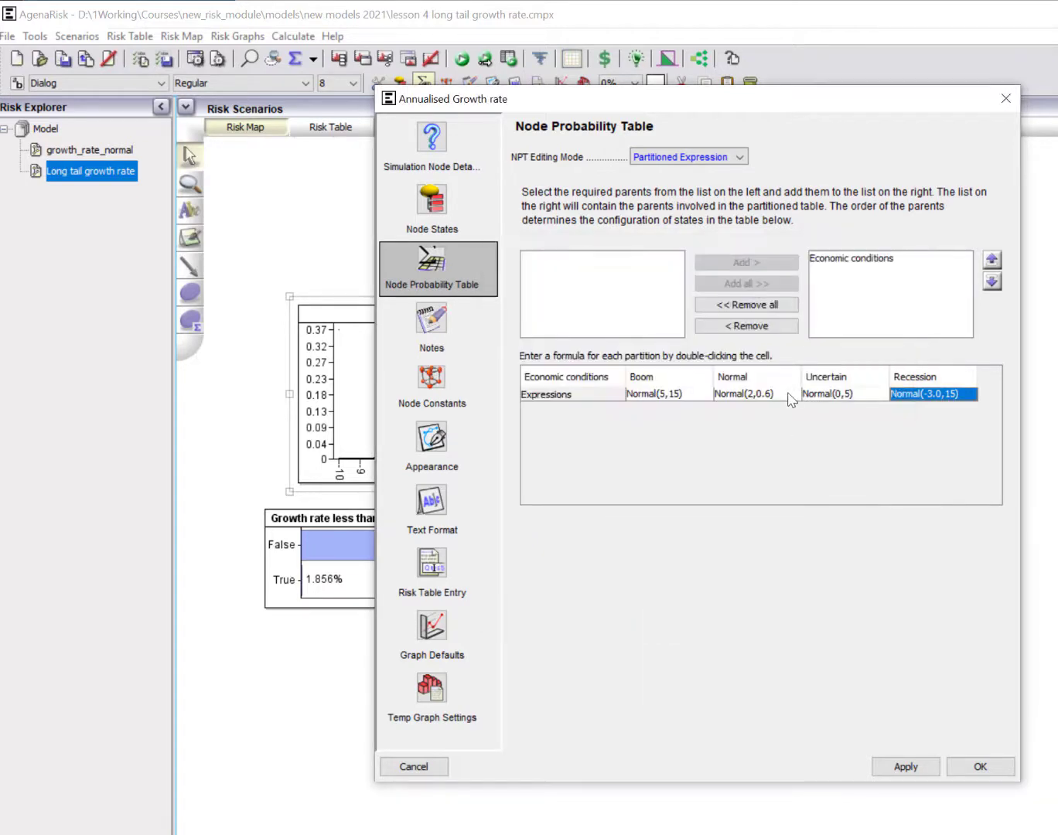
double_click(933, 394)
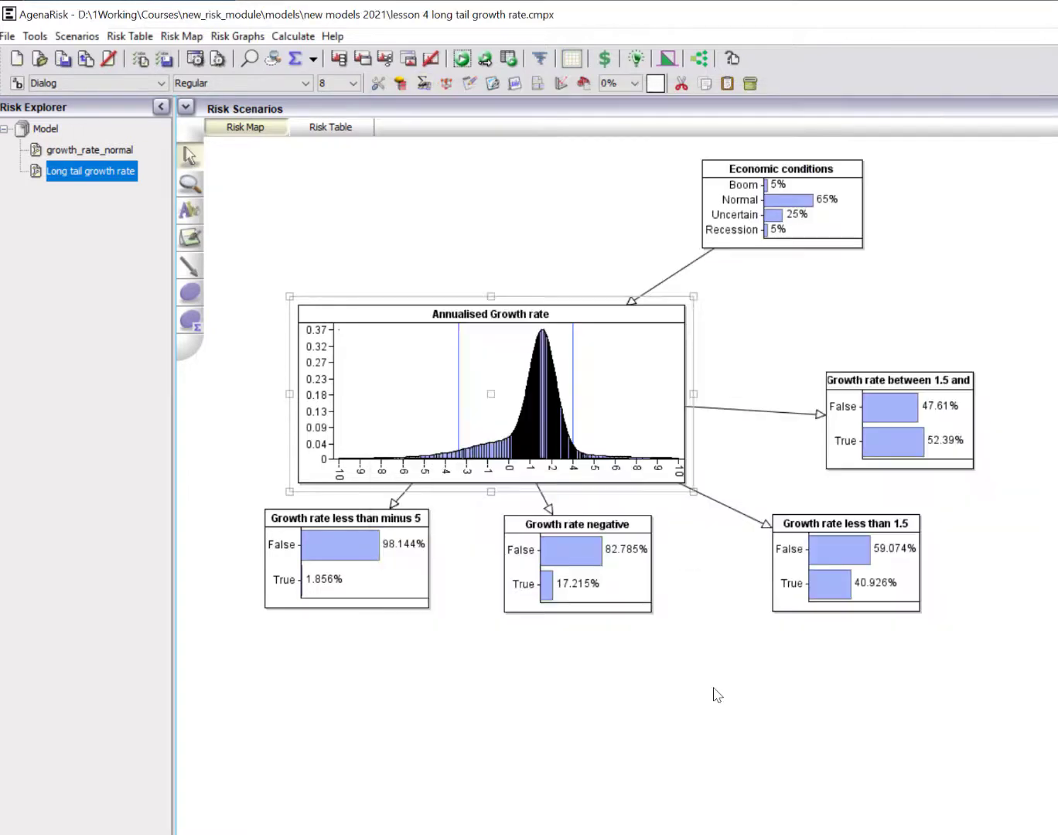
mouse_move(537, 449)
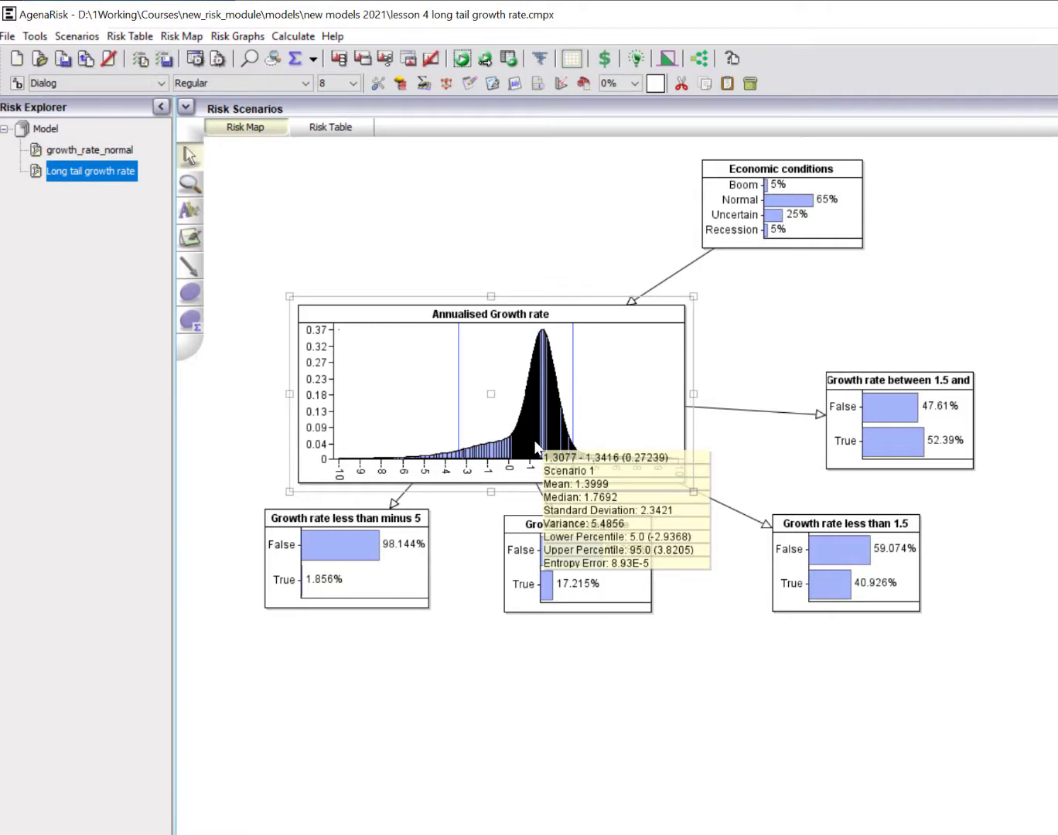
mouse_move(541, 449)
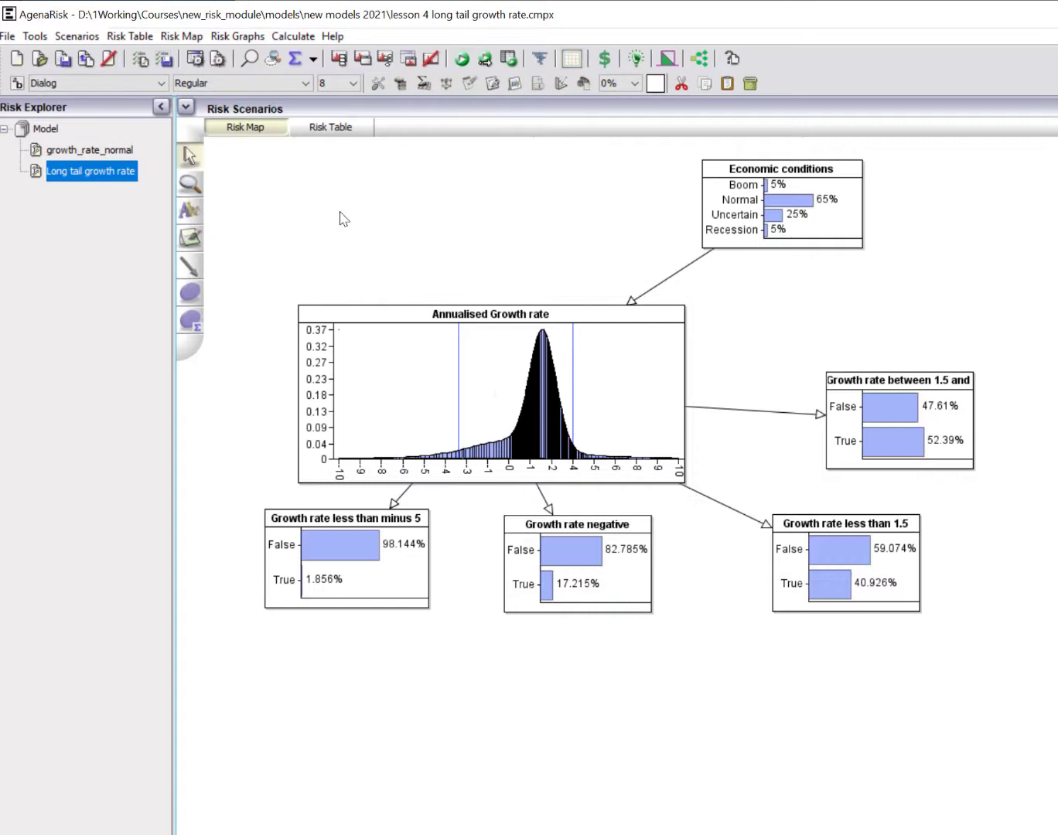
mouse_move(81, 310)
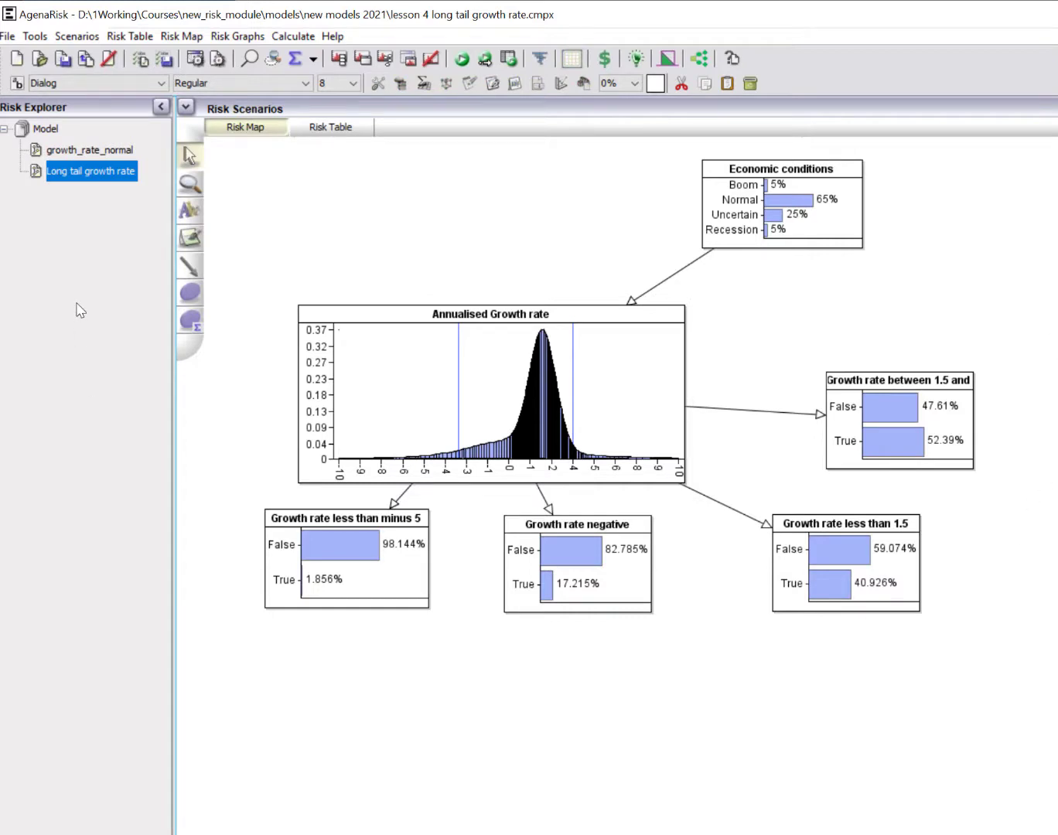
mouse_move(48, 134)
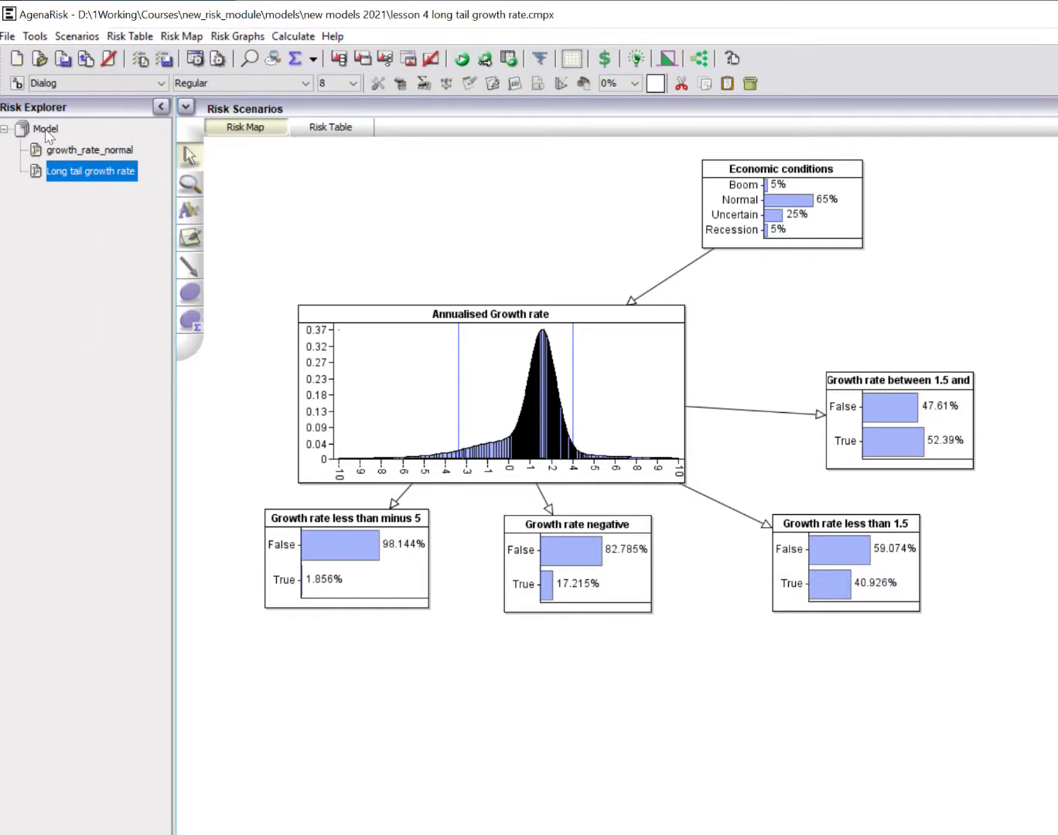
Create a new risk object from the risk-object overview and open it.
left_click(46, 128)
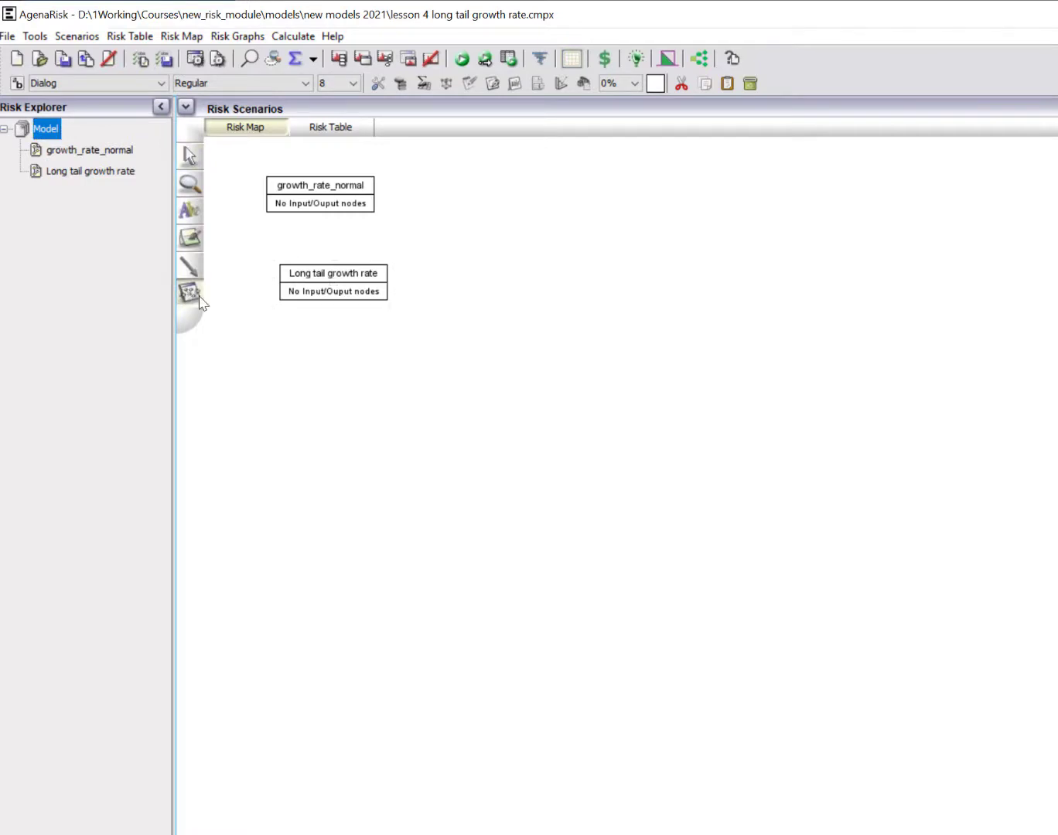
left_click(188, 293)
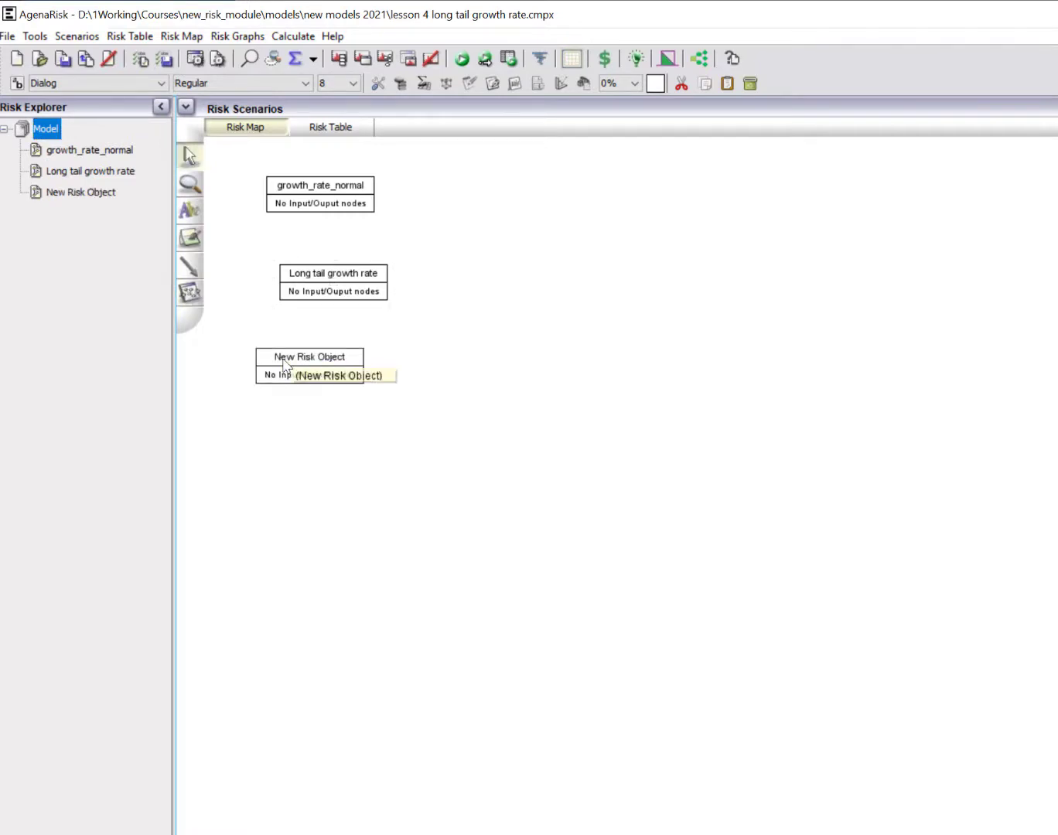
left_click(81, 191)
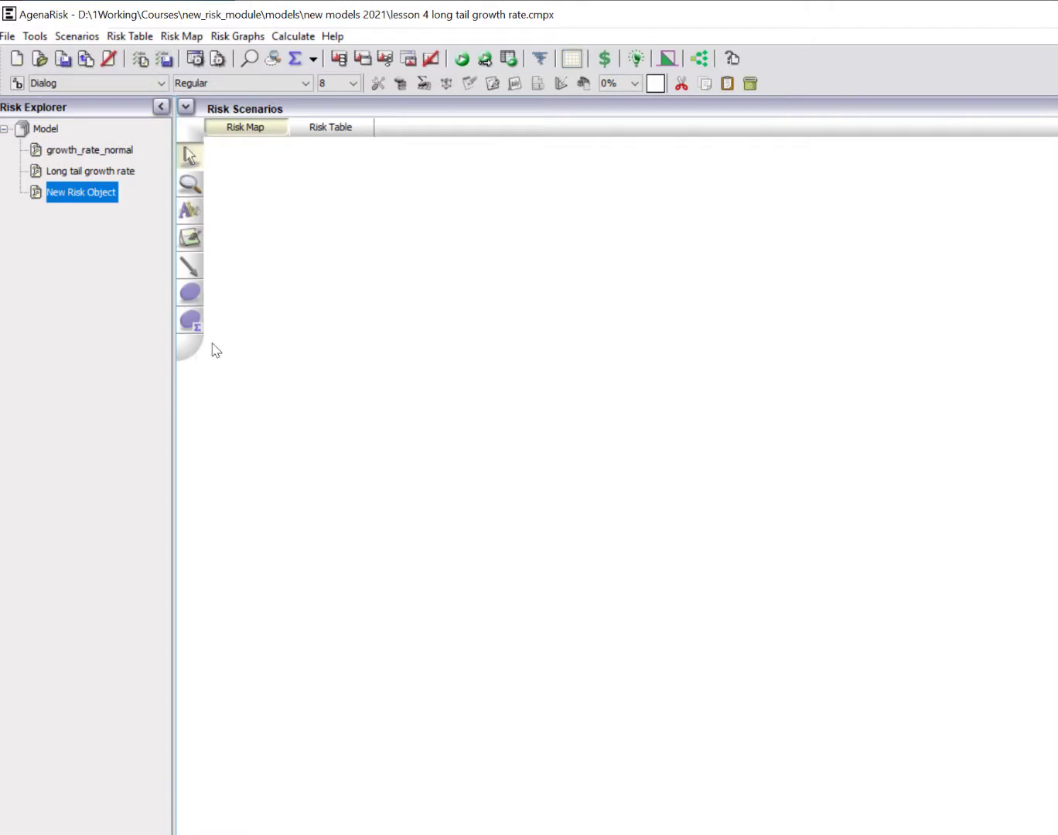
mouse_move(380, 264)
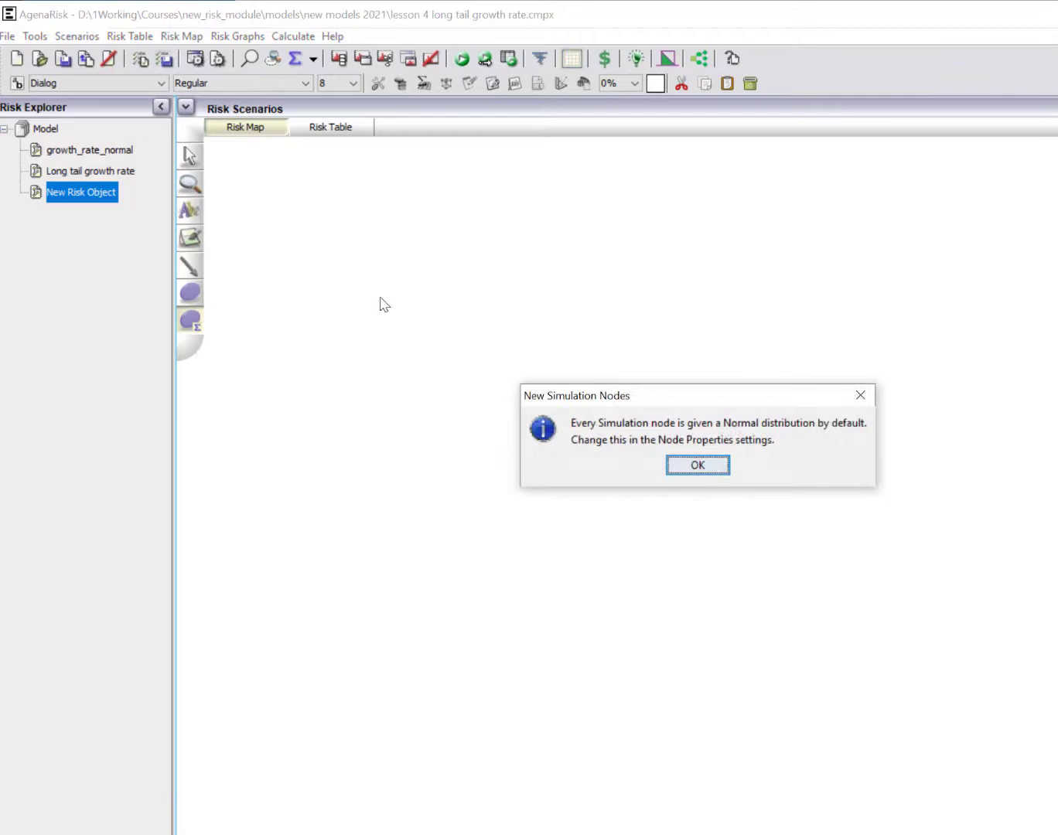
Accept the default Normal node and rename it 'growth' as a continuous-interval node.
left_click(695, 465)
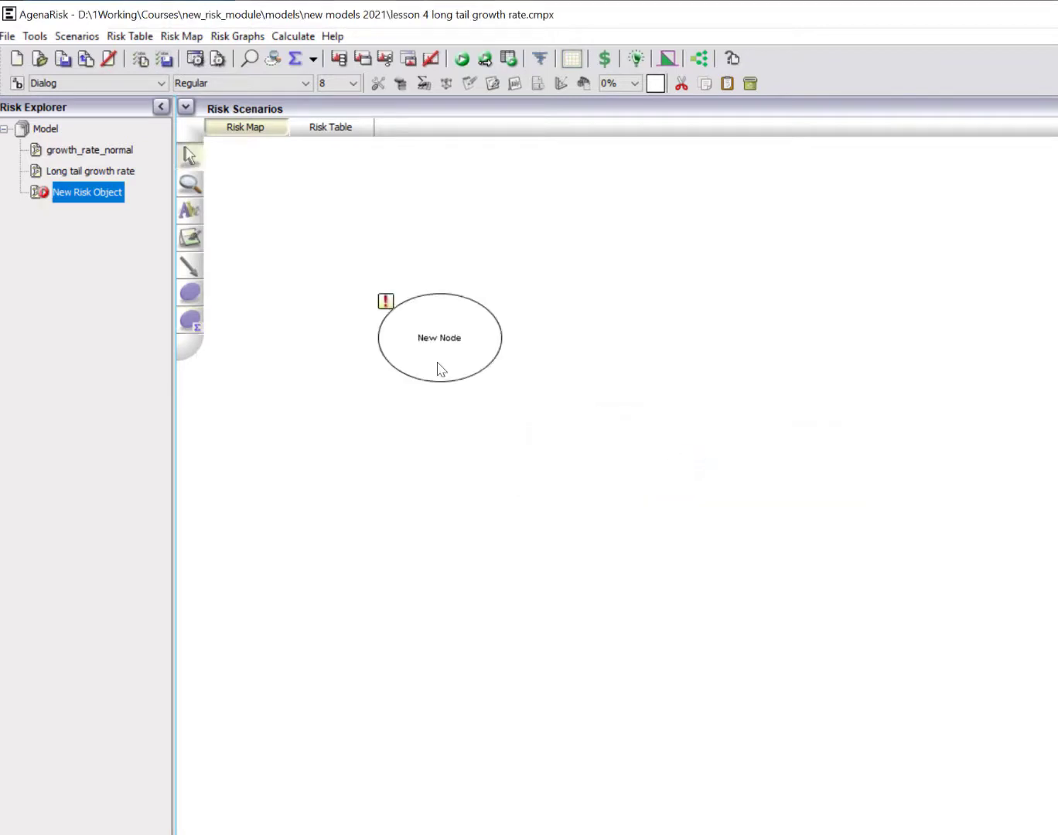
double_click(439, 338)
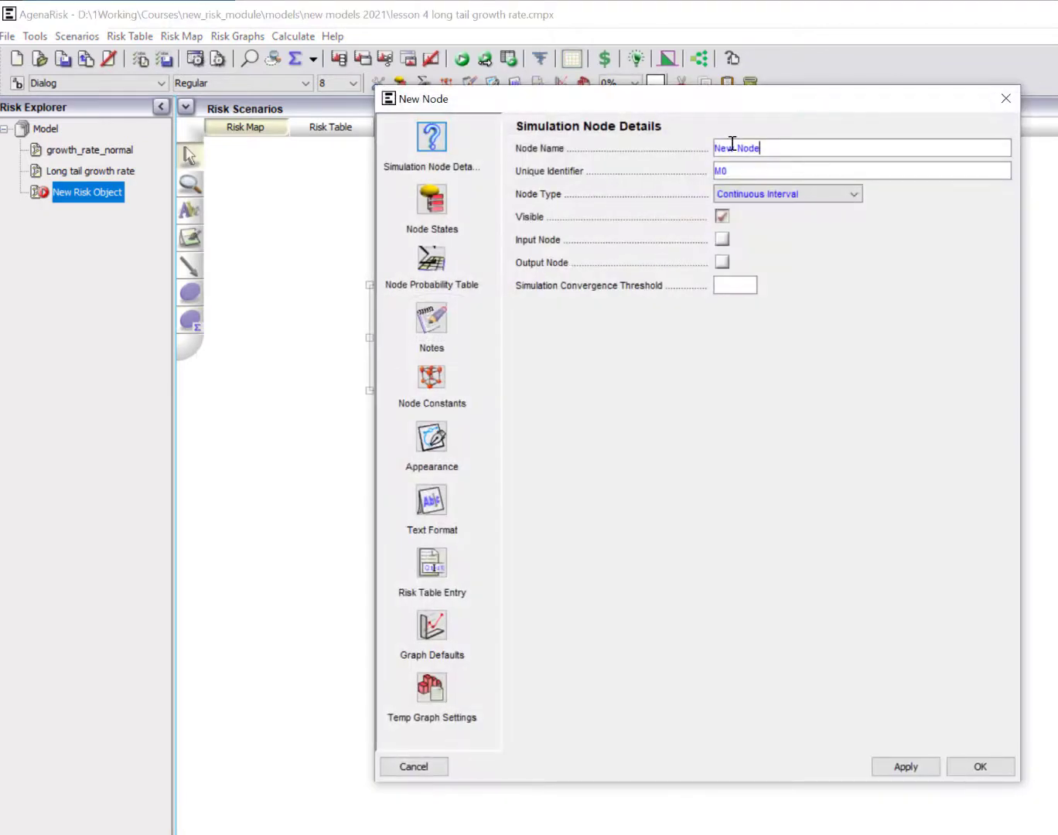
type("growth")
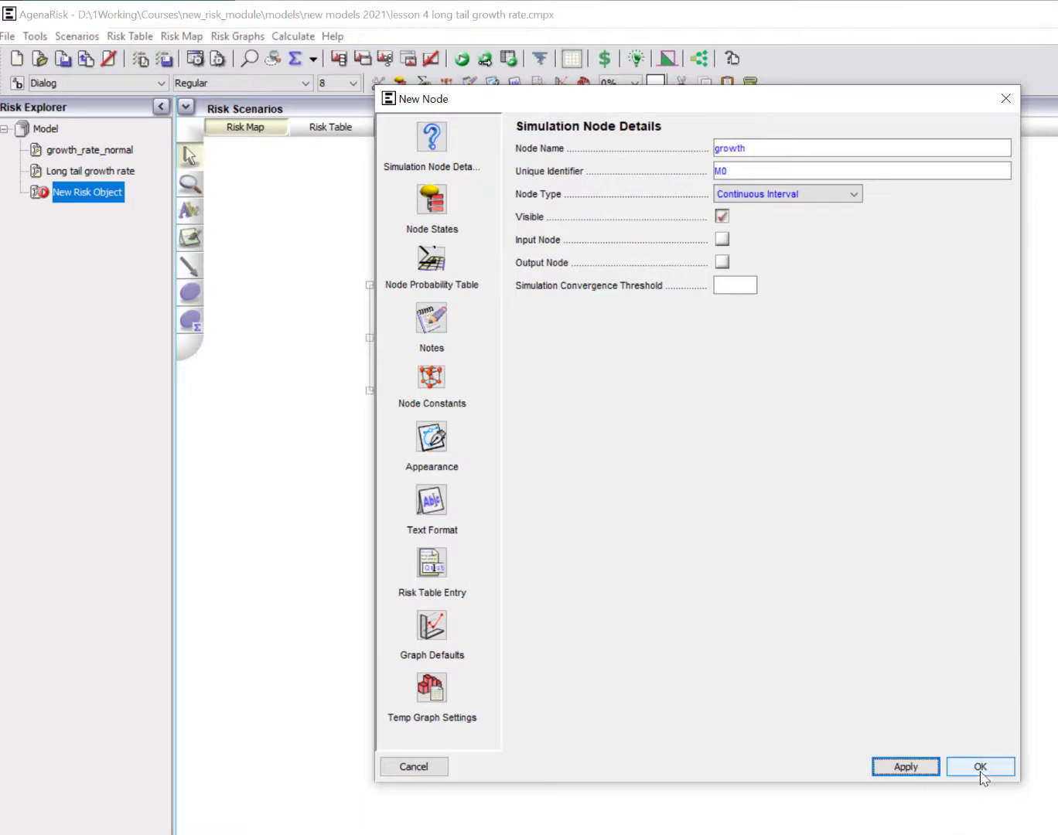
left_click(980, 766)
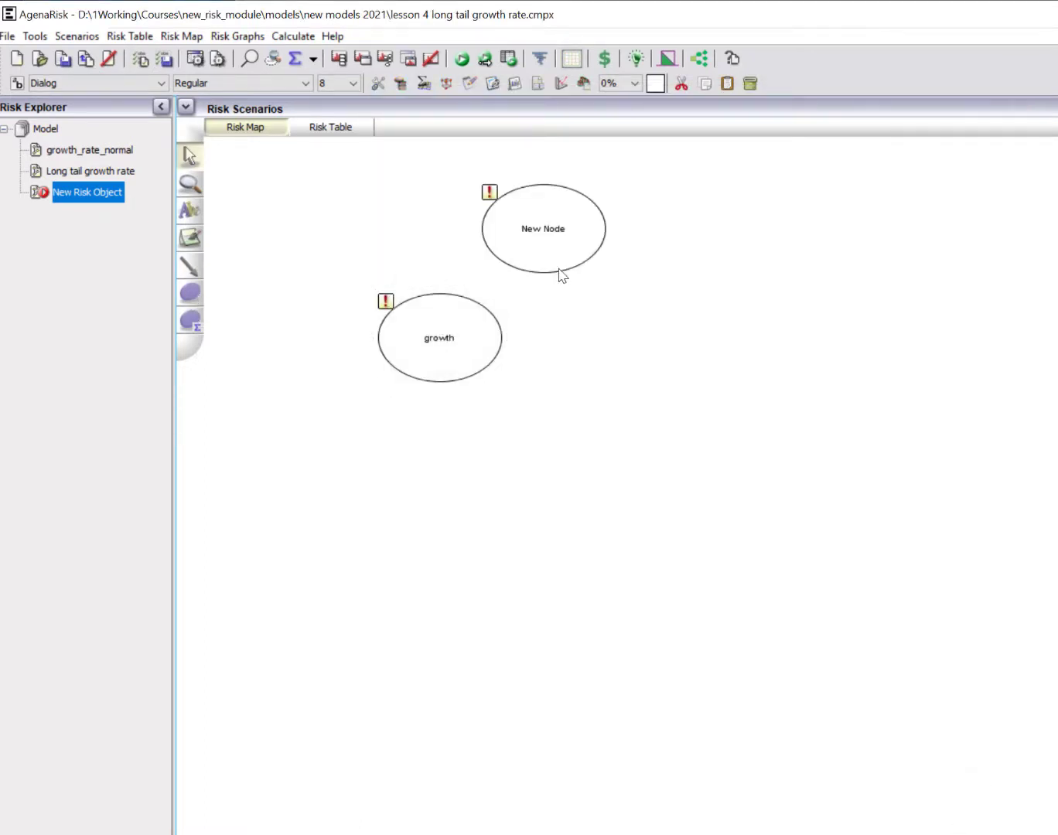
Make the new node Labelled 'econ conditions' with states Boom, Normal, Uncertain, Recession.
right_click(542, 228)
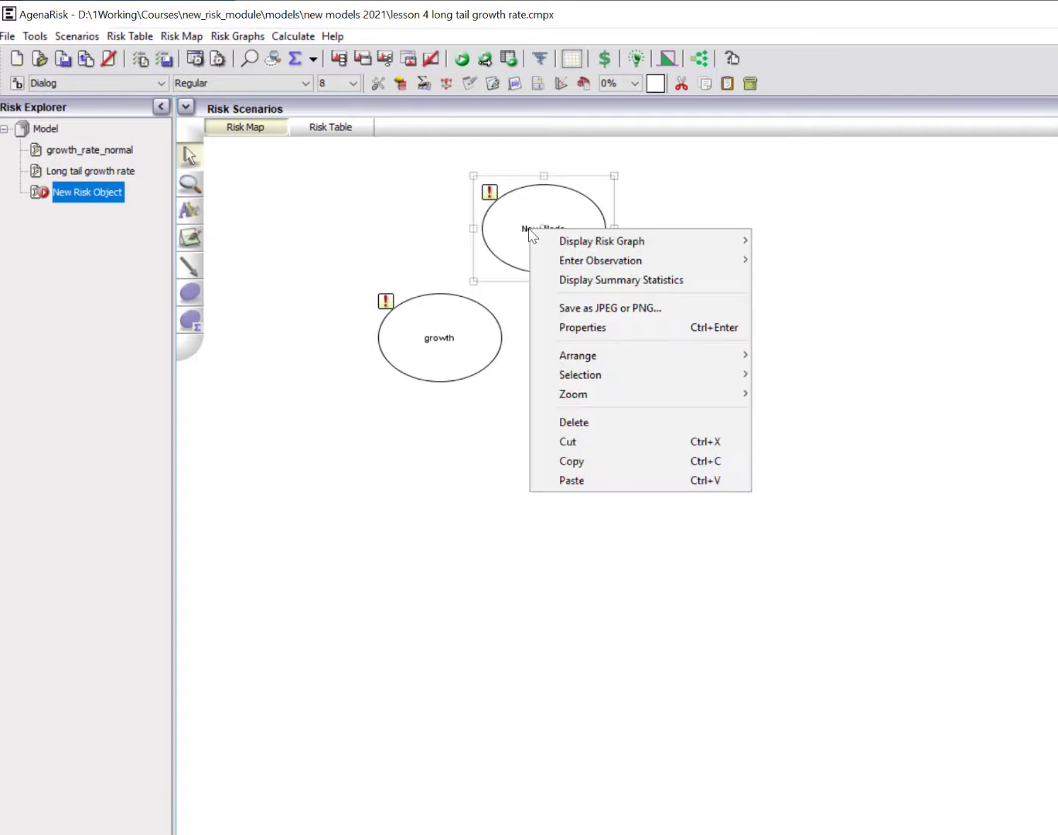
left_click(582, 328)
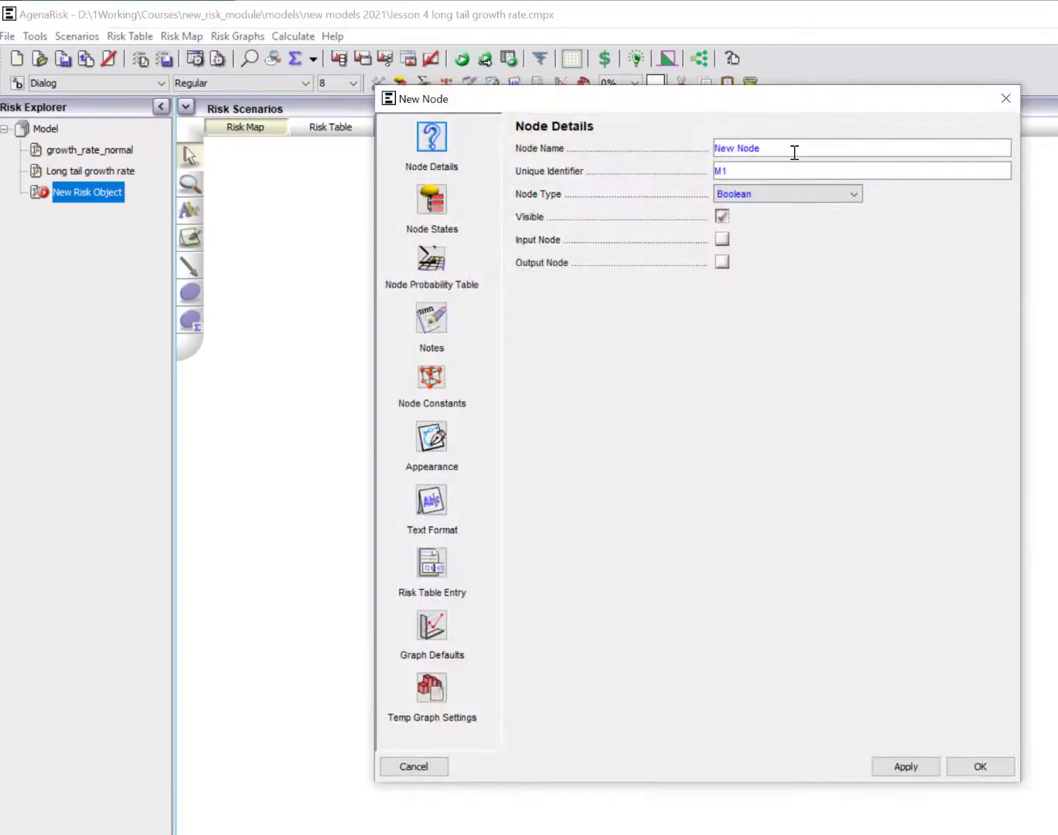
type("econ conditions")
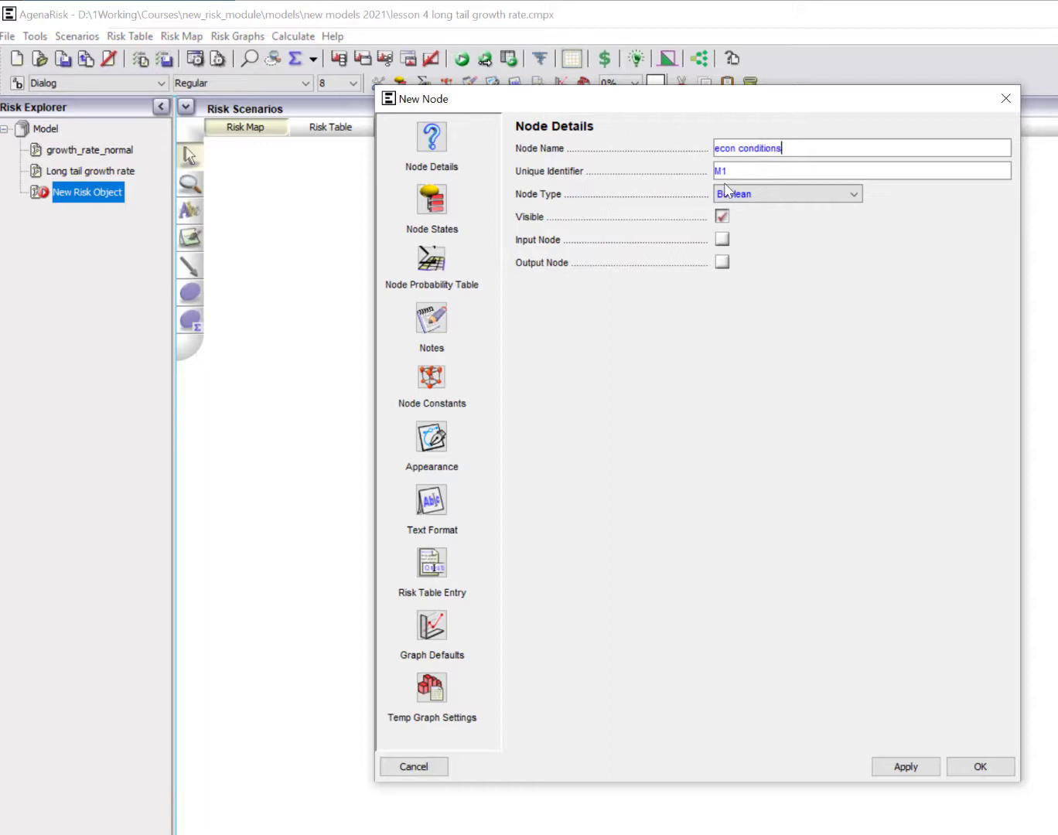
left_click(851, 194)
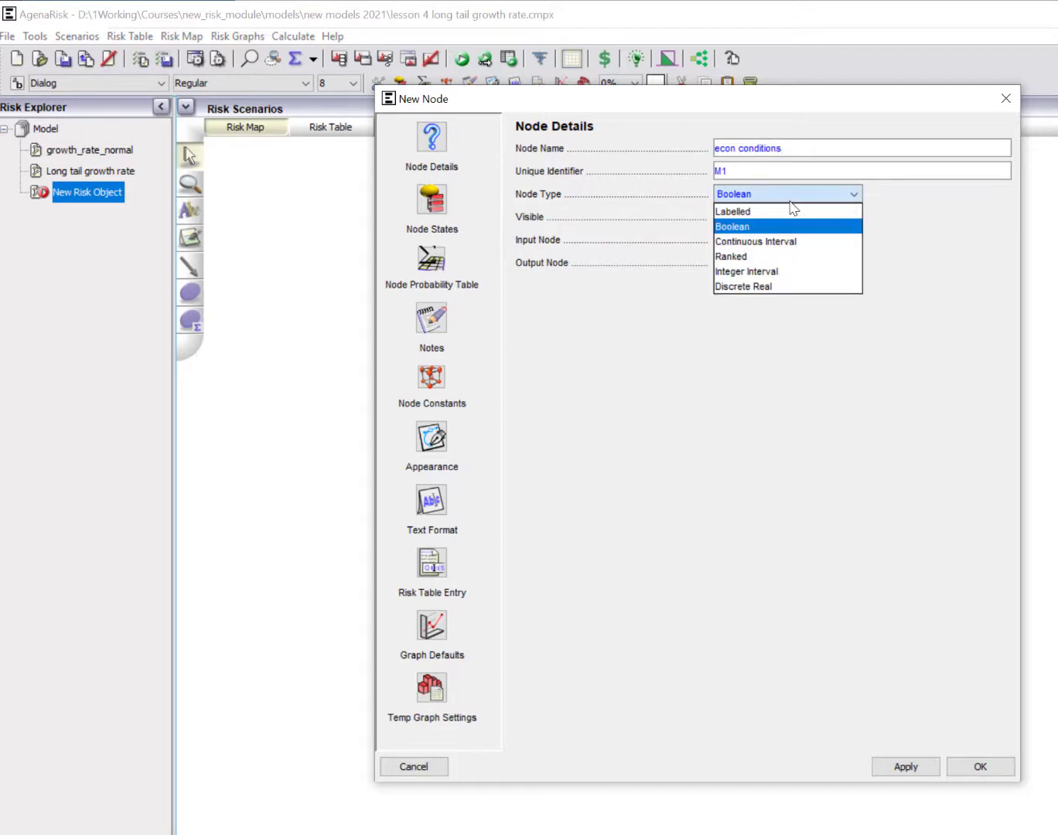
left_click(731, 211)
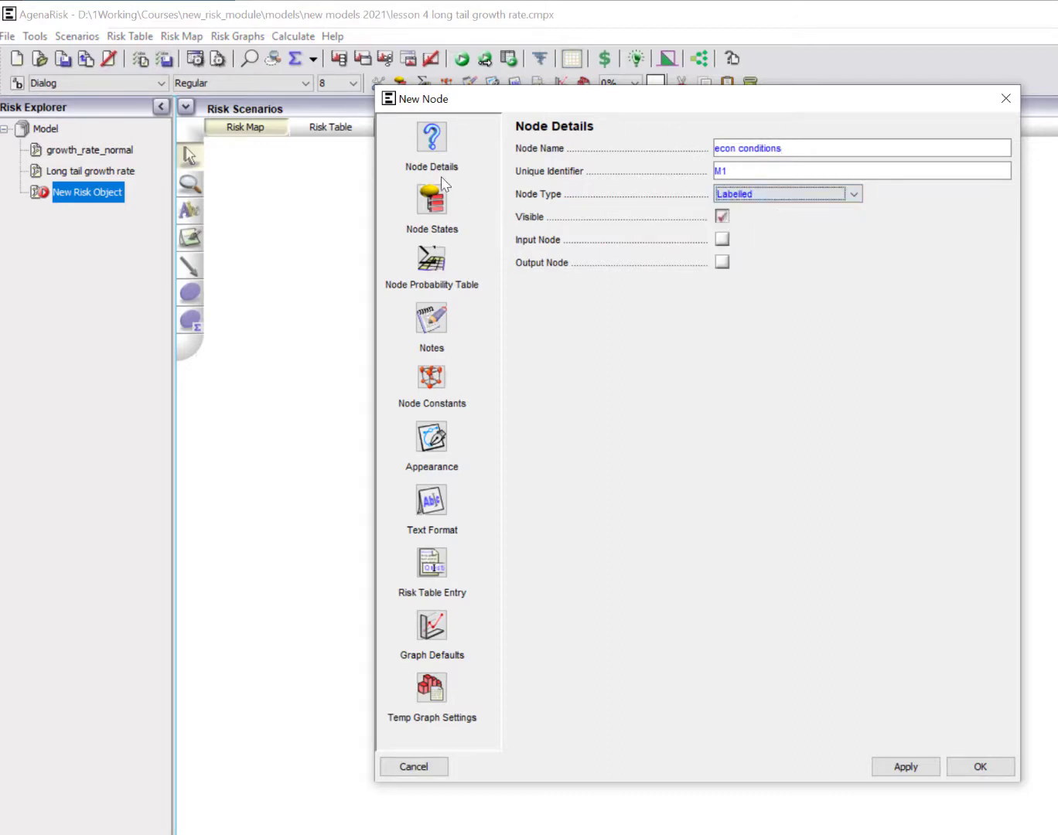
left_click(430, 203)
type("N")
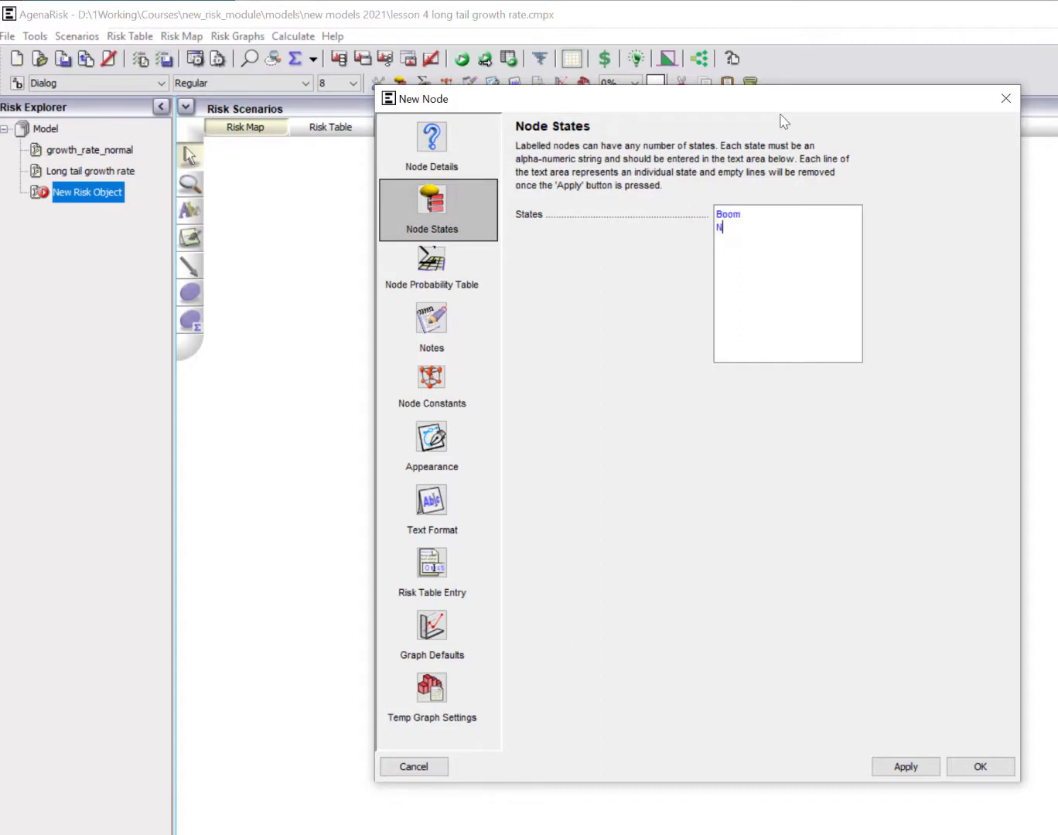
type("ormal")
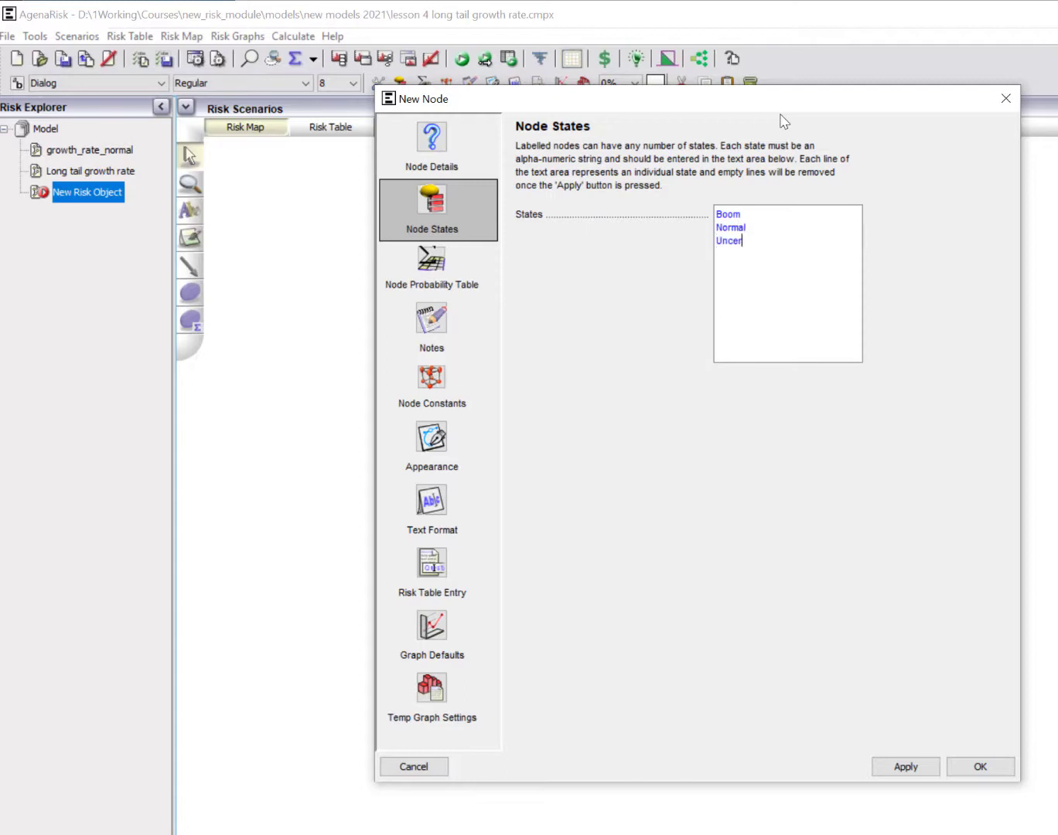
type("tain")
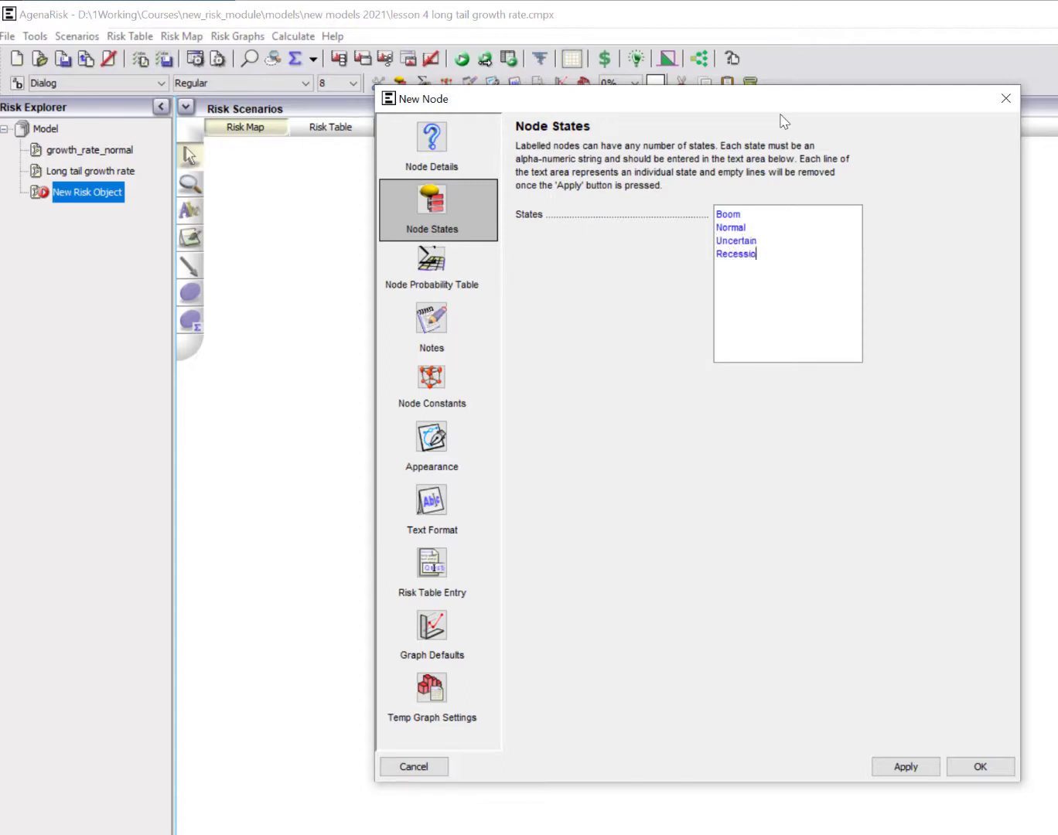
left_click(979, 766)
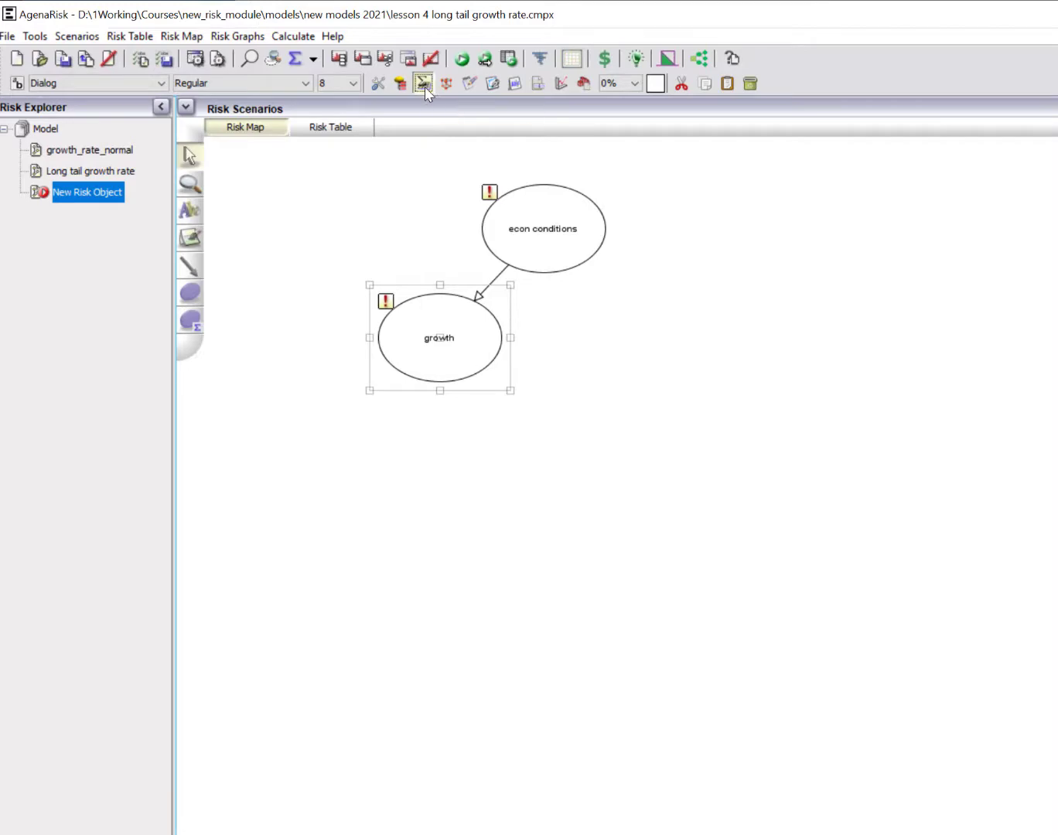
Switch growth's probability table to Partitioned Expression, partitioned by econ conditions.
double_click(439, 338)
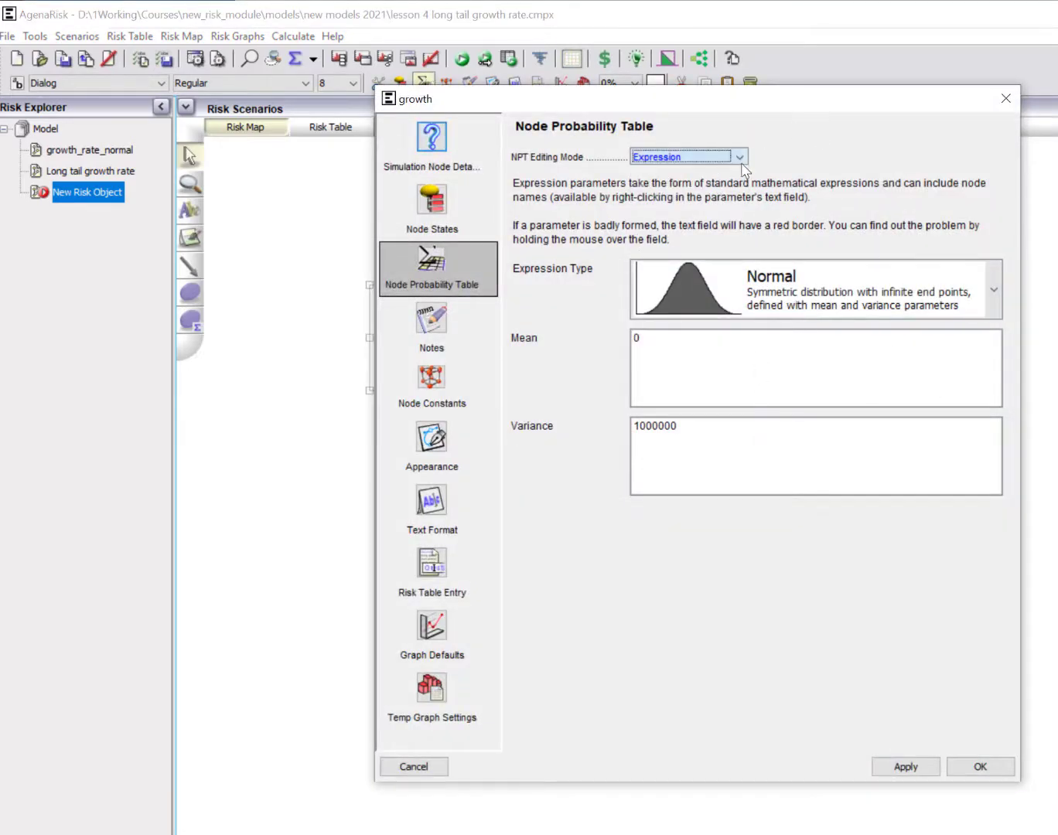
left_click(737, 156)
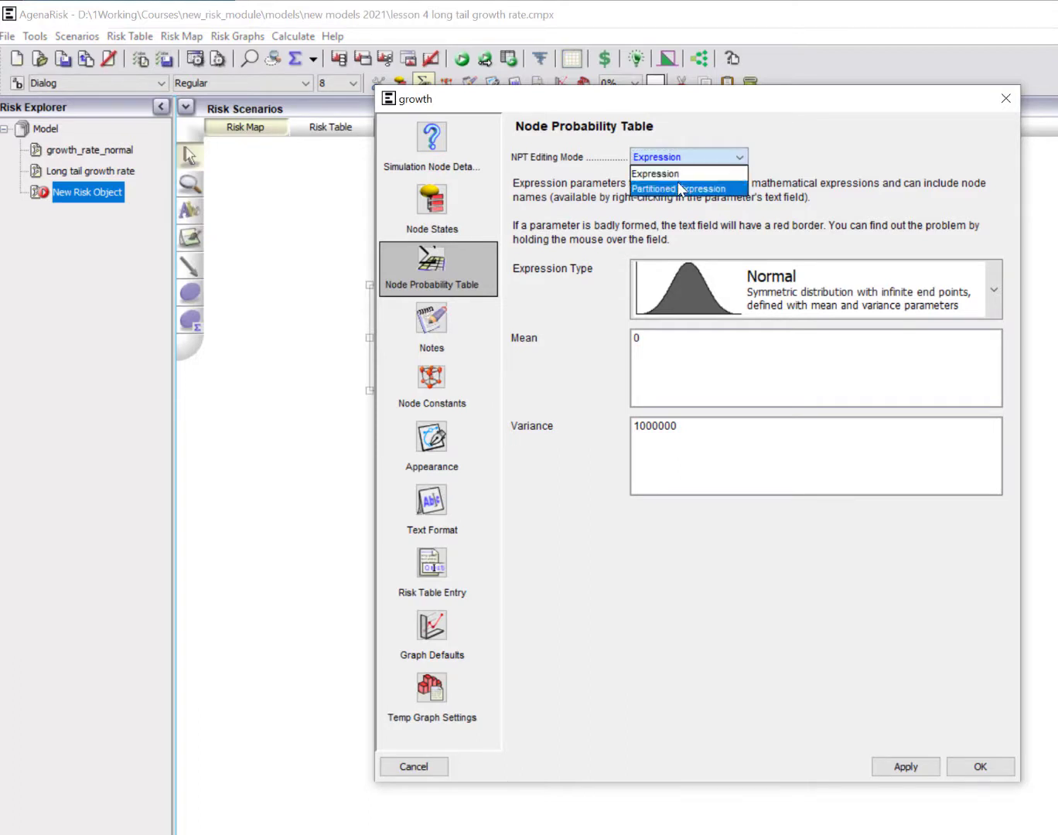
left_click(685, 188)
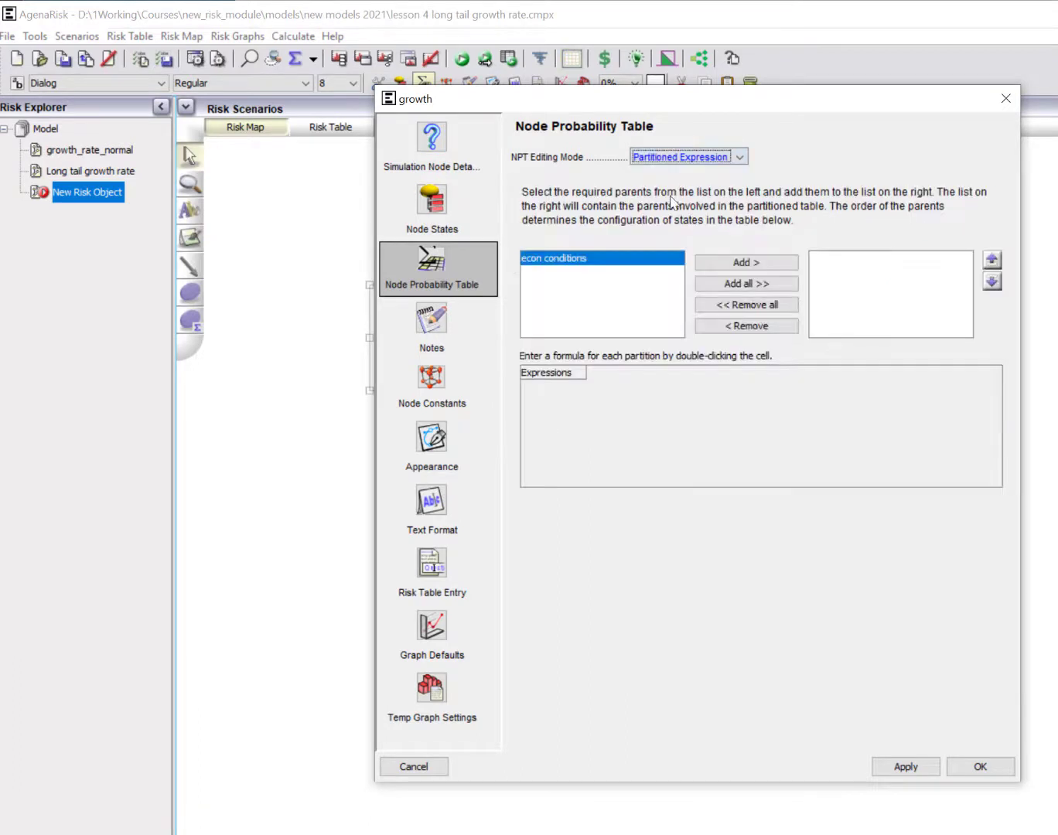
left_click(745, 262)
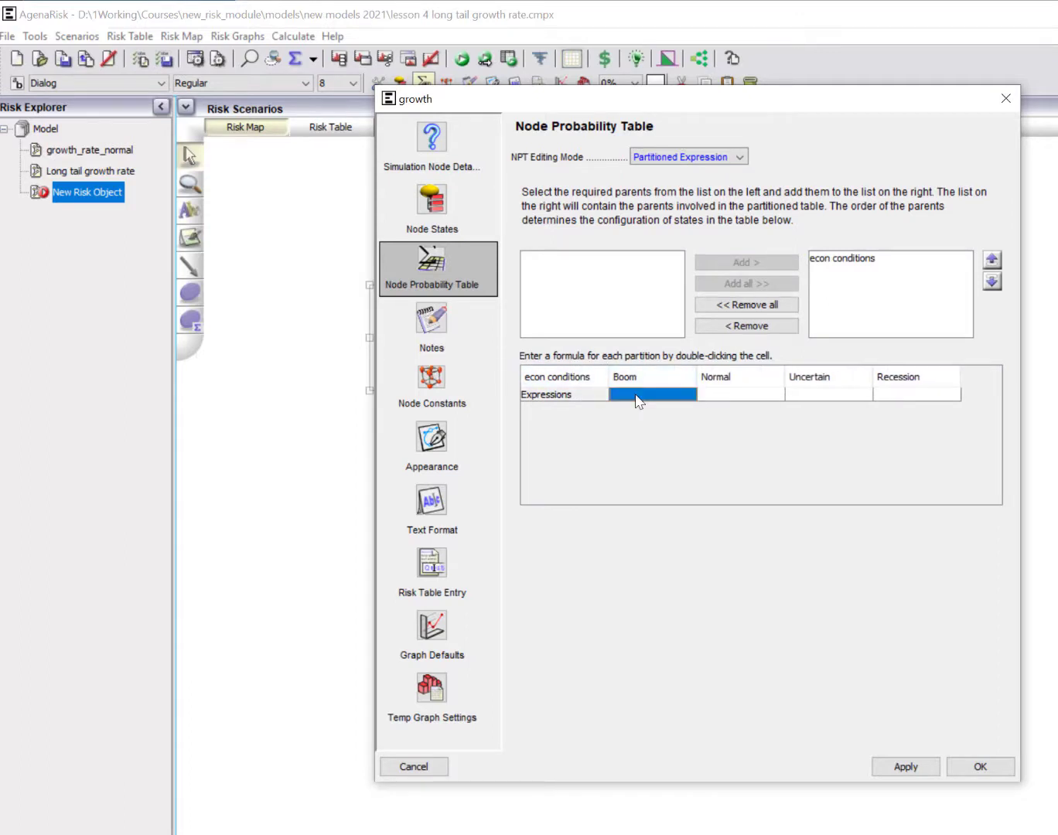
Set growth's Boom-state expression to Normal(5,15).
double_click(653, 394)
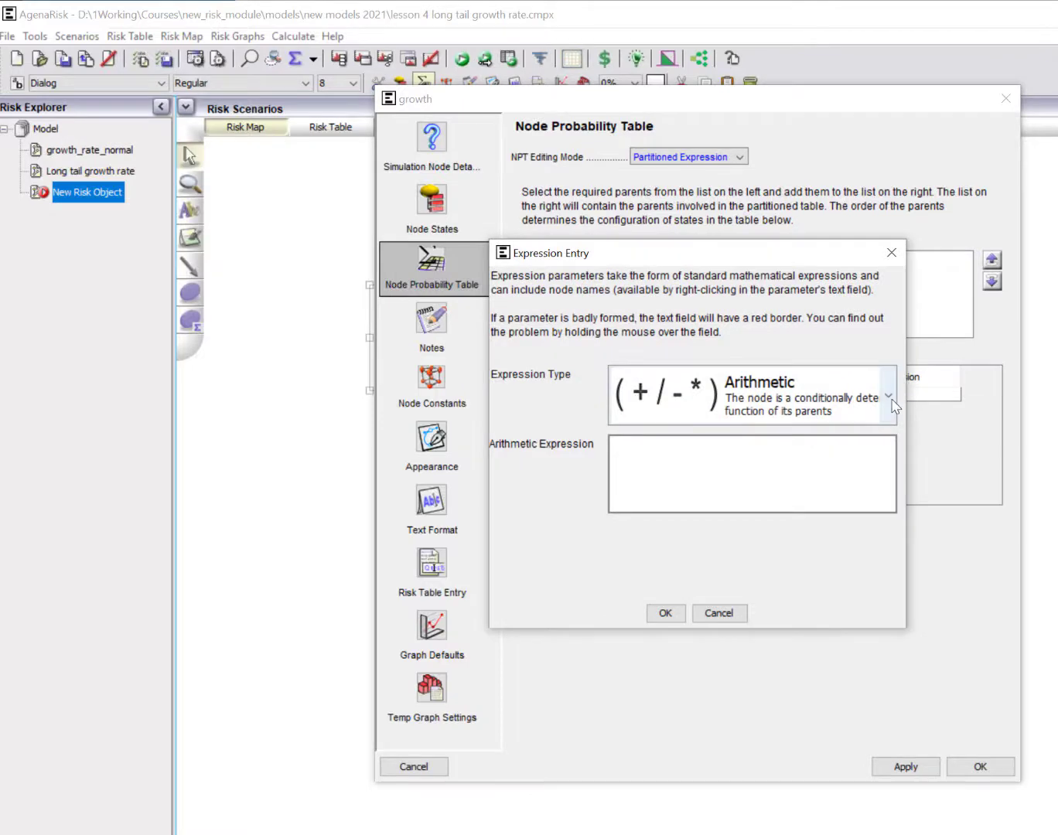
left_click(888, 396)
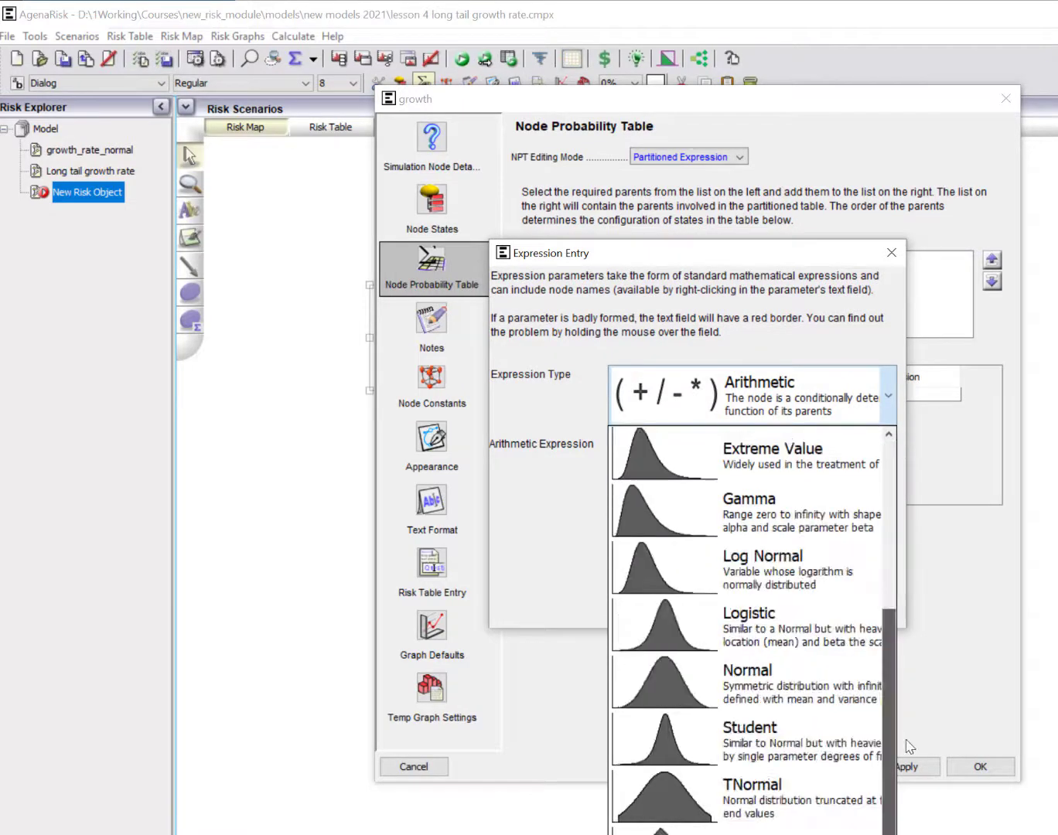
scroll("down", 3)
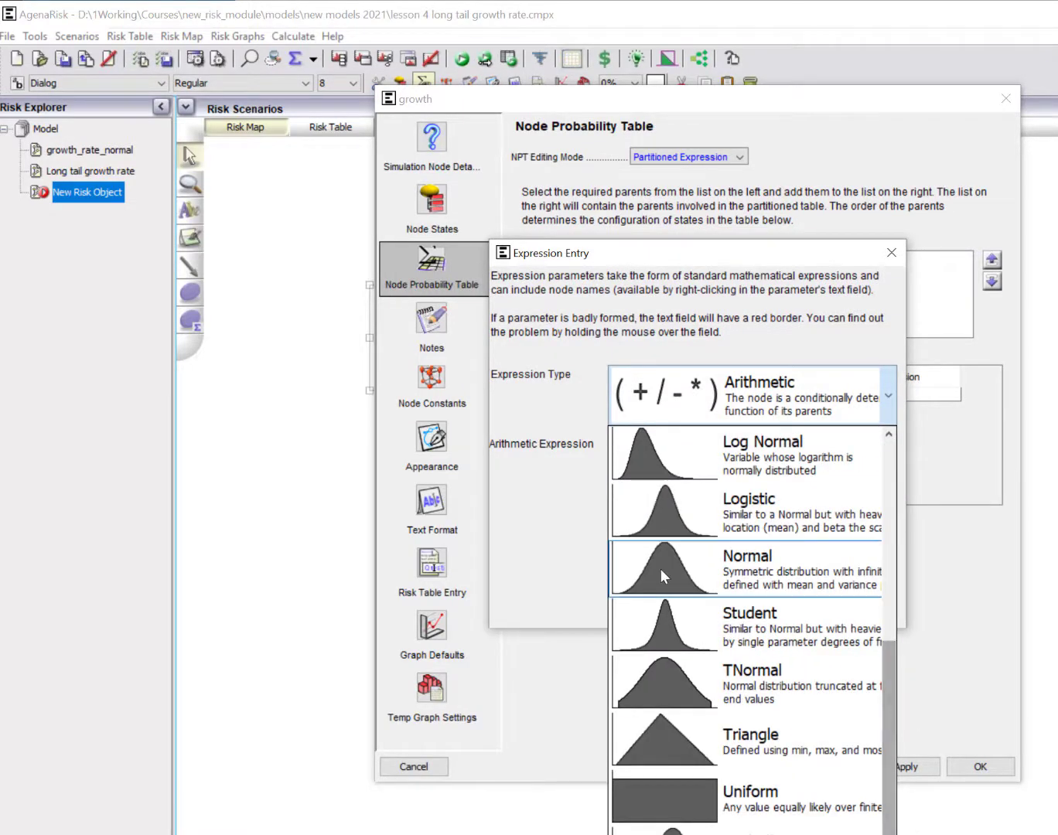
left_click(747, 569)
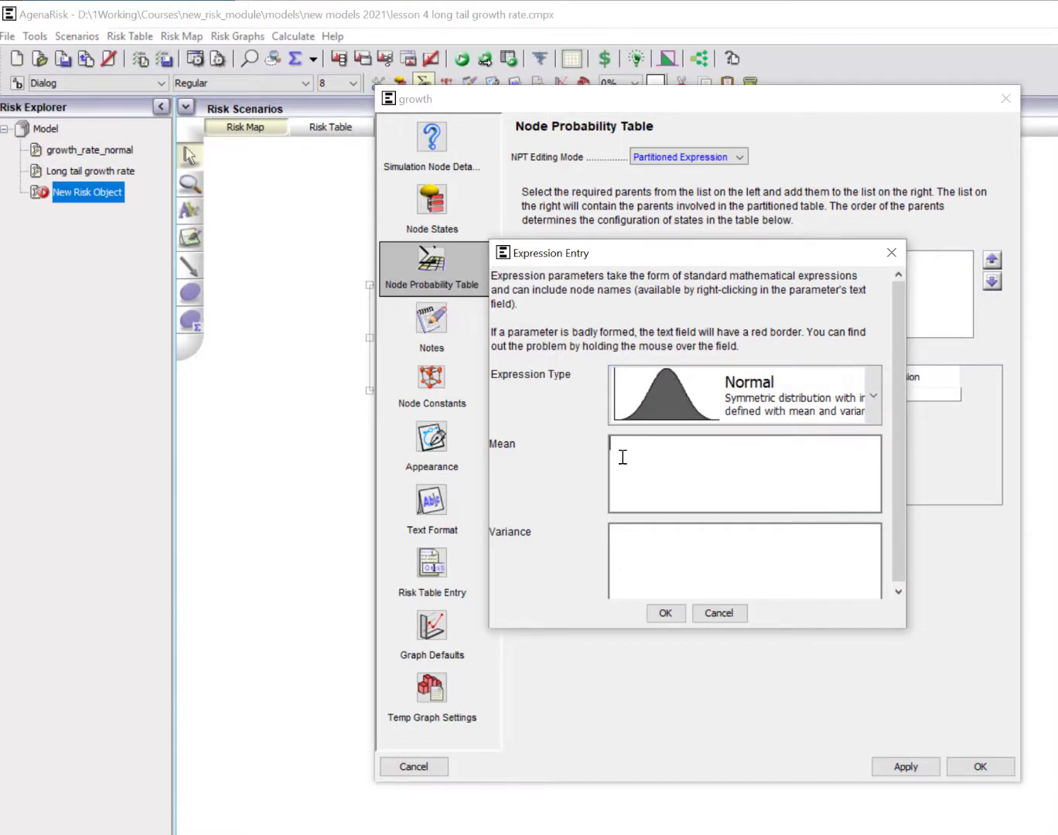
type("5")
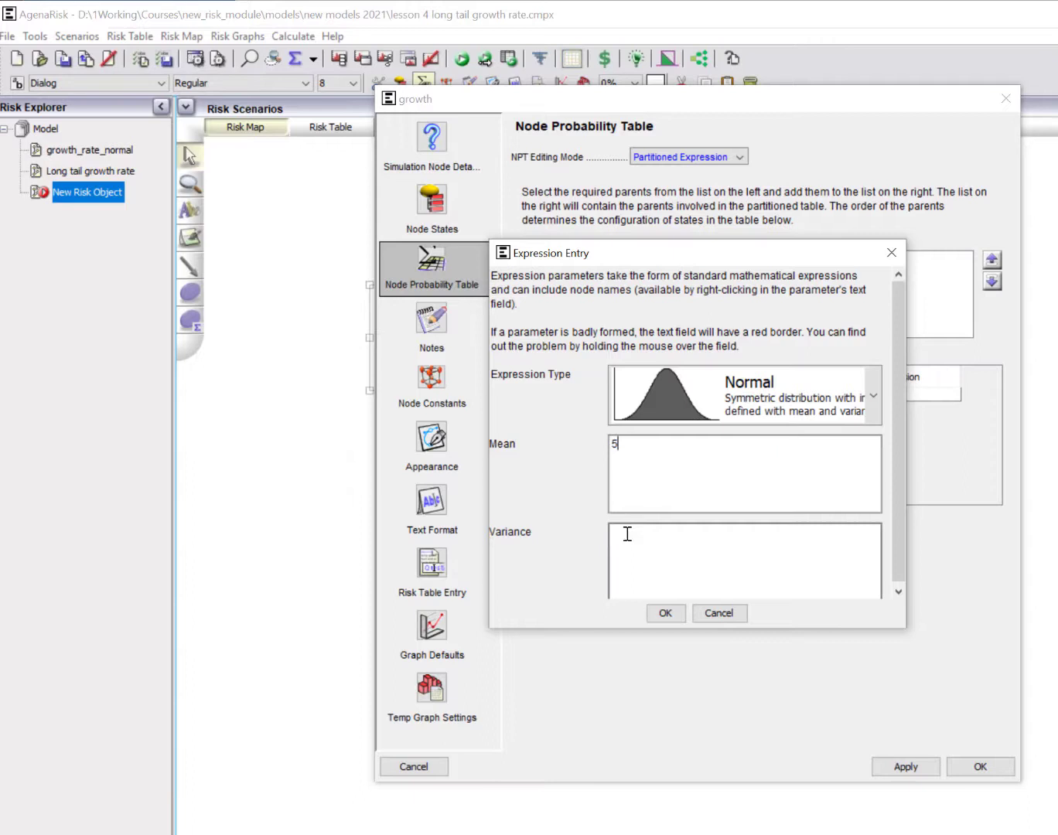
type("125")
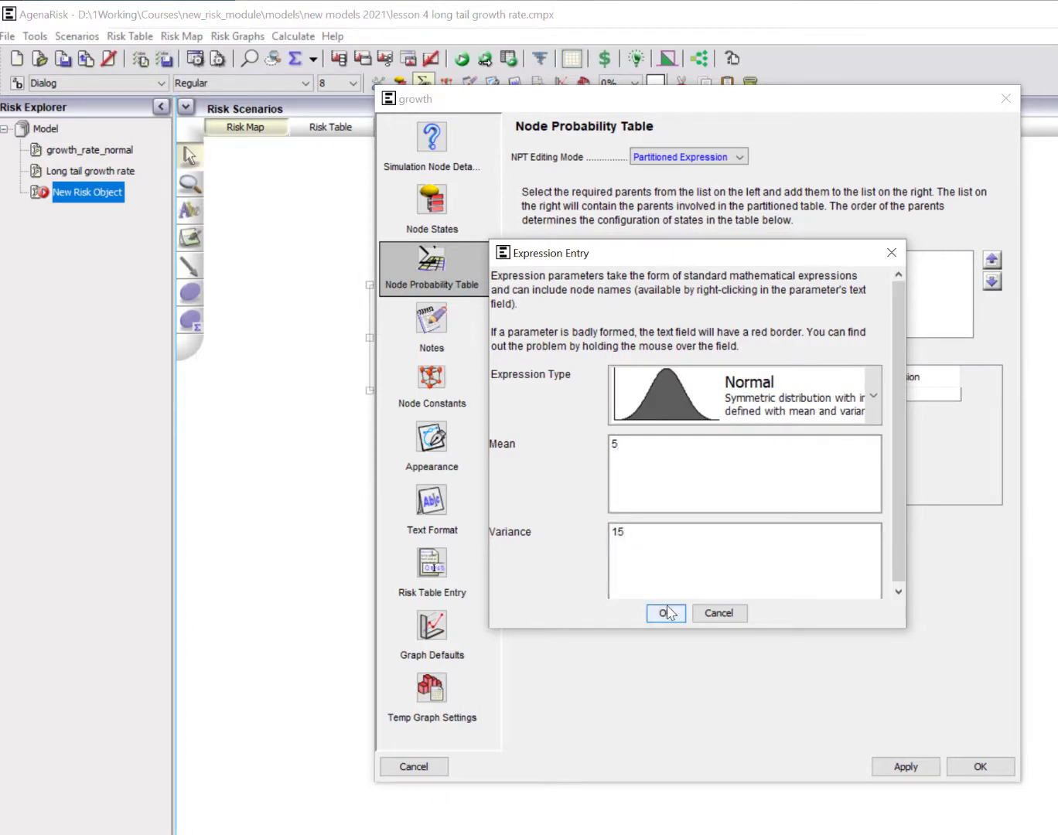
left_click(662, 612)
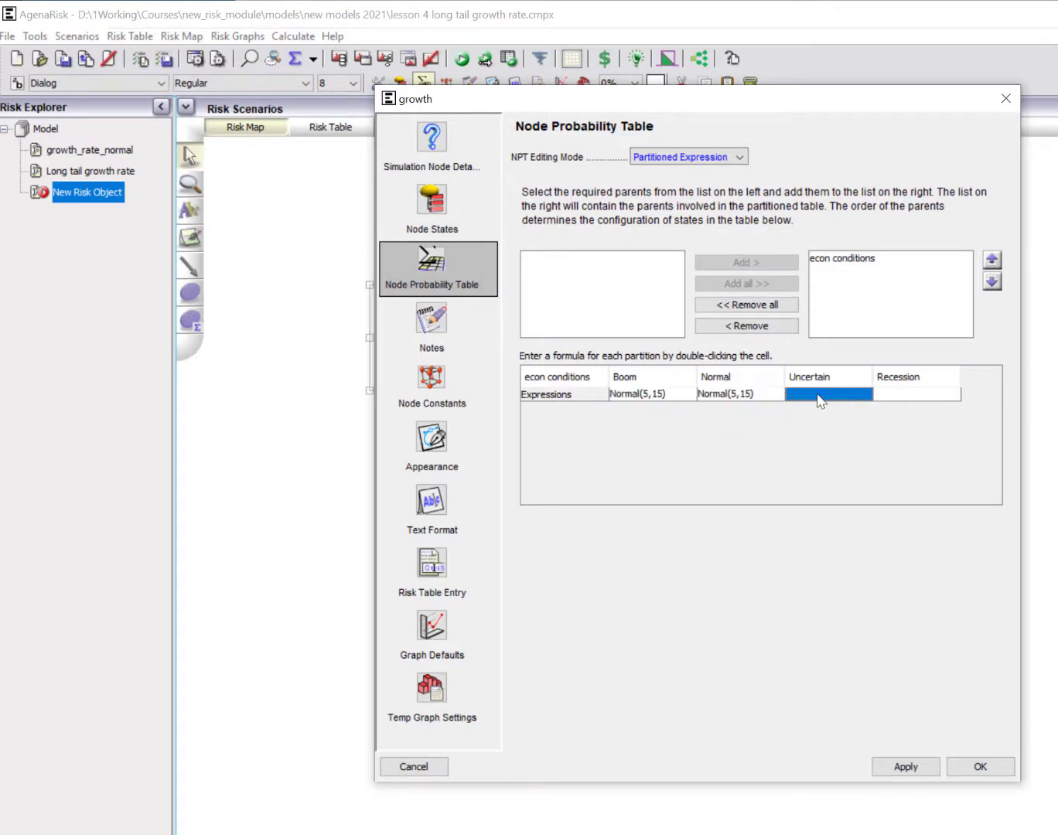
Enter Normal(2,0.6) for Normal and Normal(0,5) for Uncertain, then apply the table.
right_click(916, 394)
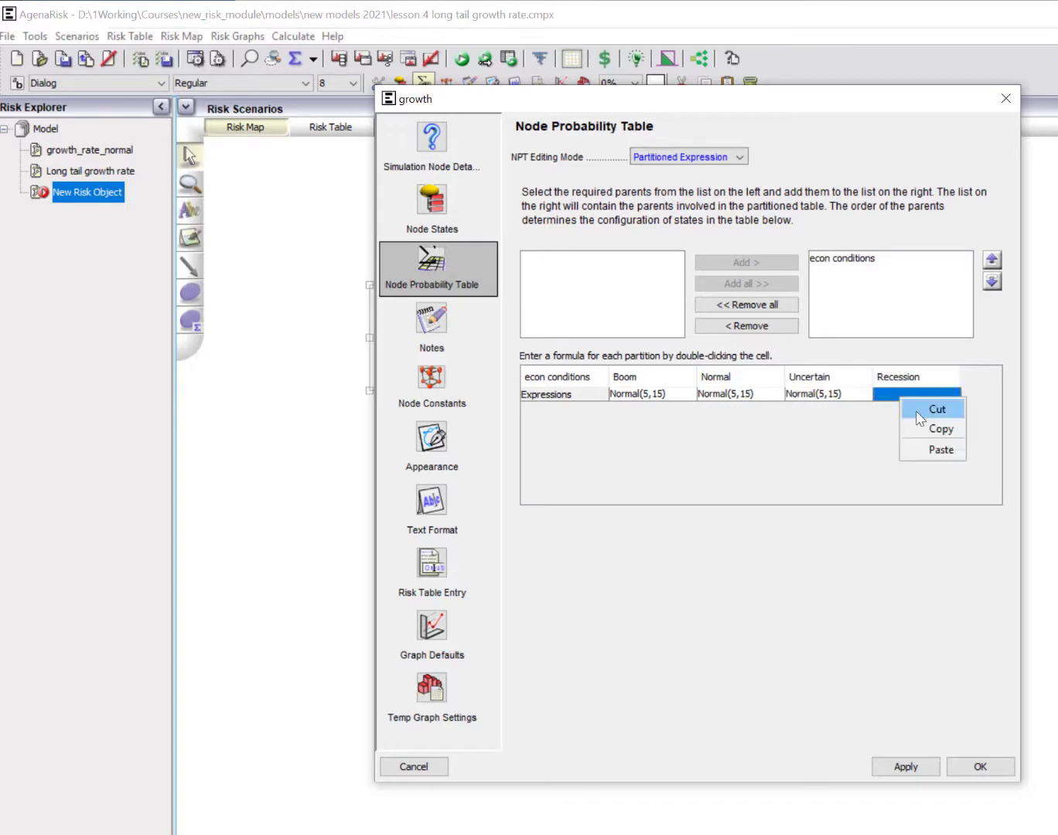
double_click(916, 394)
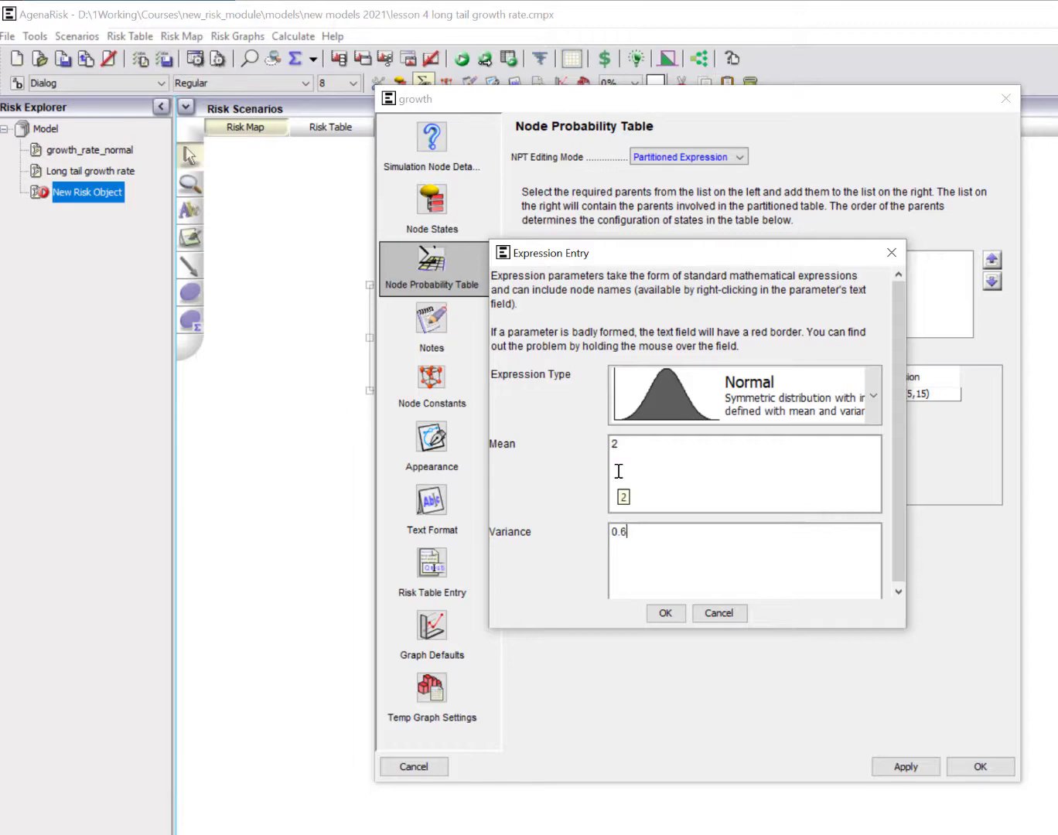
left_click(664, 613)
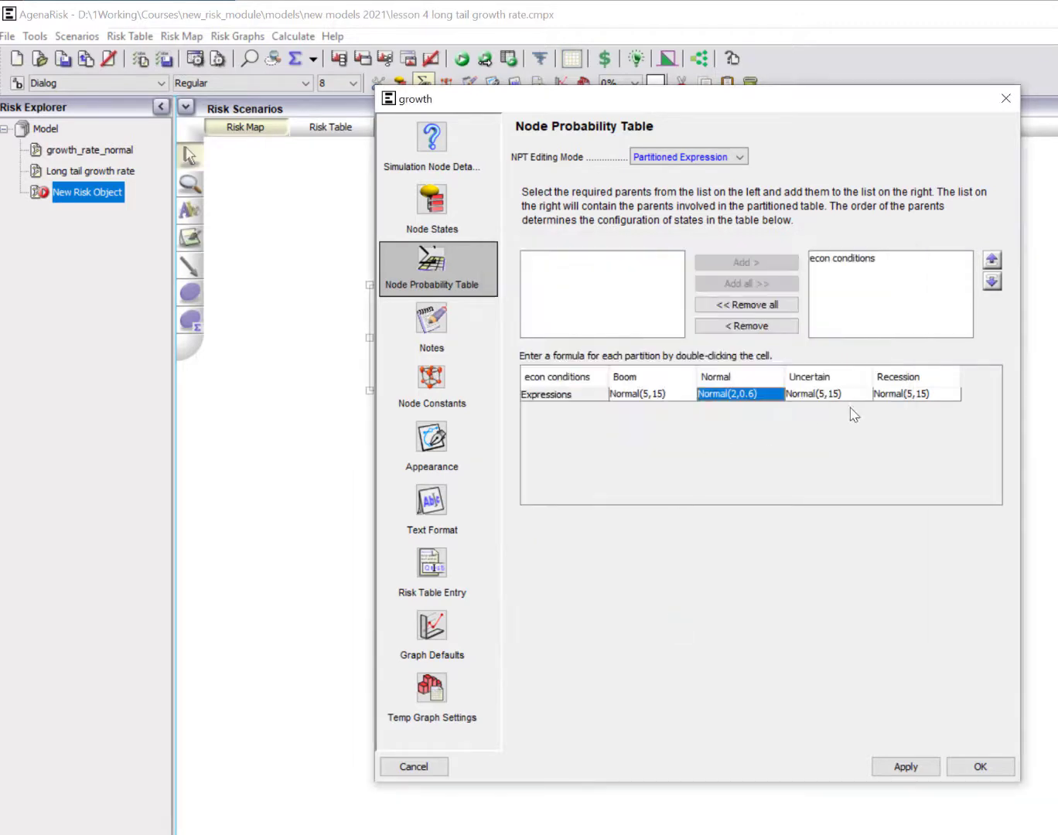
double_click(739, 394)
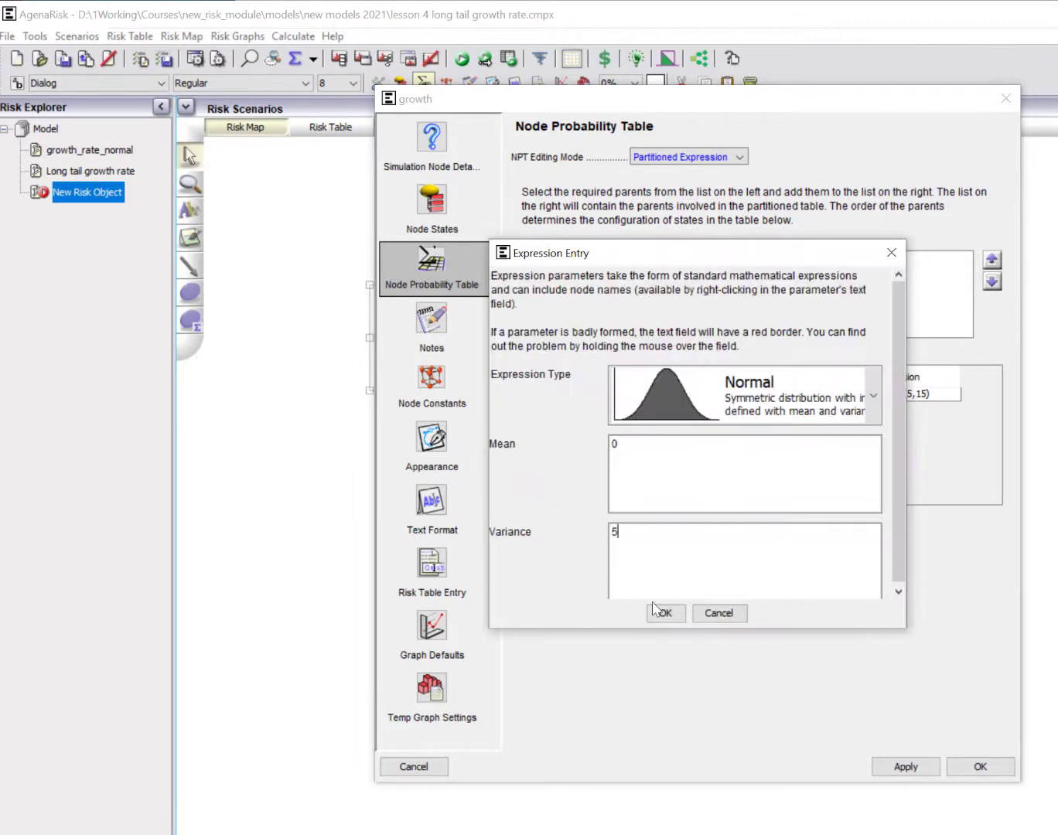
left_click(664, 613)
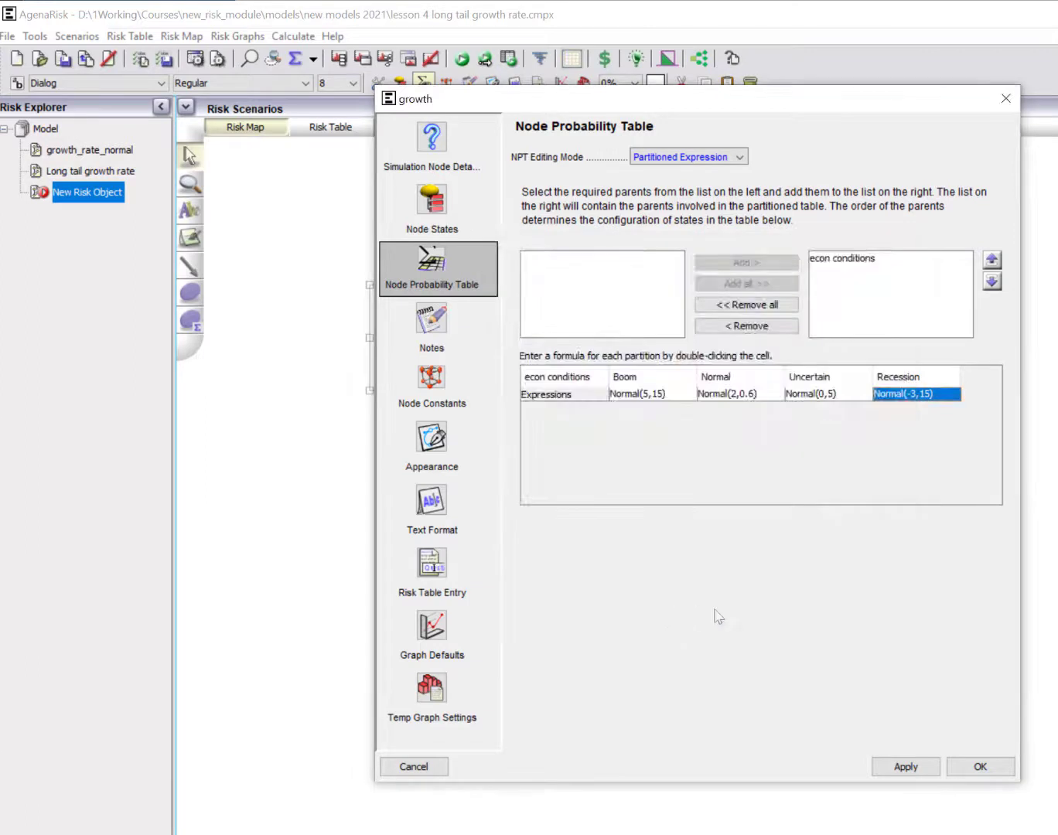
left_click(904, 766)
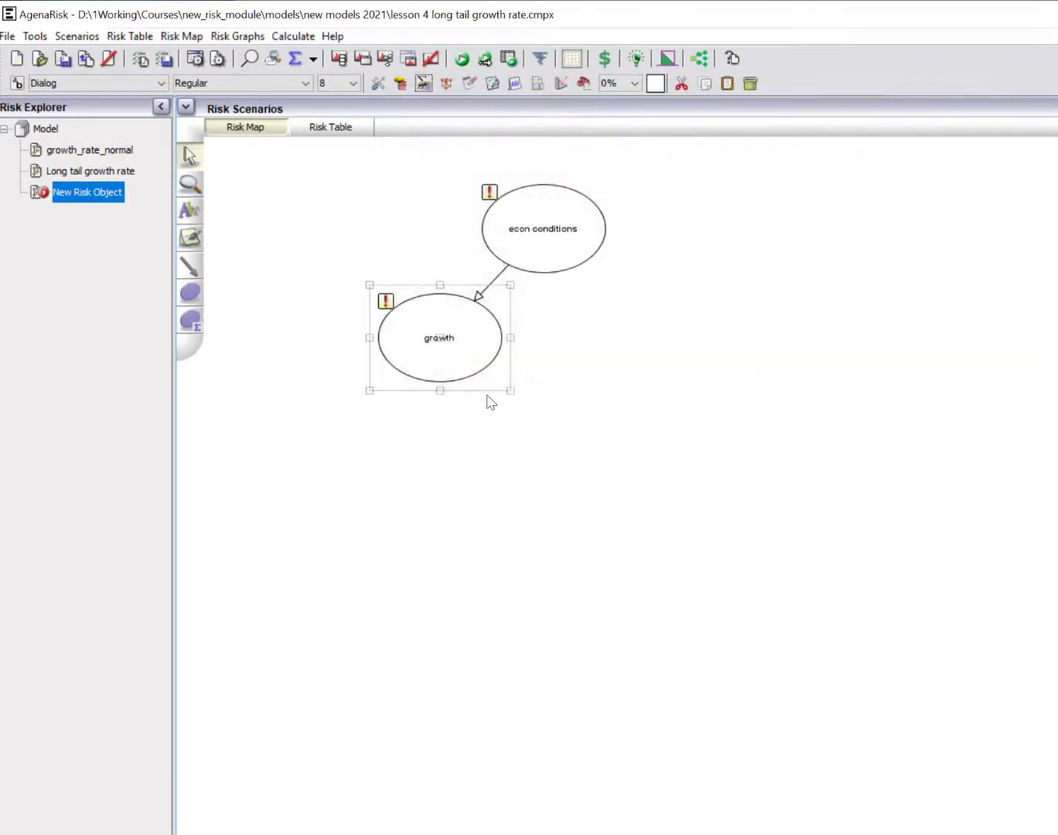
right_click(431, 357)
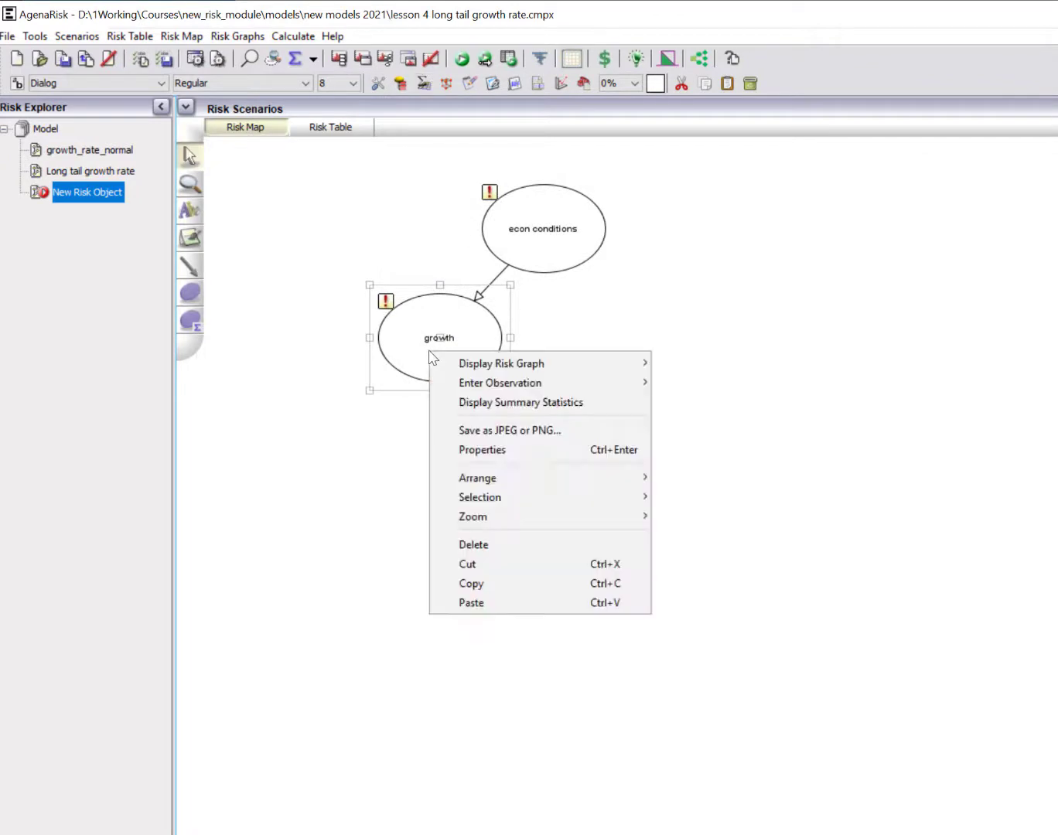
Set growth's graph x-axis start to -10 and return to the risk map.
left_click(482, 449)
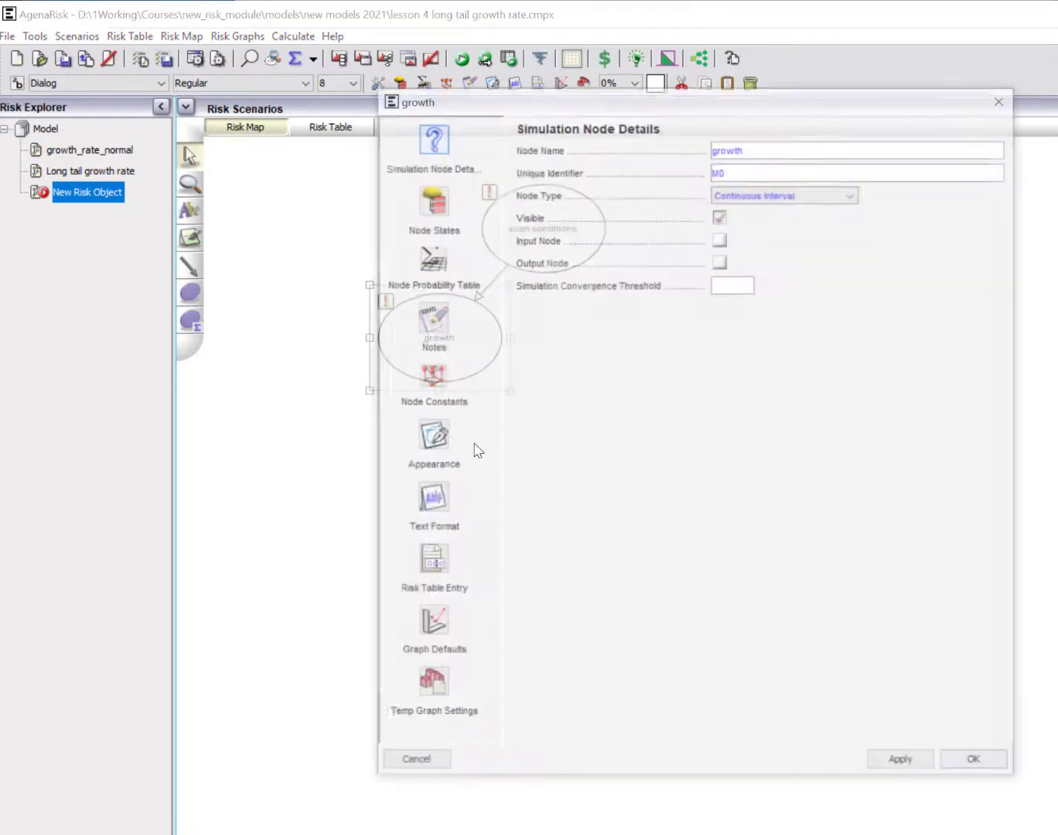
left_click(431, 627)
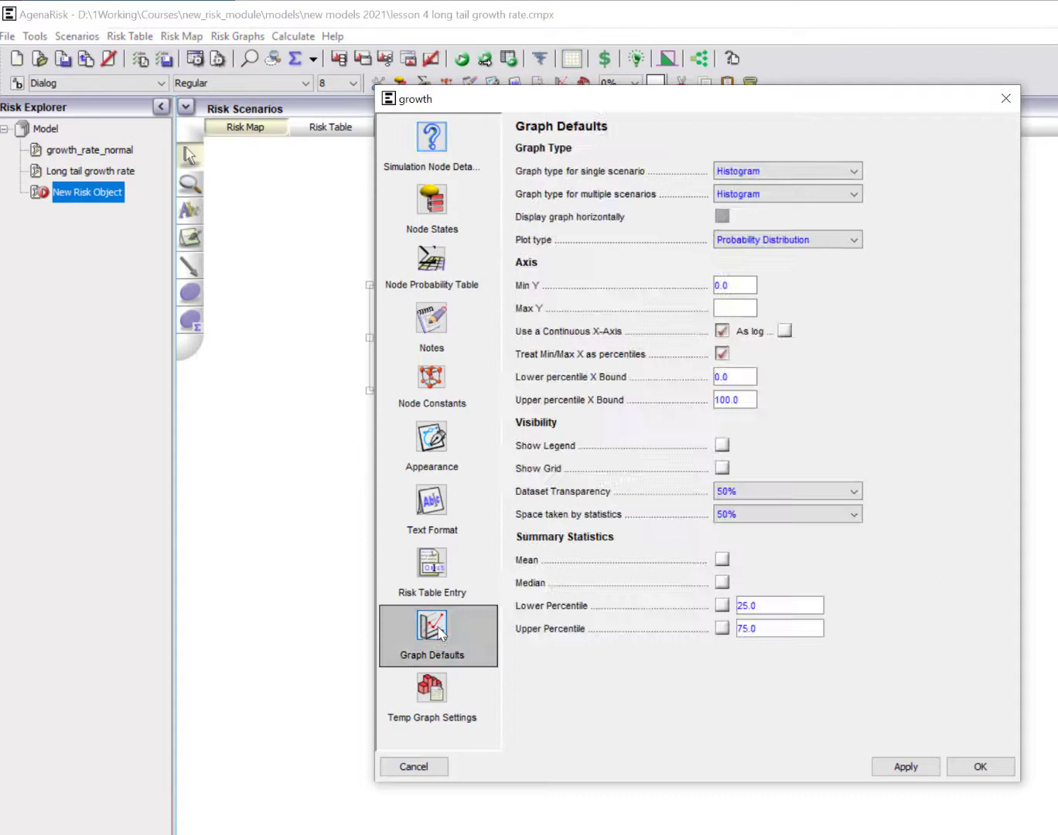
left_click(721, 354)
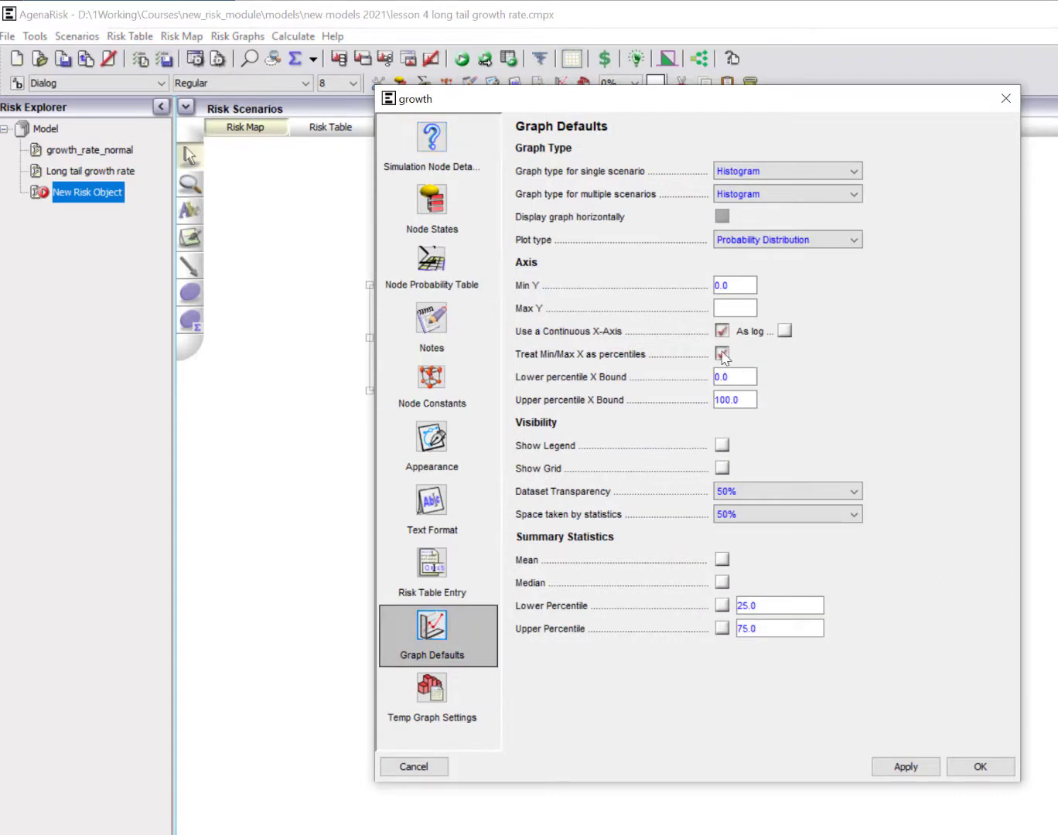
left_click(722, 354)
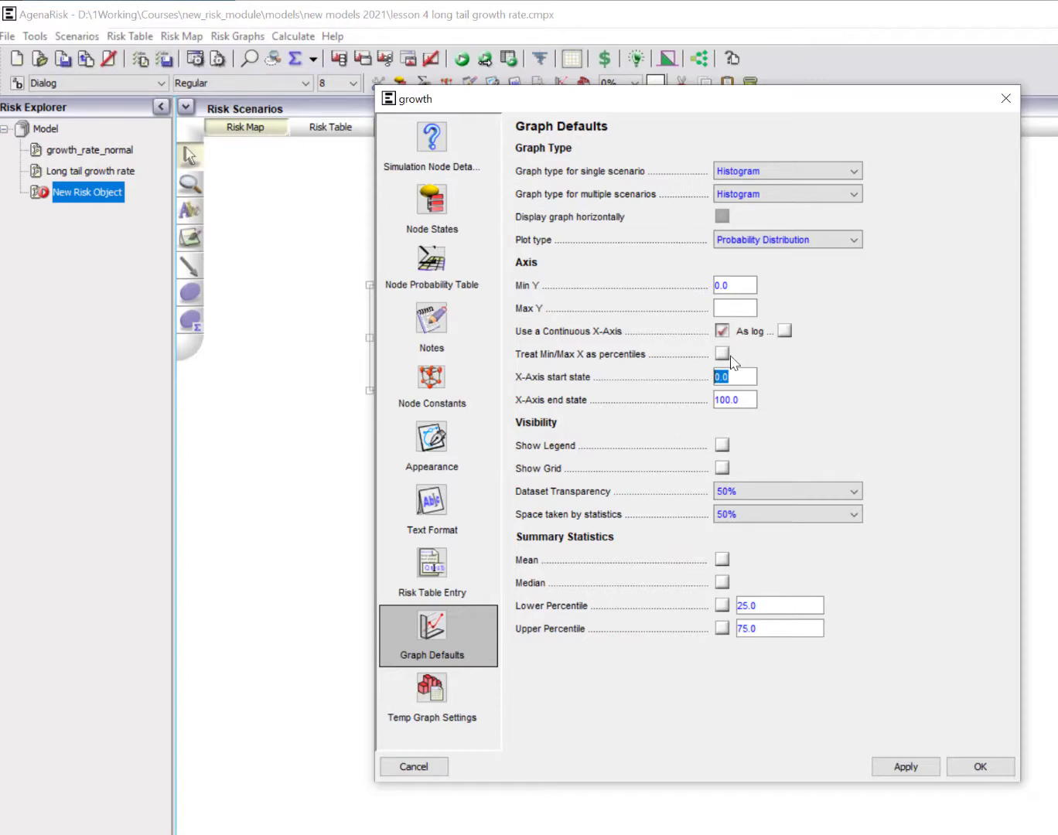
type("-10")
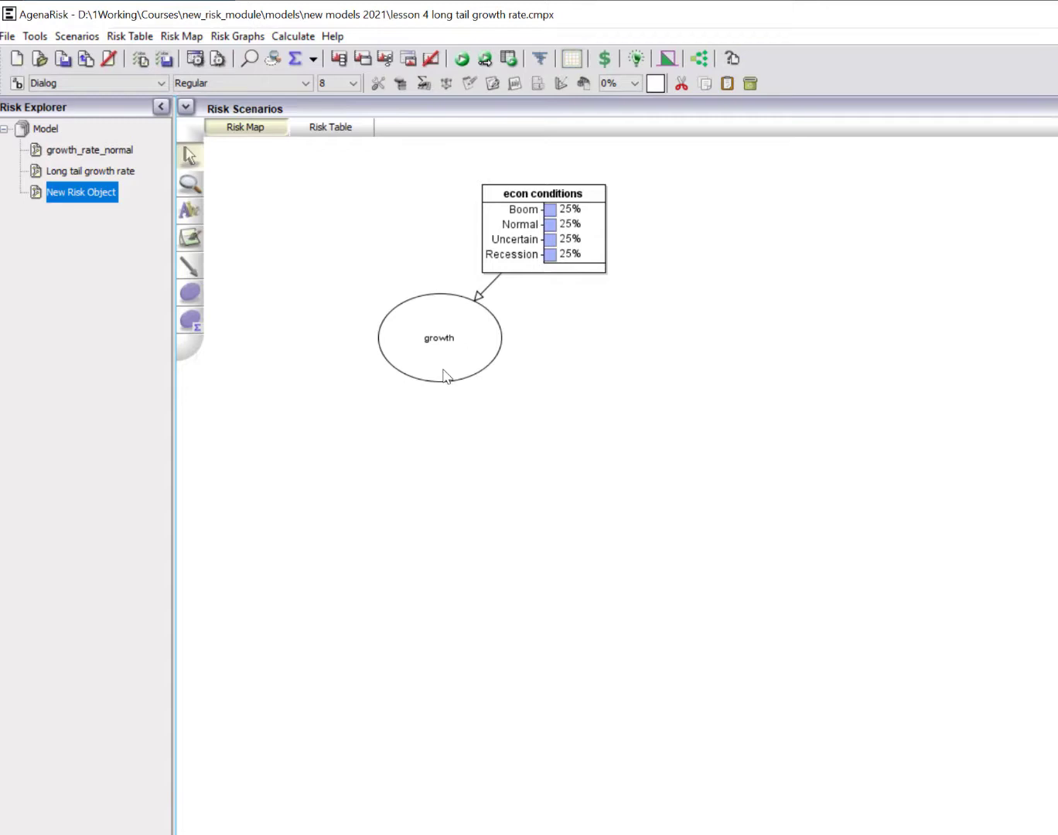
left_click(439, 337)
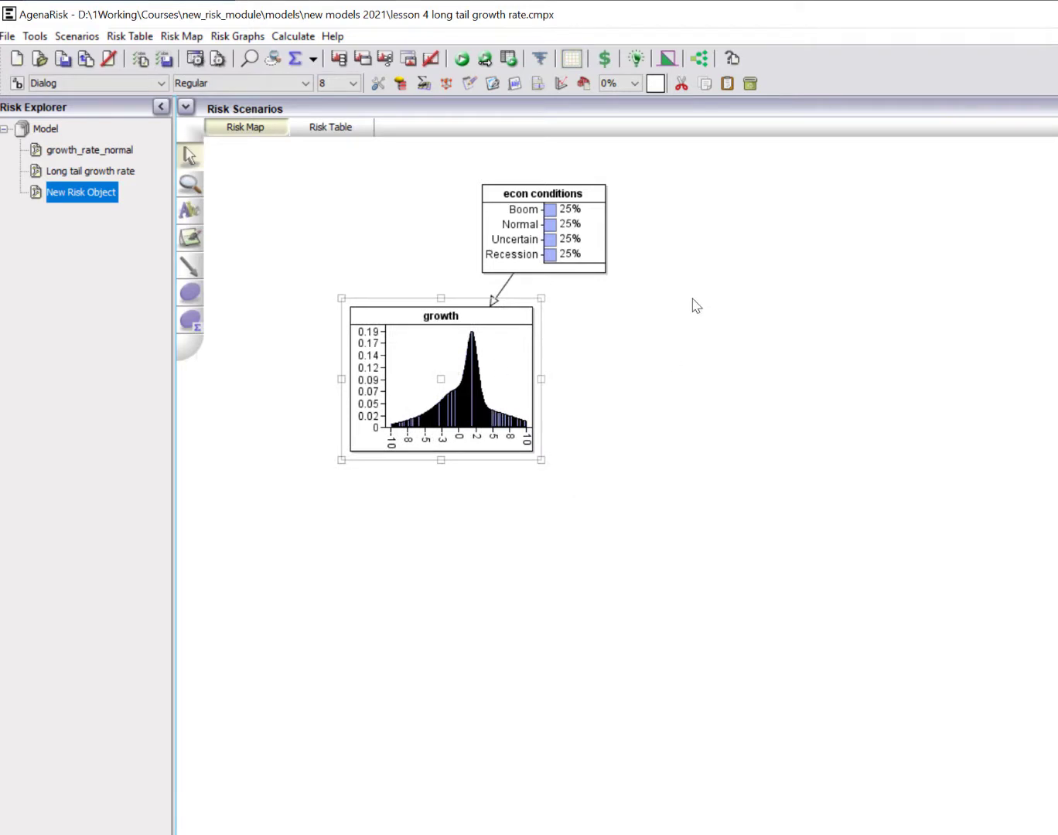
mouse_move(576, 280)
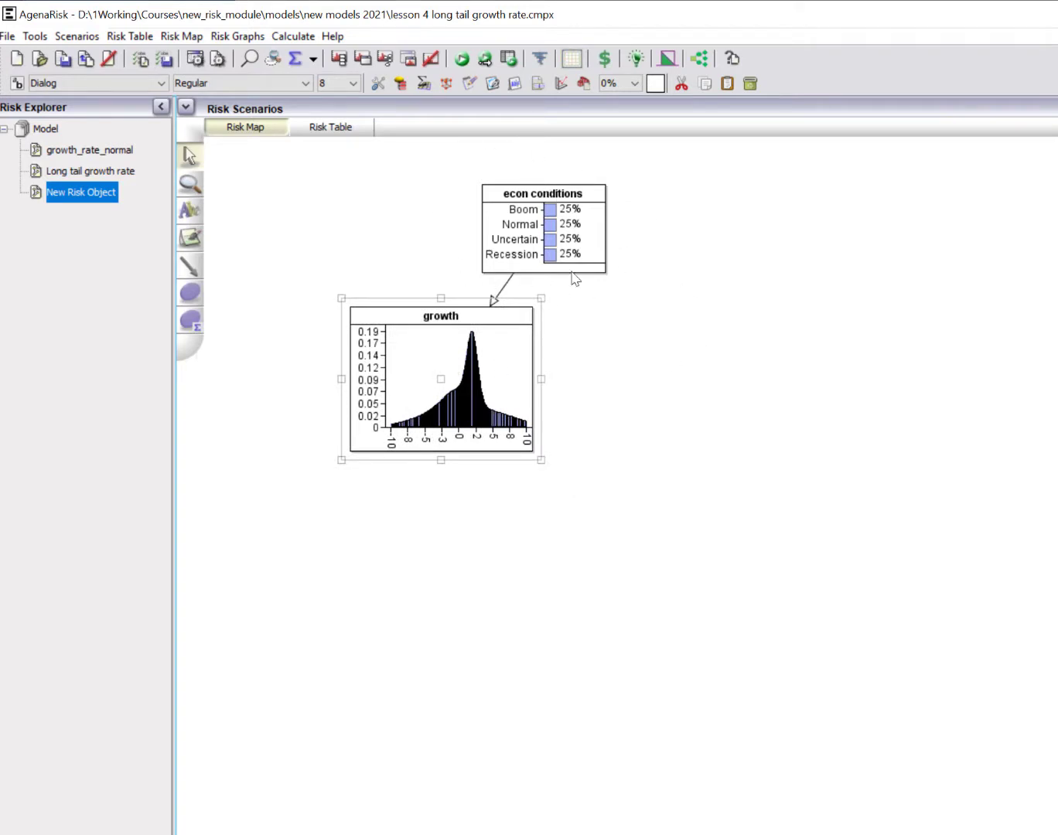
mouse_move(633, 195)
type("5")
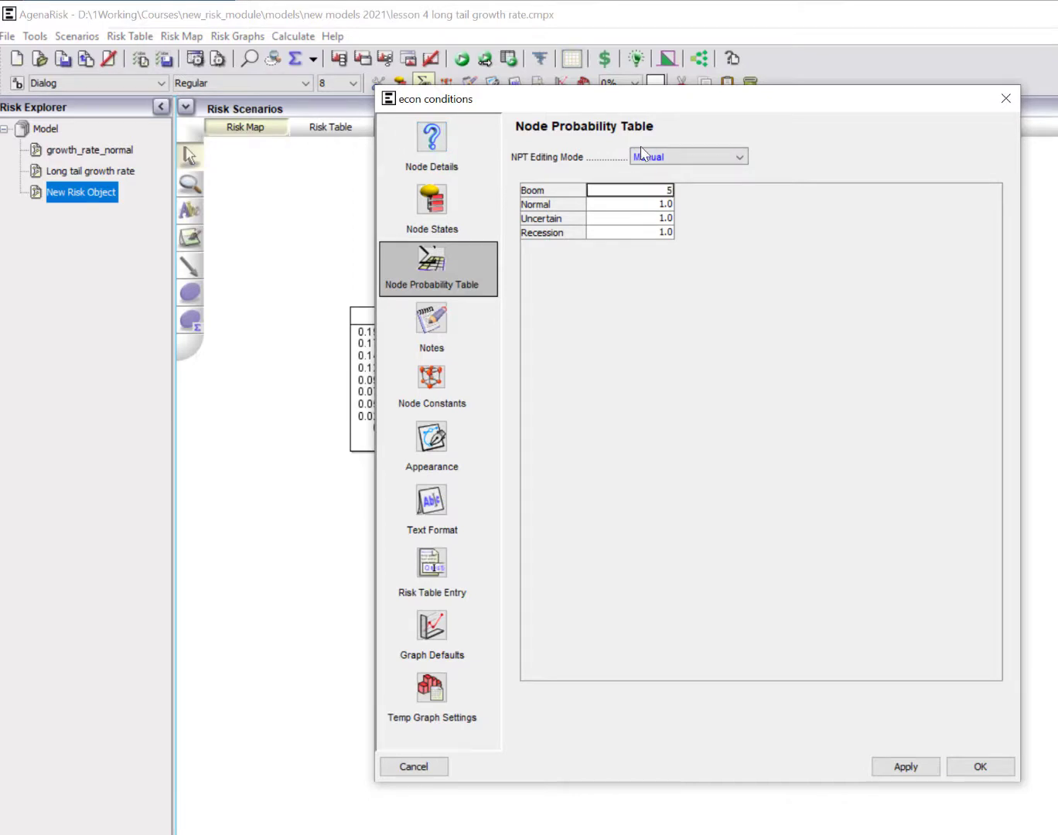
Enter econ conditions priors: Boom 5%, Normal 65%, Uncertain 25%, Recession 5%.
left_click(626, 232)
type("5")
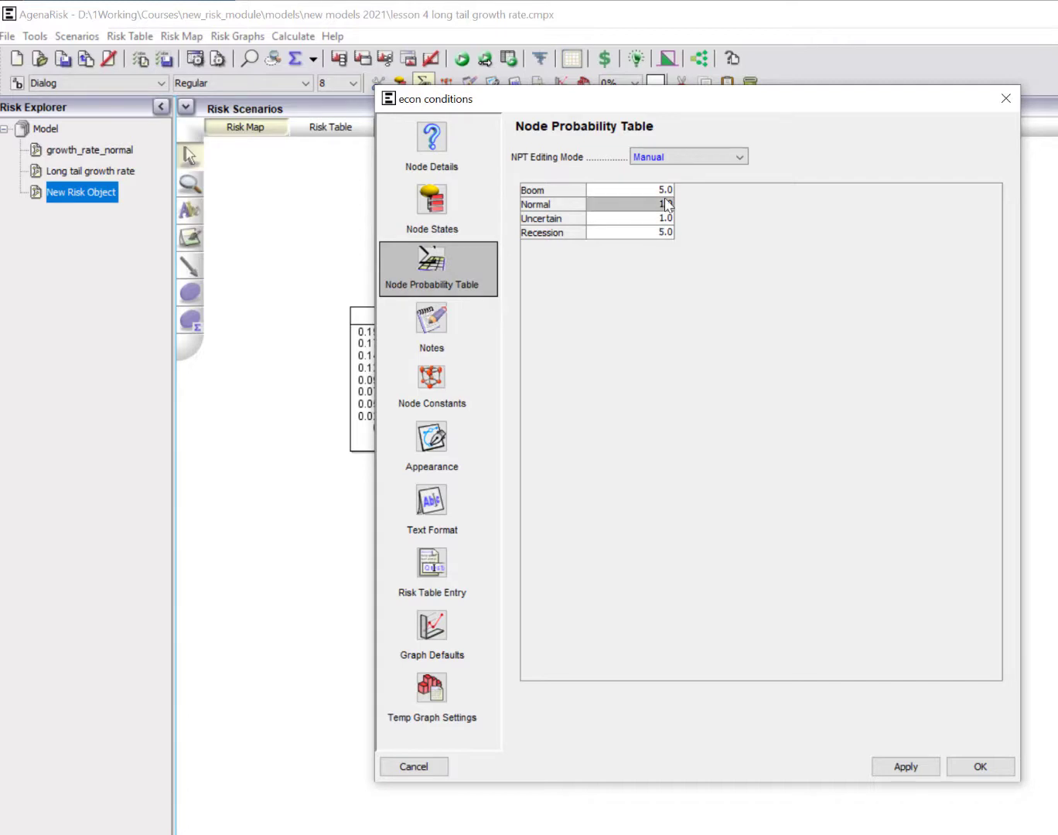
left_click(630, 218)
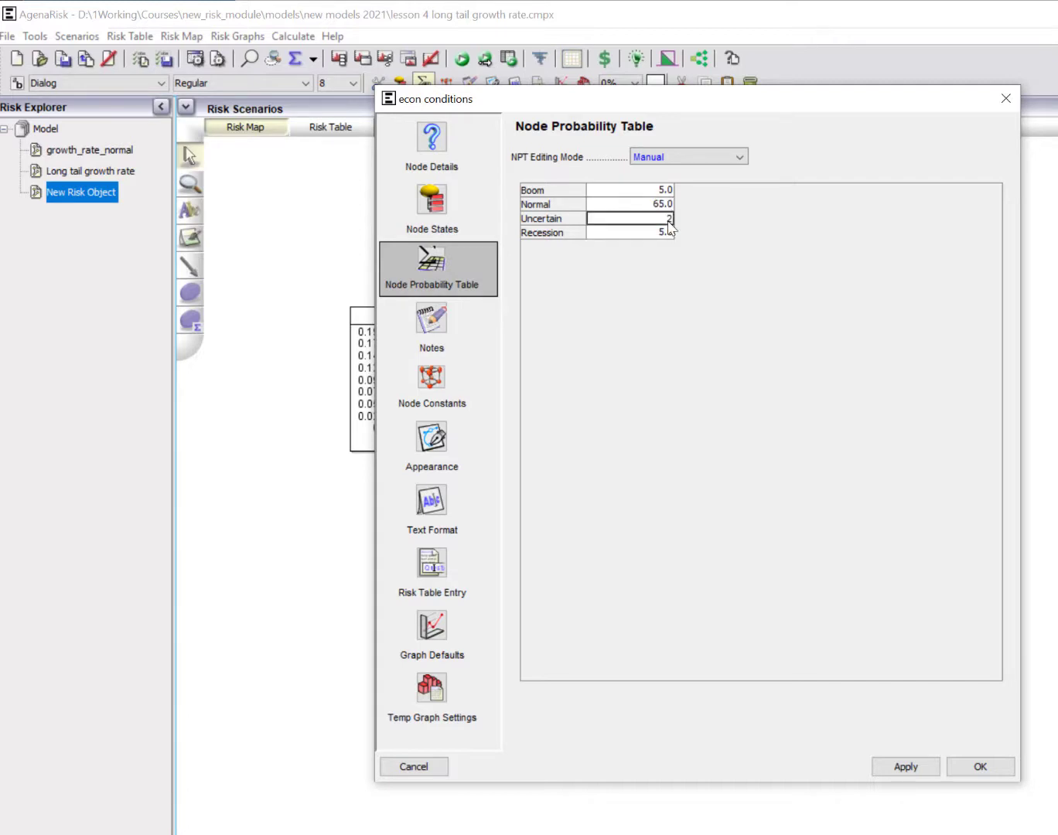
left_click(979, 767)
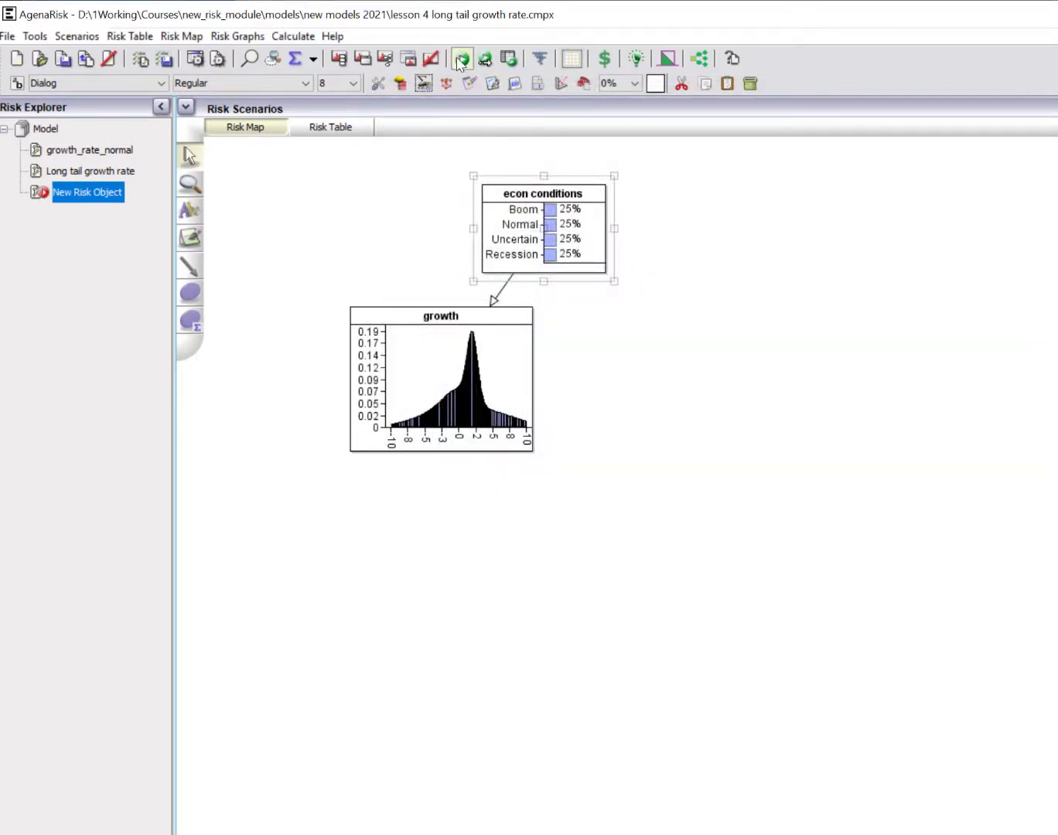
Recalculate the model so growth's distribution peaks more sharply near 2.
left_click(462, 58)
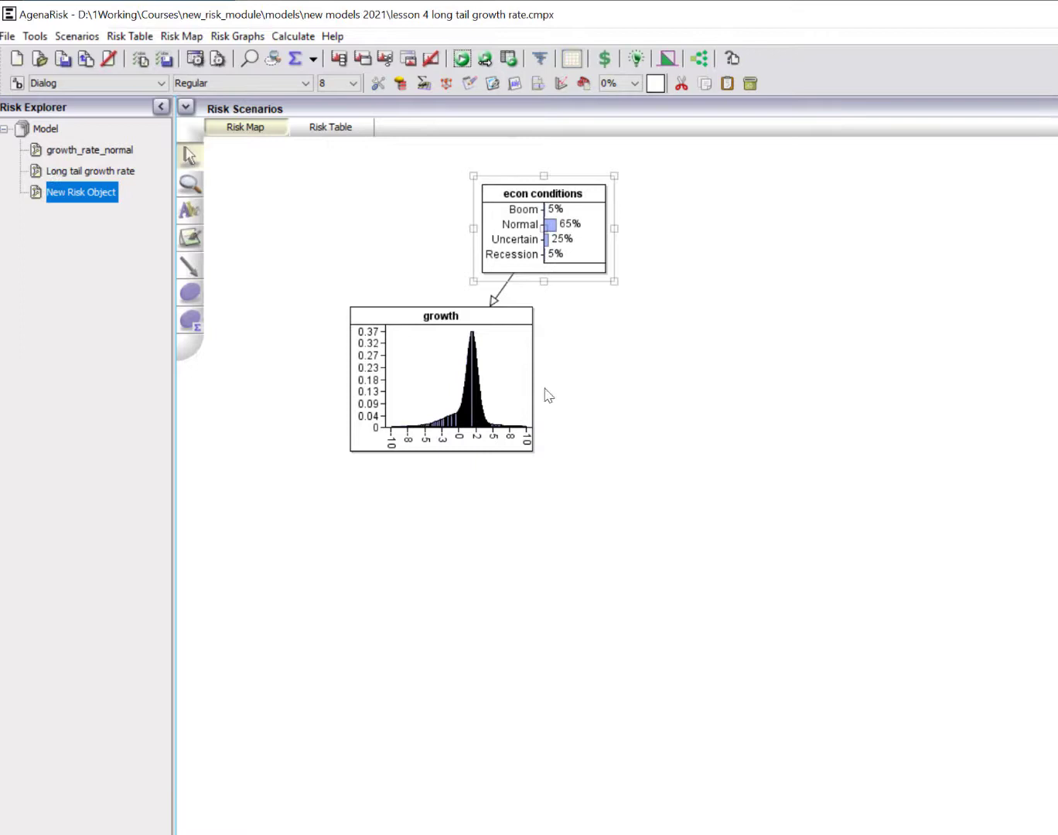
mouse_move(723, 539)
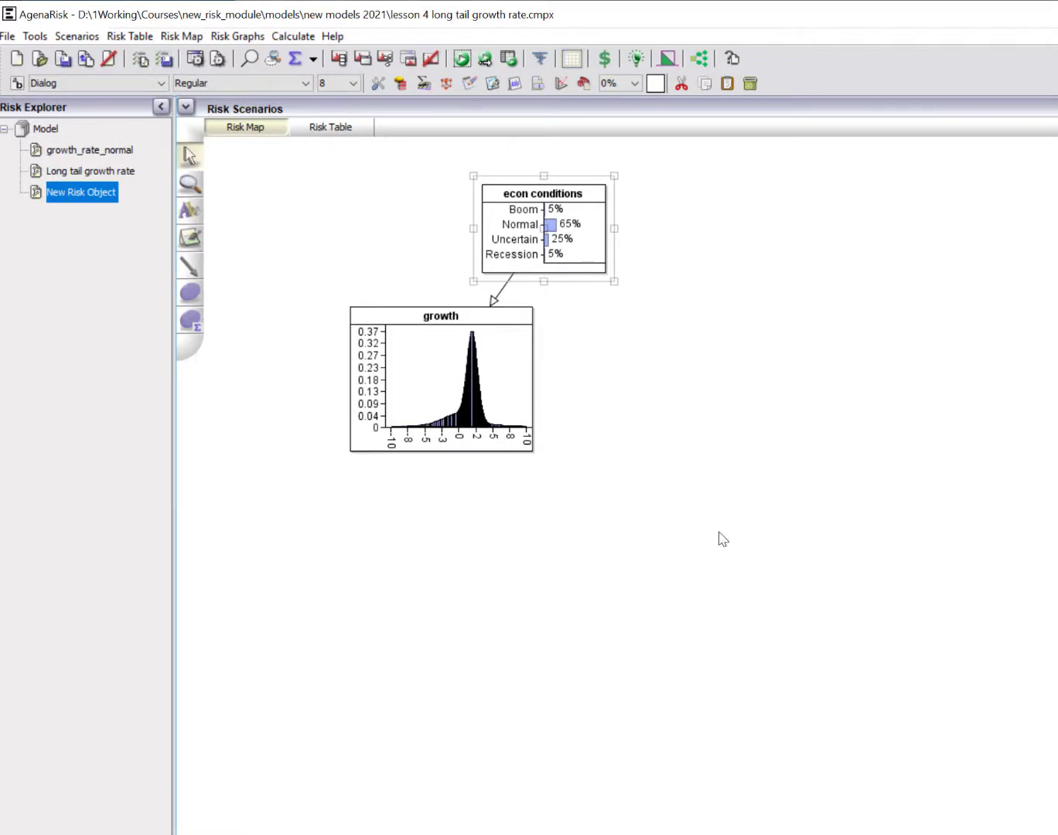
left_click(347, 588)
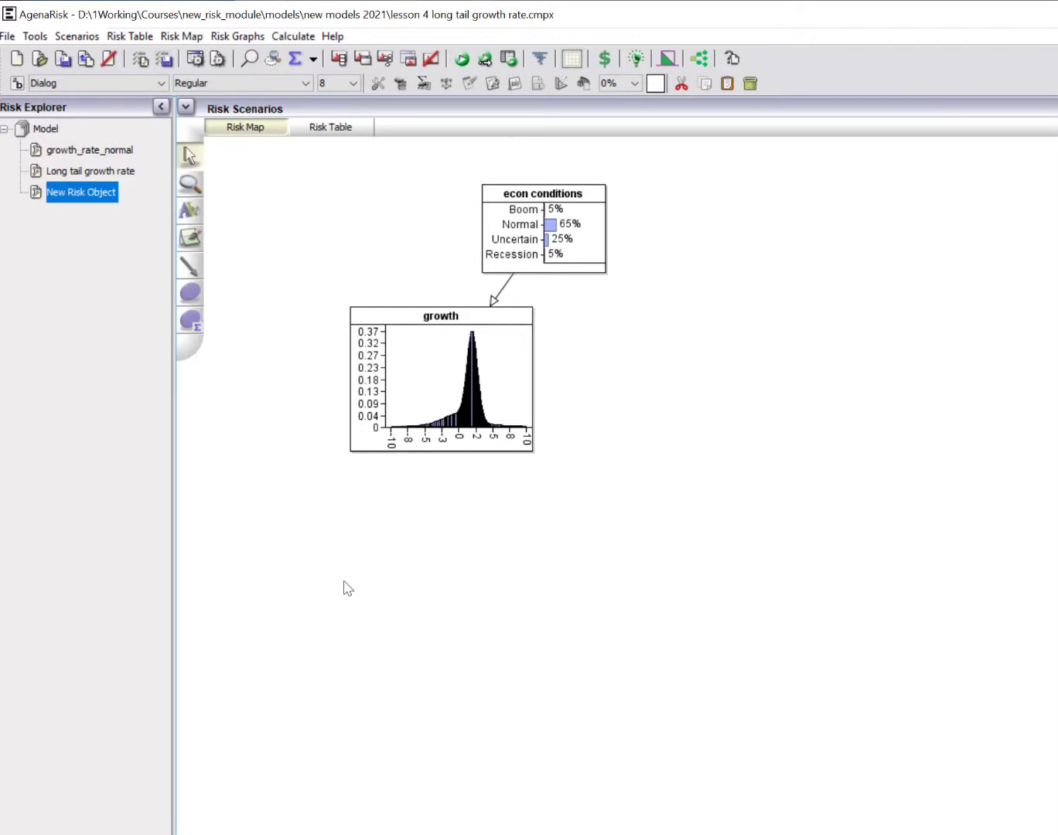
right_click(445, 352)
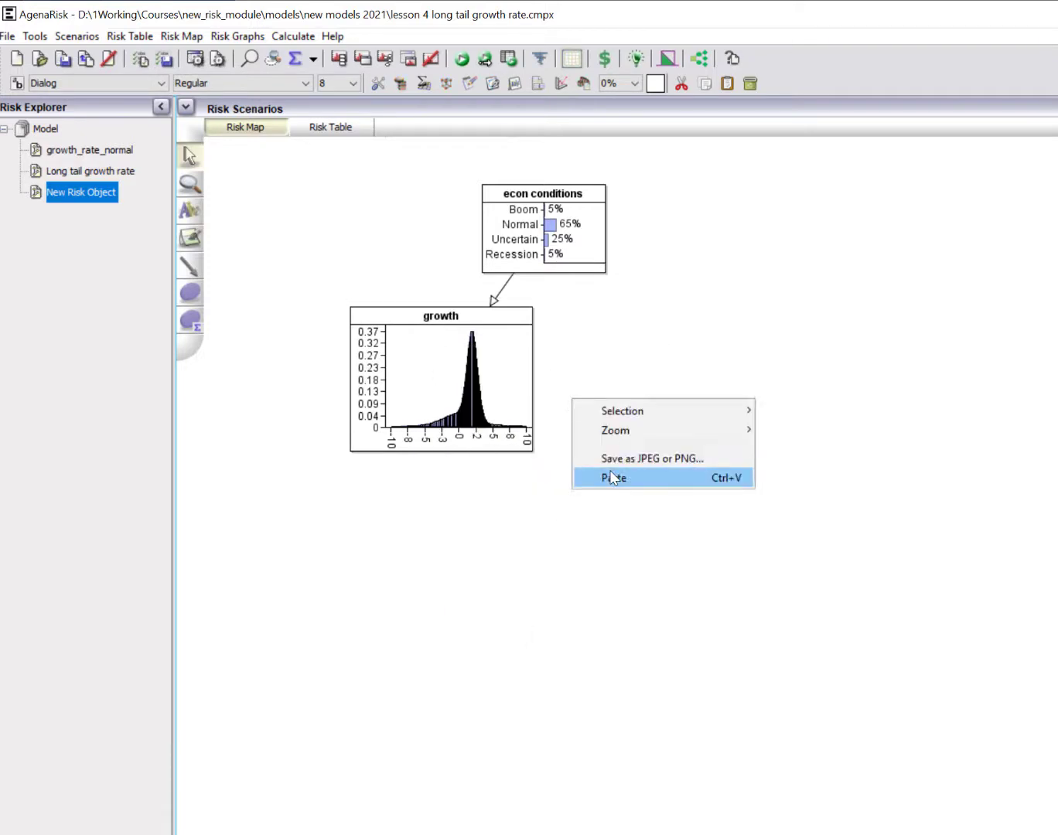
Paste three growth copies (growth_1 to growth_3) under econ conditions and calculate them.
left_click(613, 477)
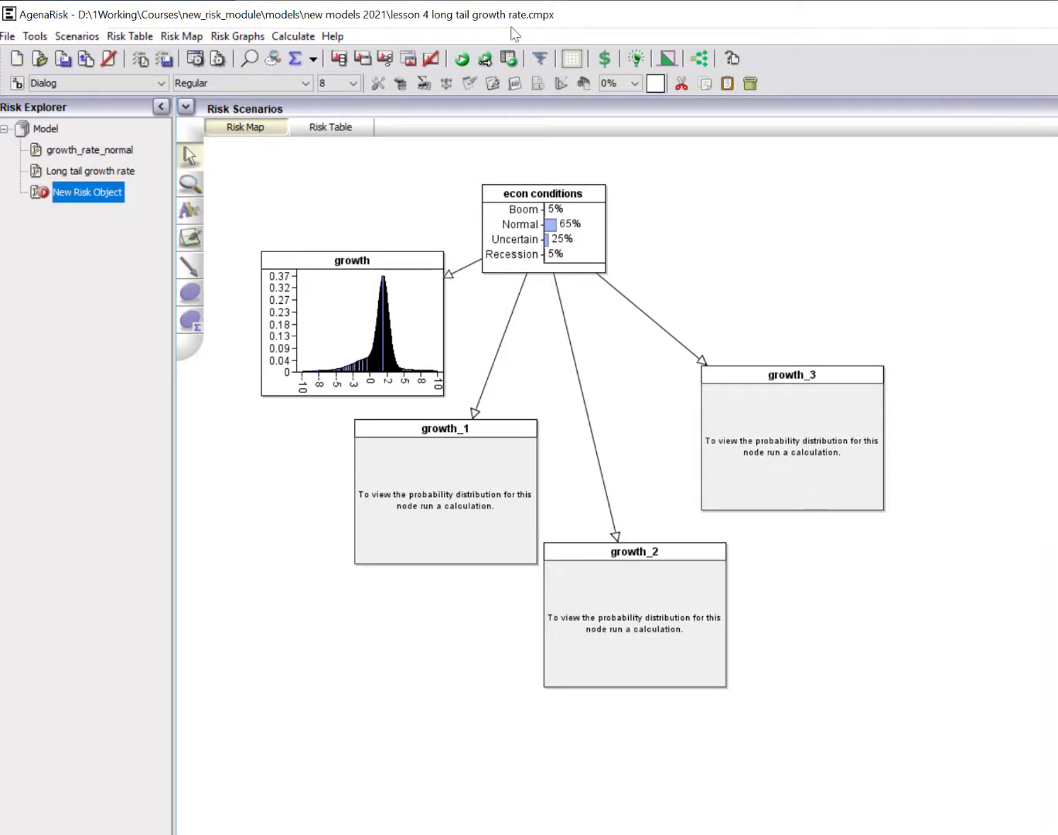
left_click(461, 58)
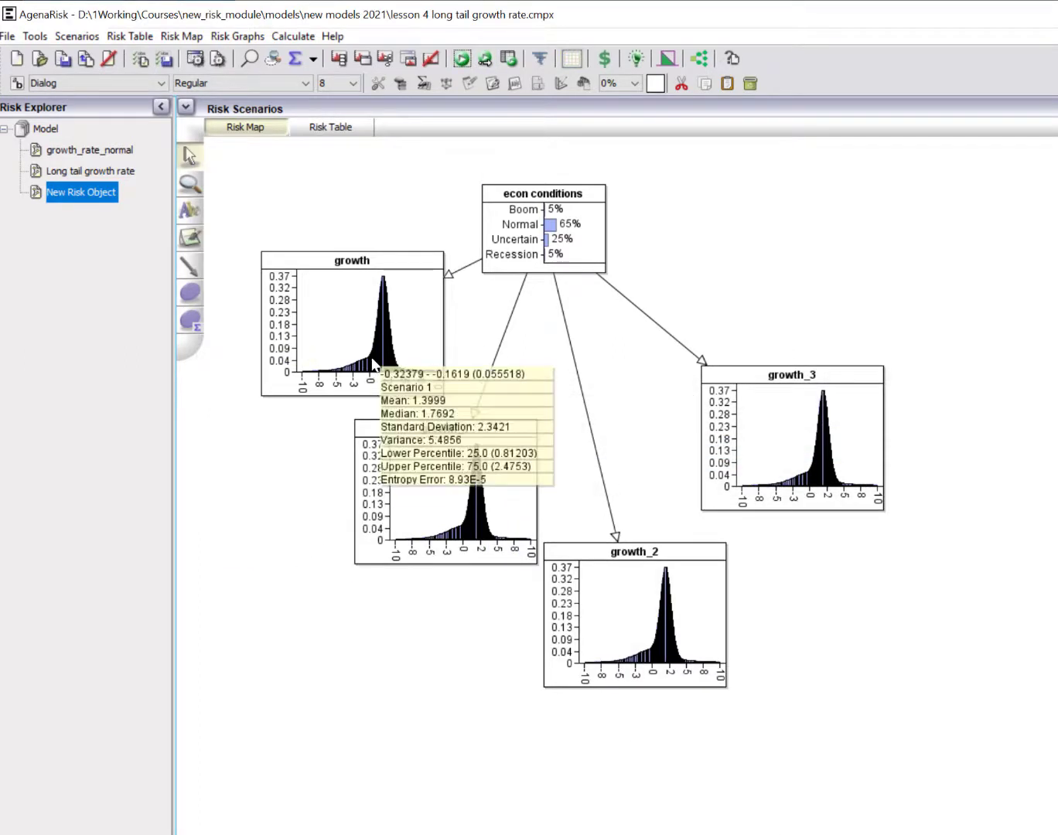
mouse_move(384, 375)
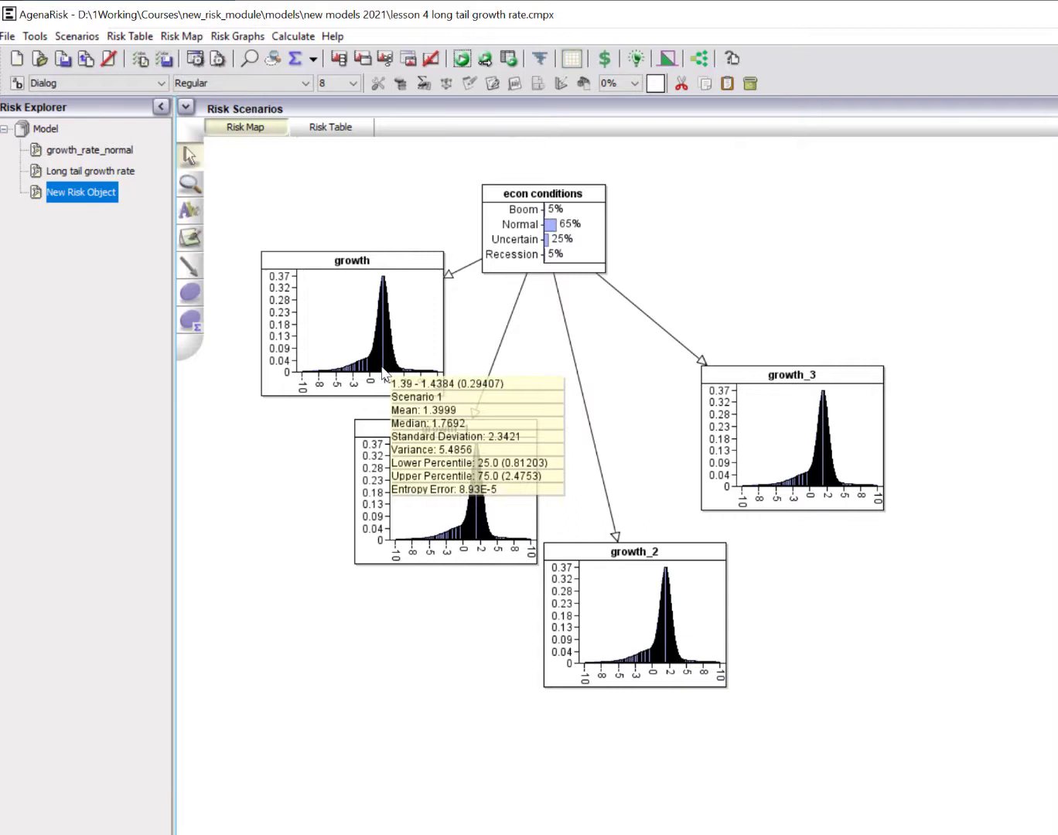
right_click(352, 324)
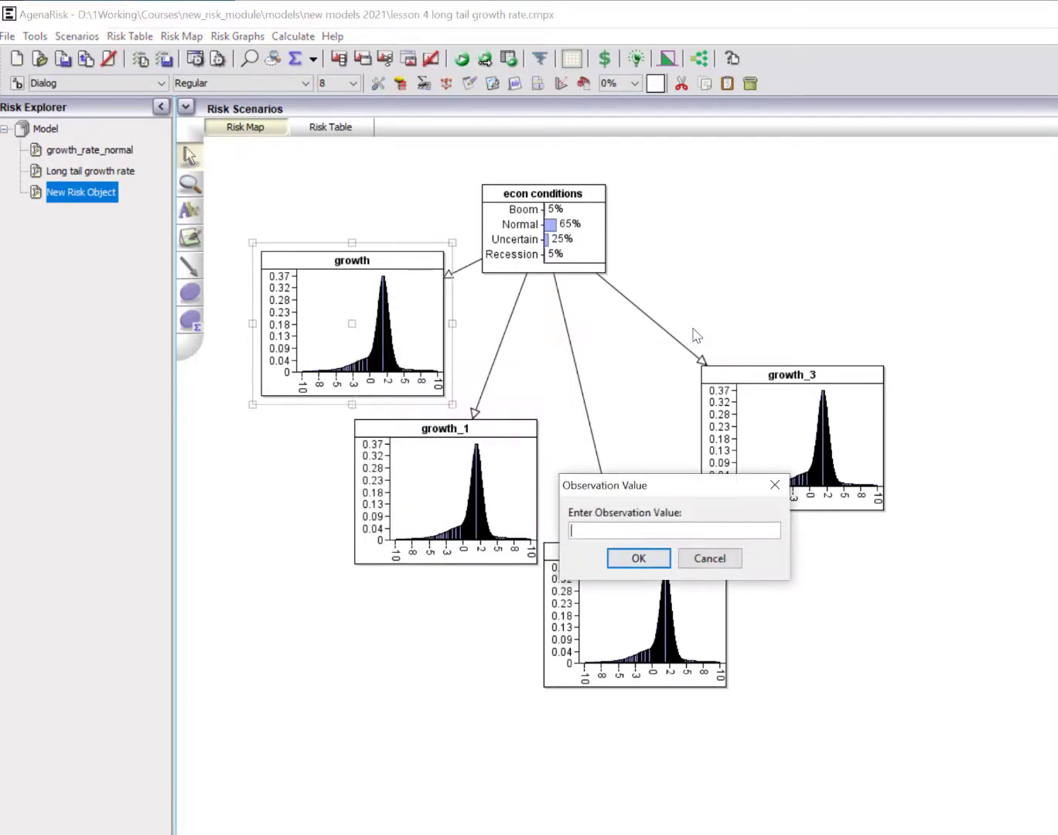
Confirm growth observed at -2 and recalculate the network.
left_click(637, 557)
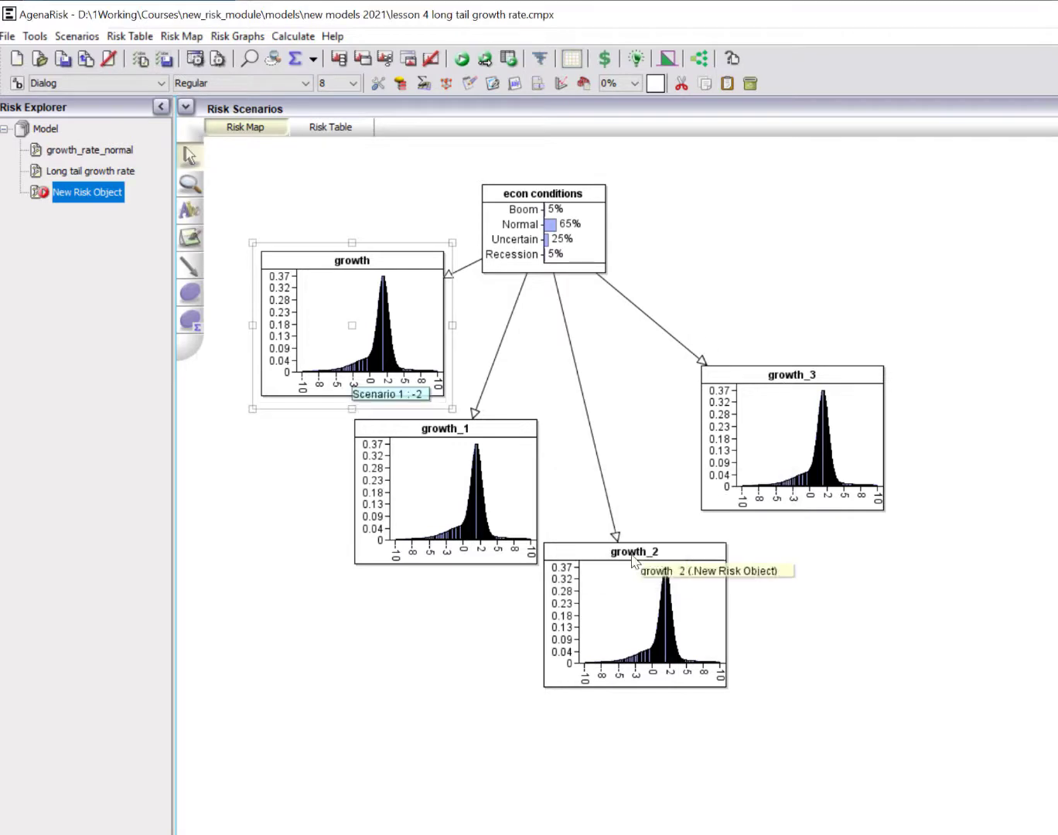
left_click(460, 58)
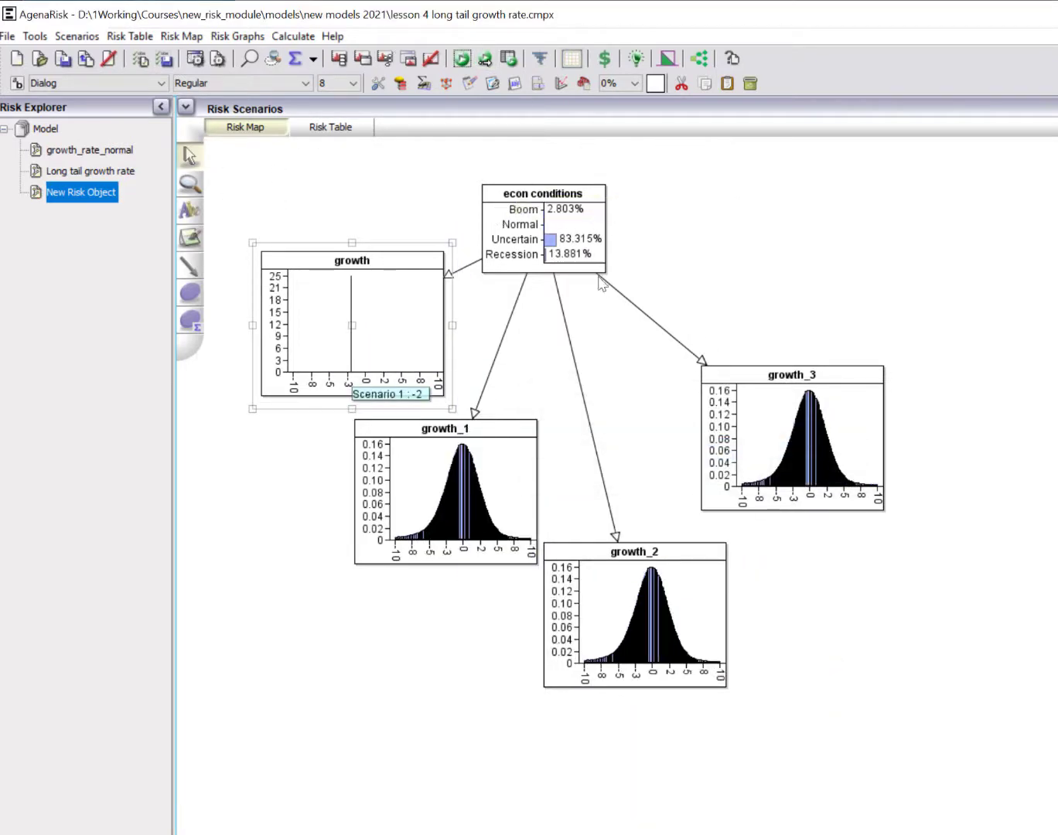
mouse_move(549, 236)
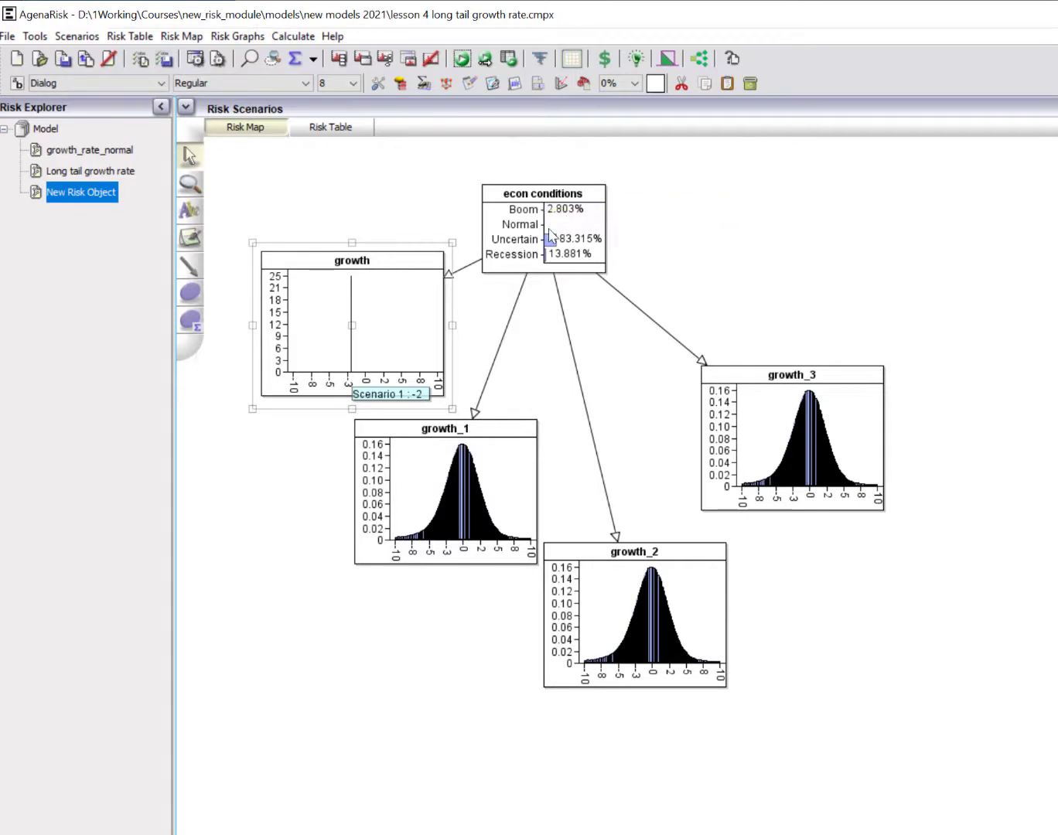
mouse_move(516, 278)
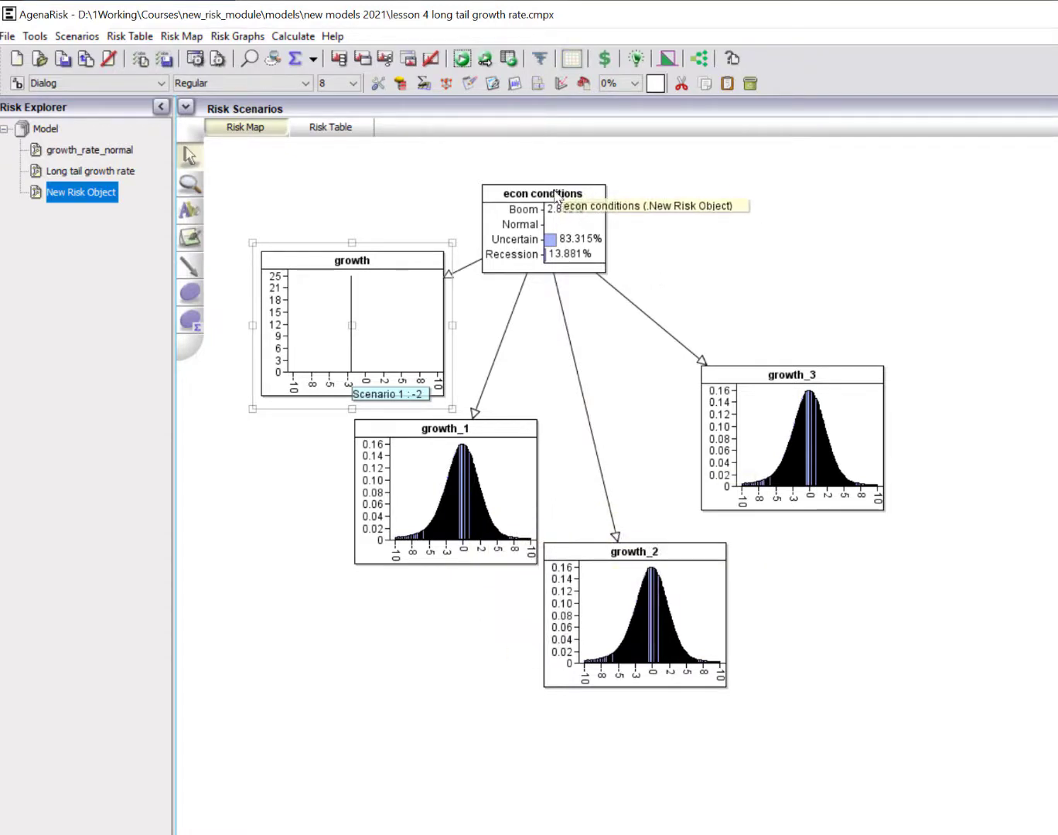
mouse_move(566, 223)
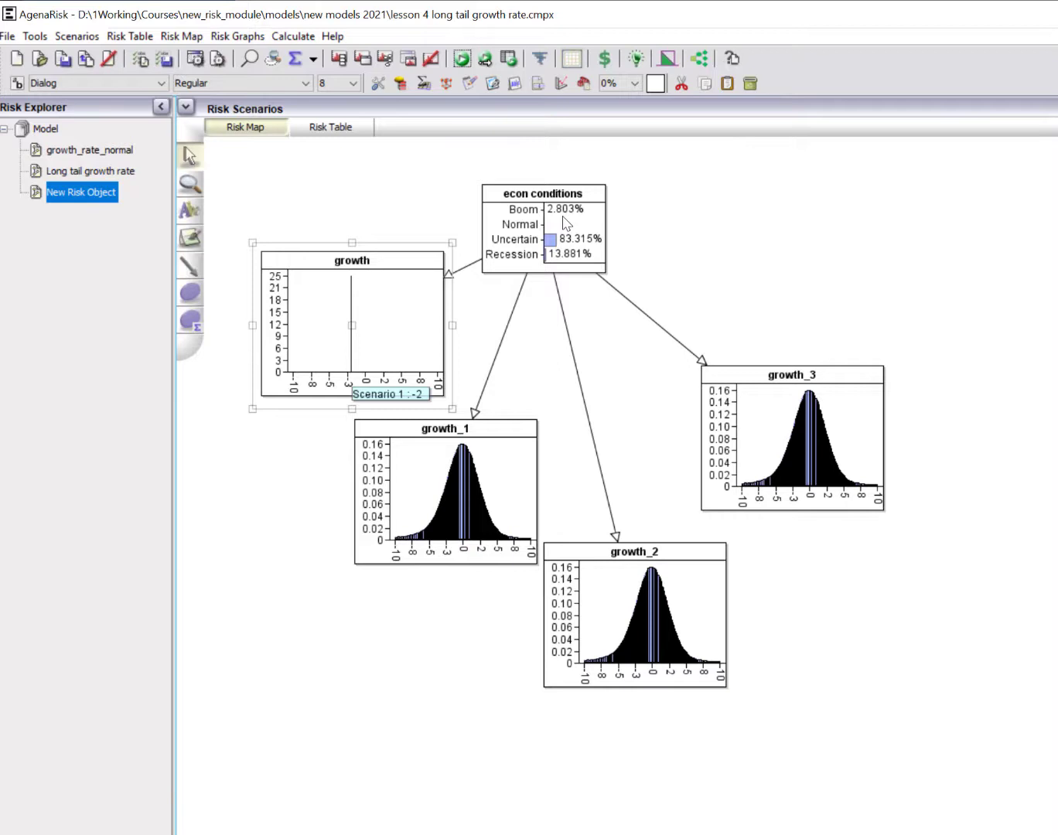
mouse_move(525, 435)
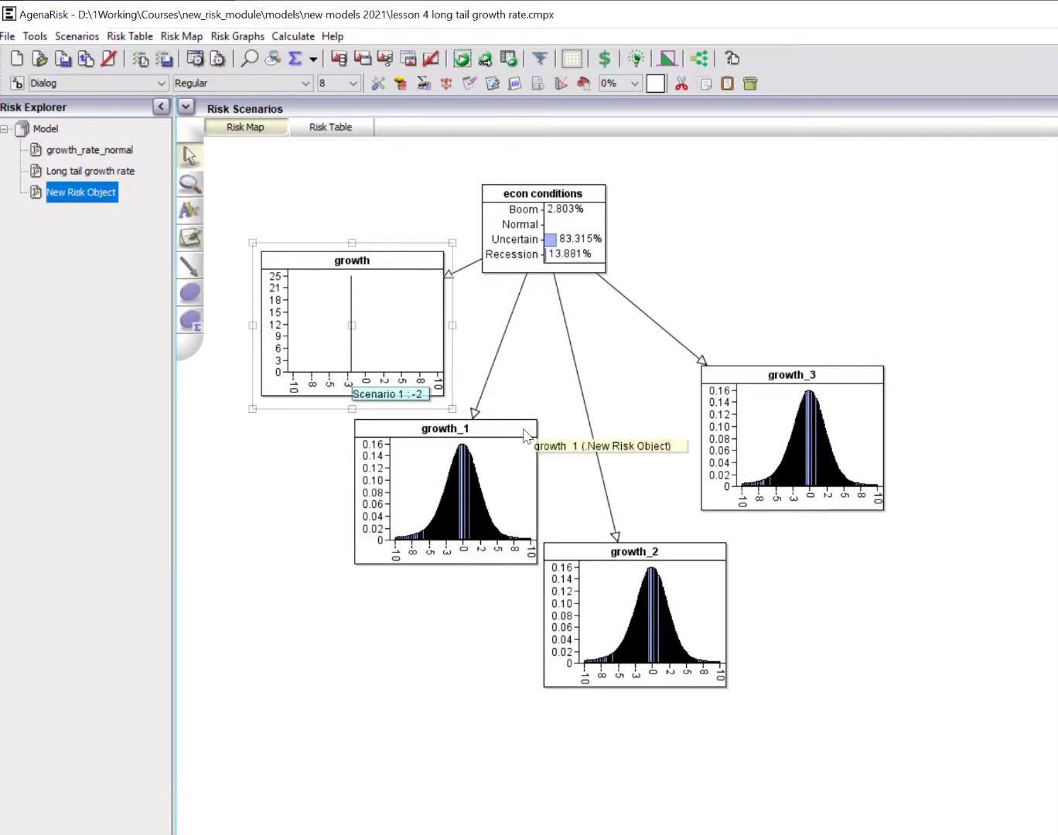
Enter -3 as the observed value of growth_1.
double_click(446, 495)
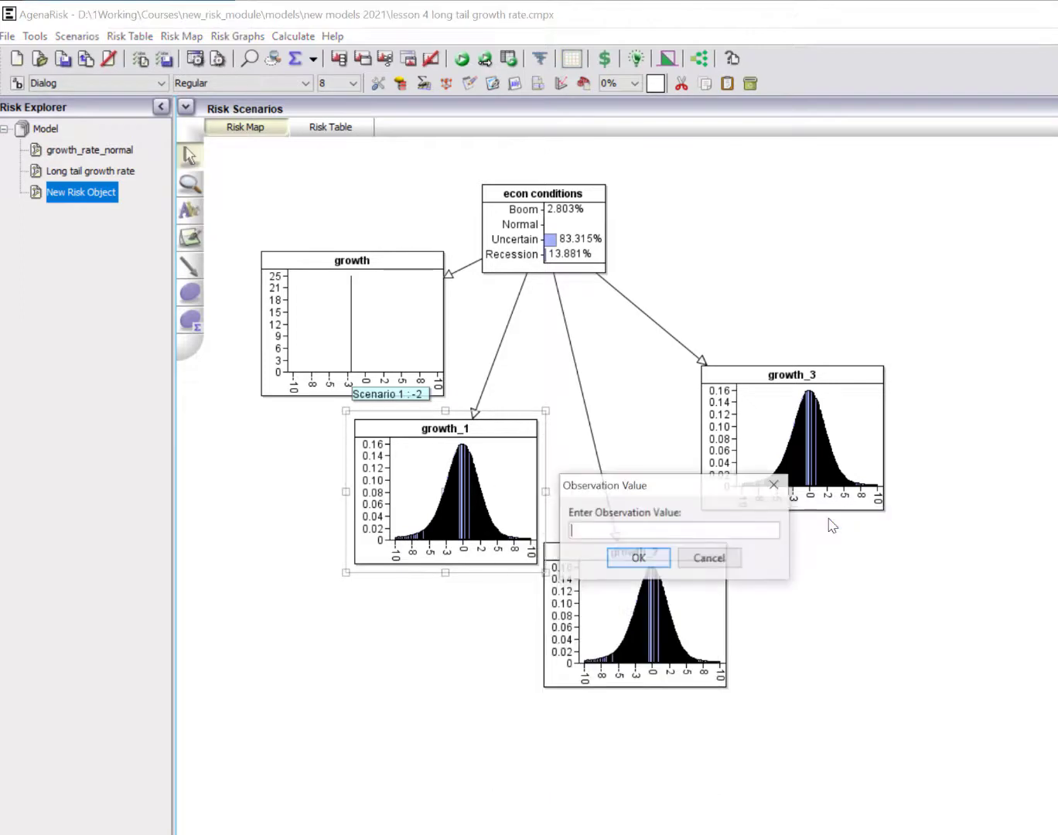
type("-3")
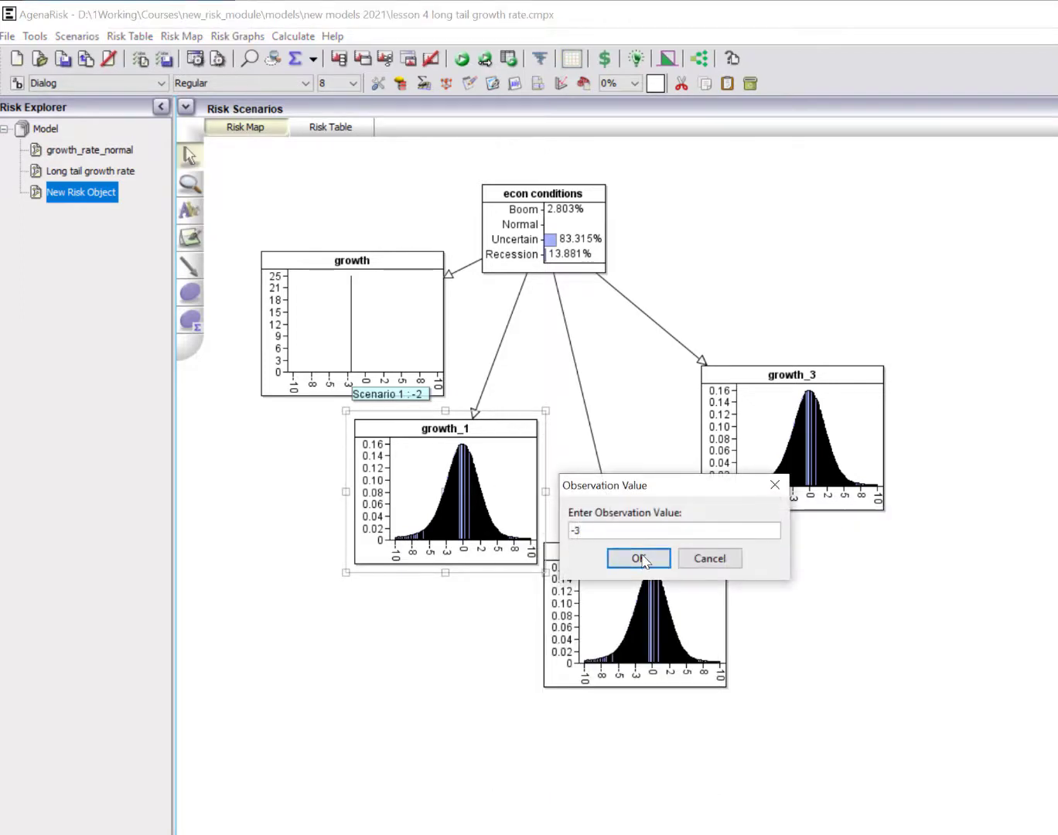
left_click(638, 558)
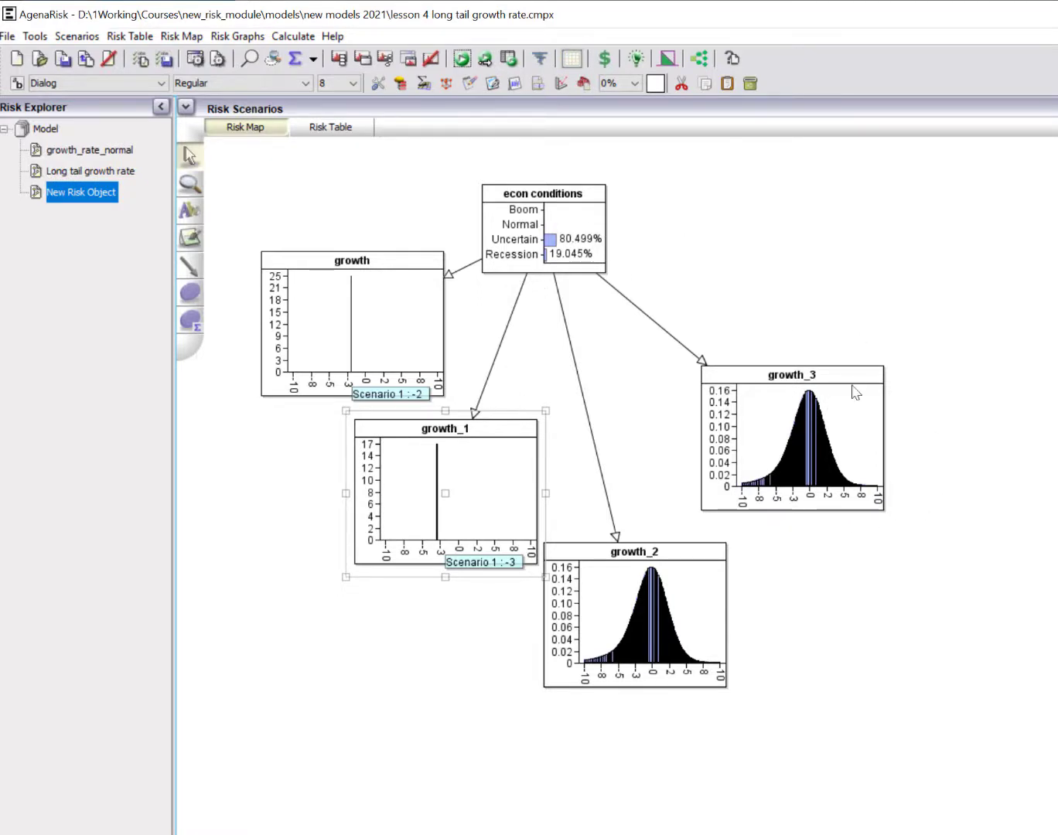
mouse_move(743, 648)
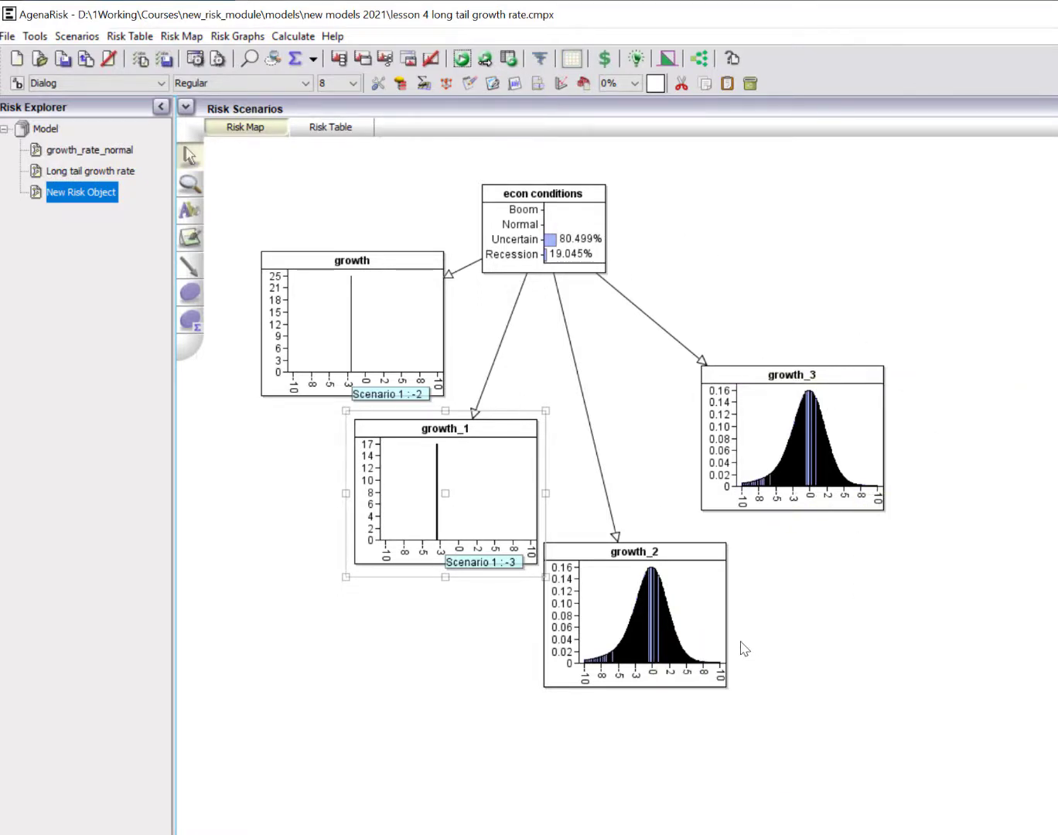
mouse_move(648, 701)
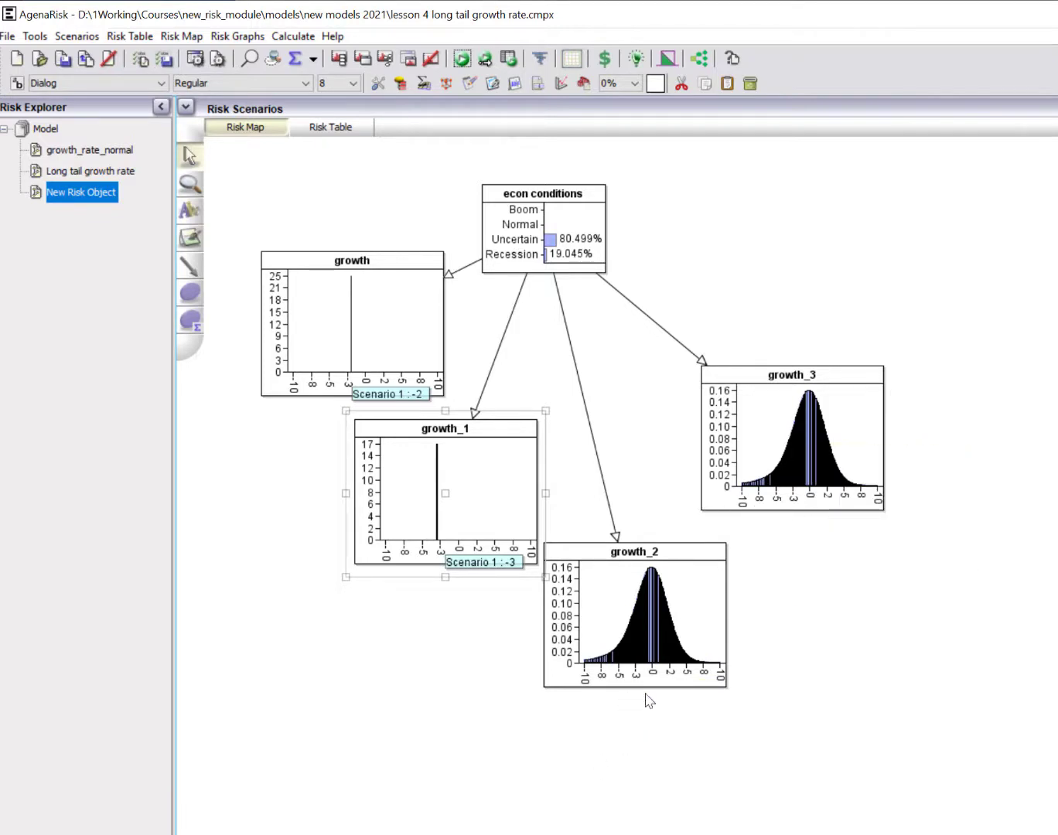
Enter an observation of -5 for growth_2 in Scenario 1.
right_click(634, 618)
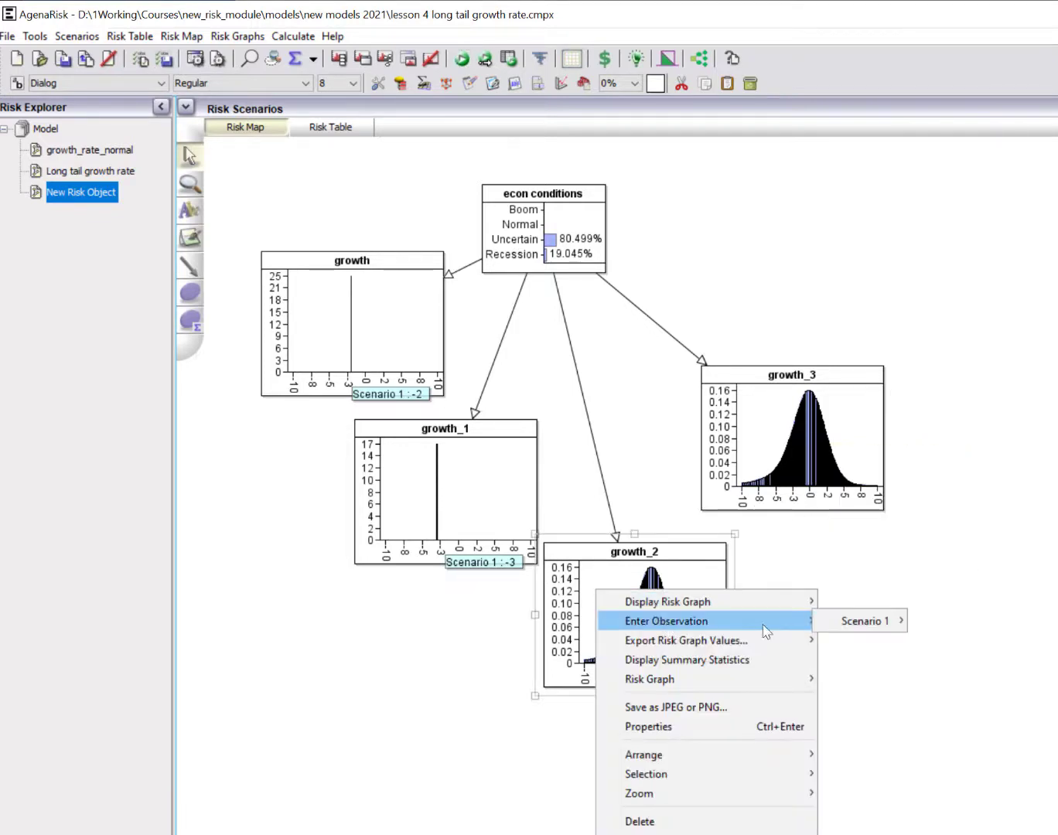
left_click(861, 620)
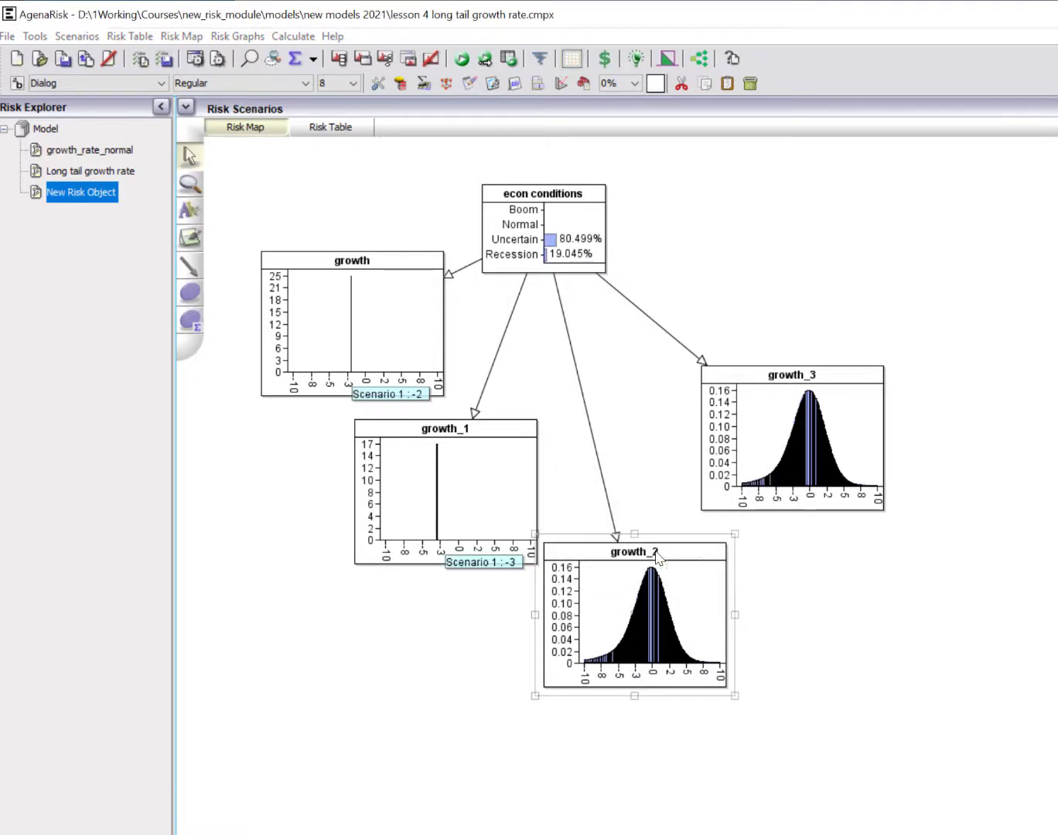
left_click(461, 58)
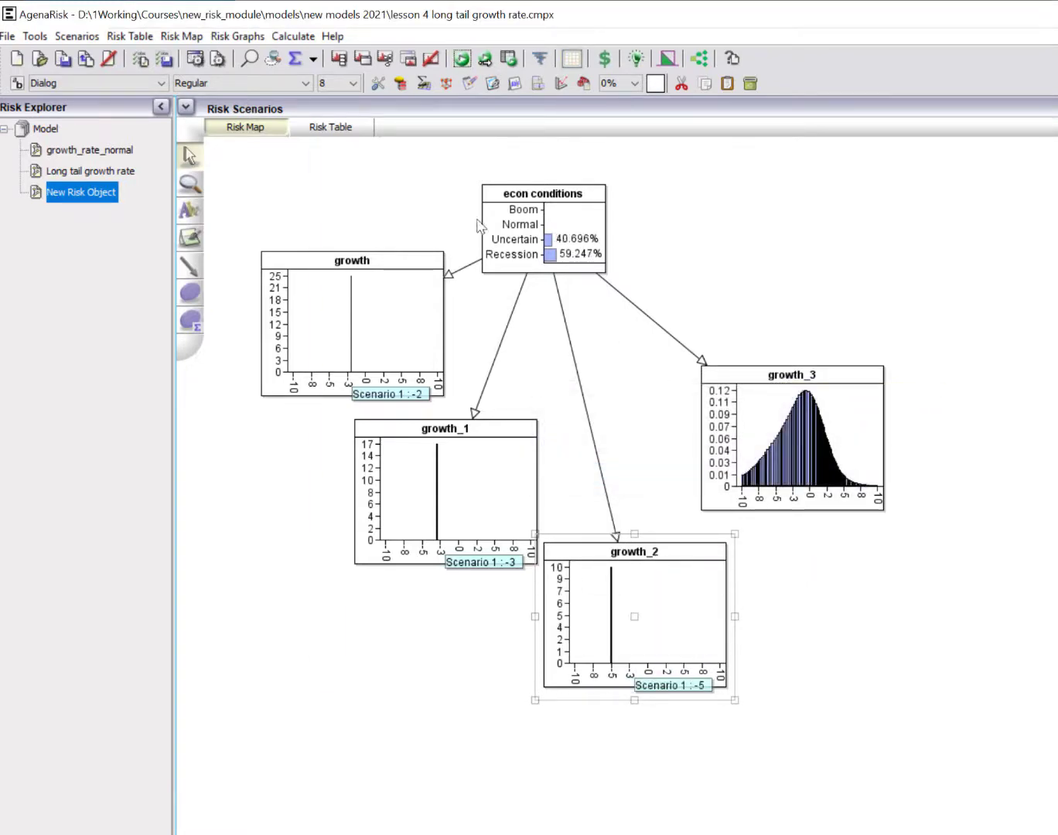
mouse_move(802, 456)
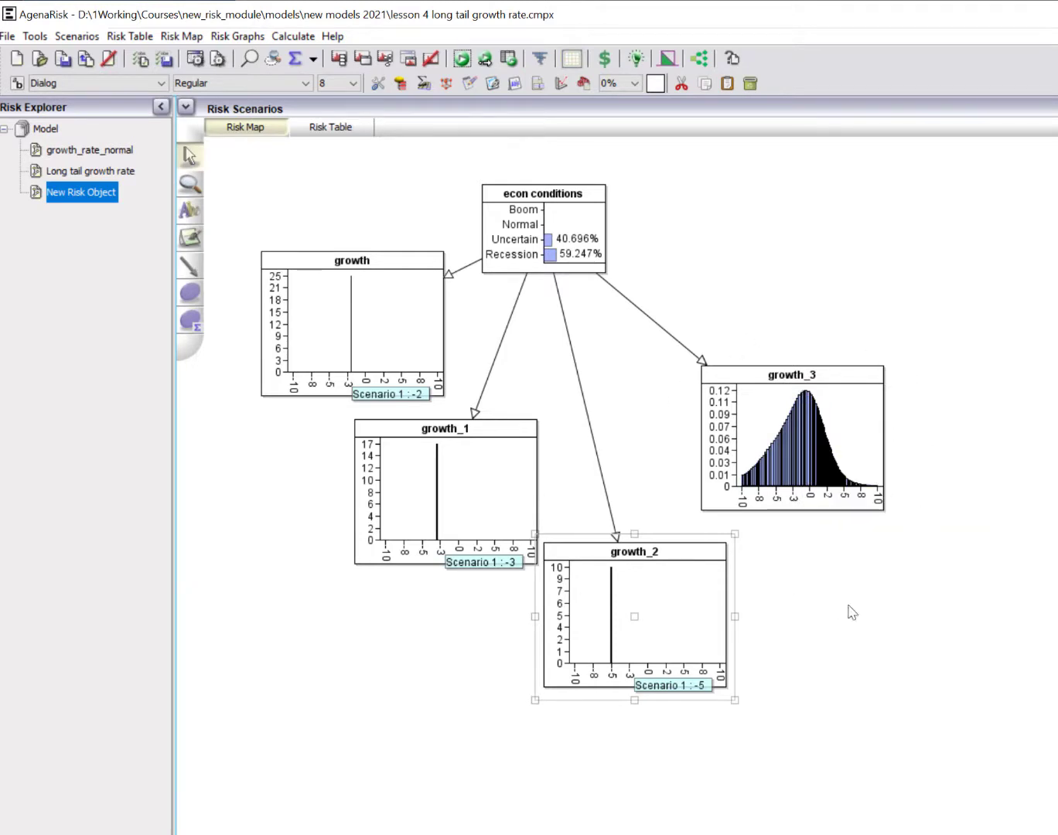
mouse_move(771, 534)
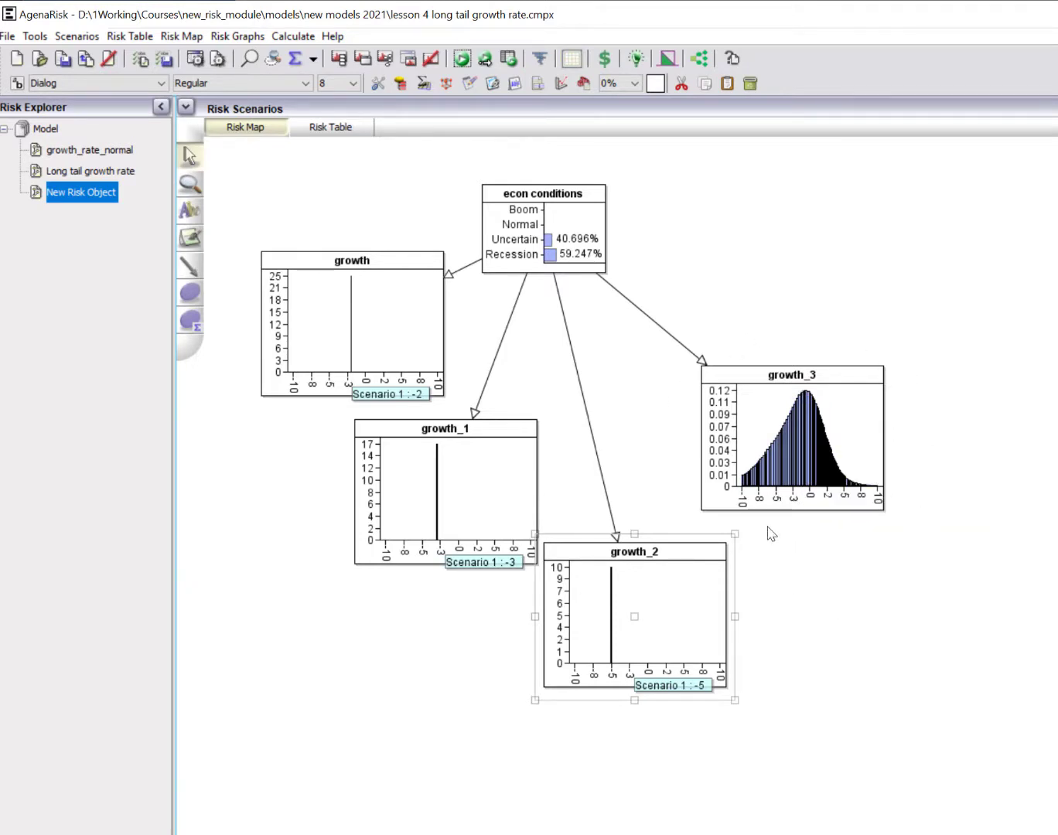